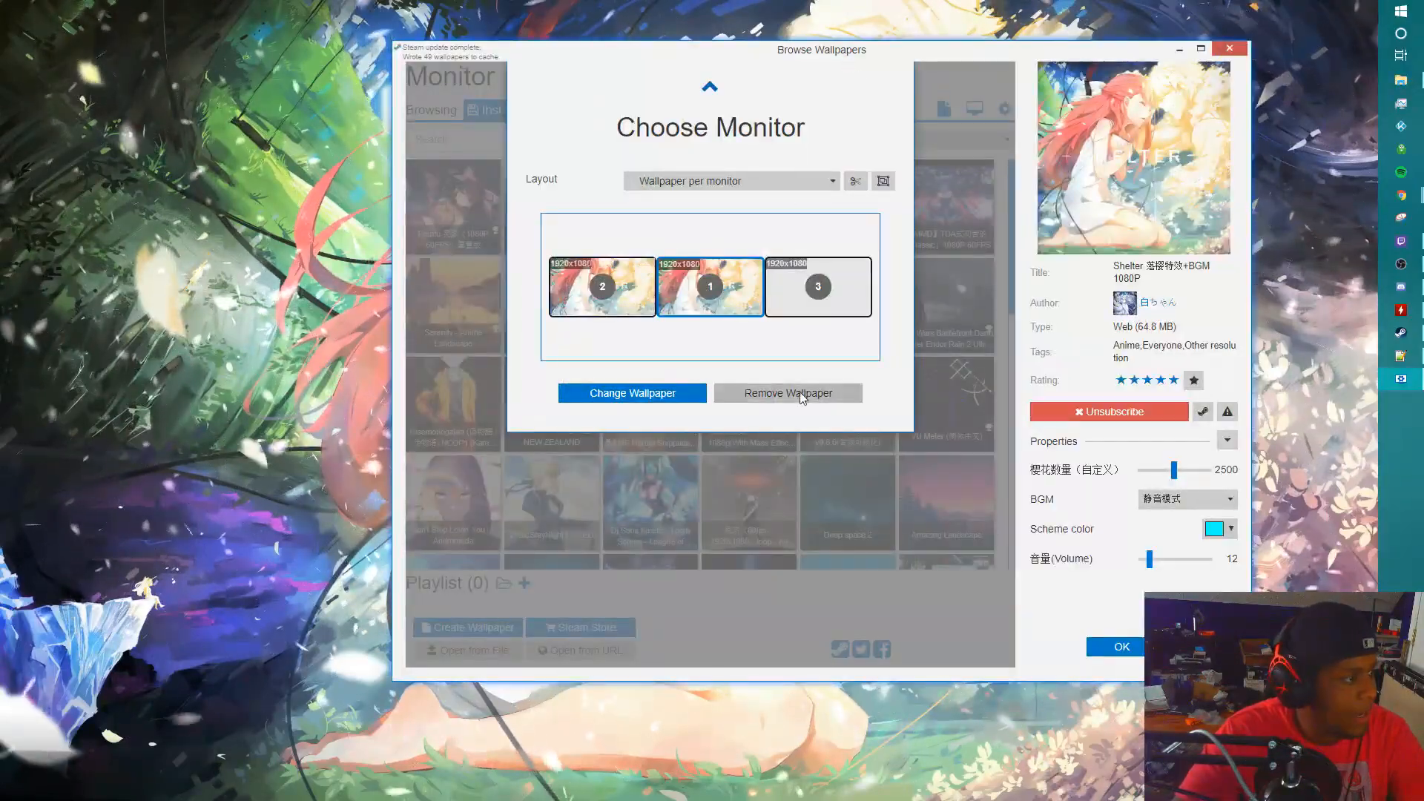
- Send a friend invite to the Steam profile and confirm the invite-sent message
click(706, 86)
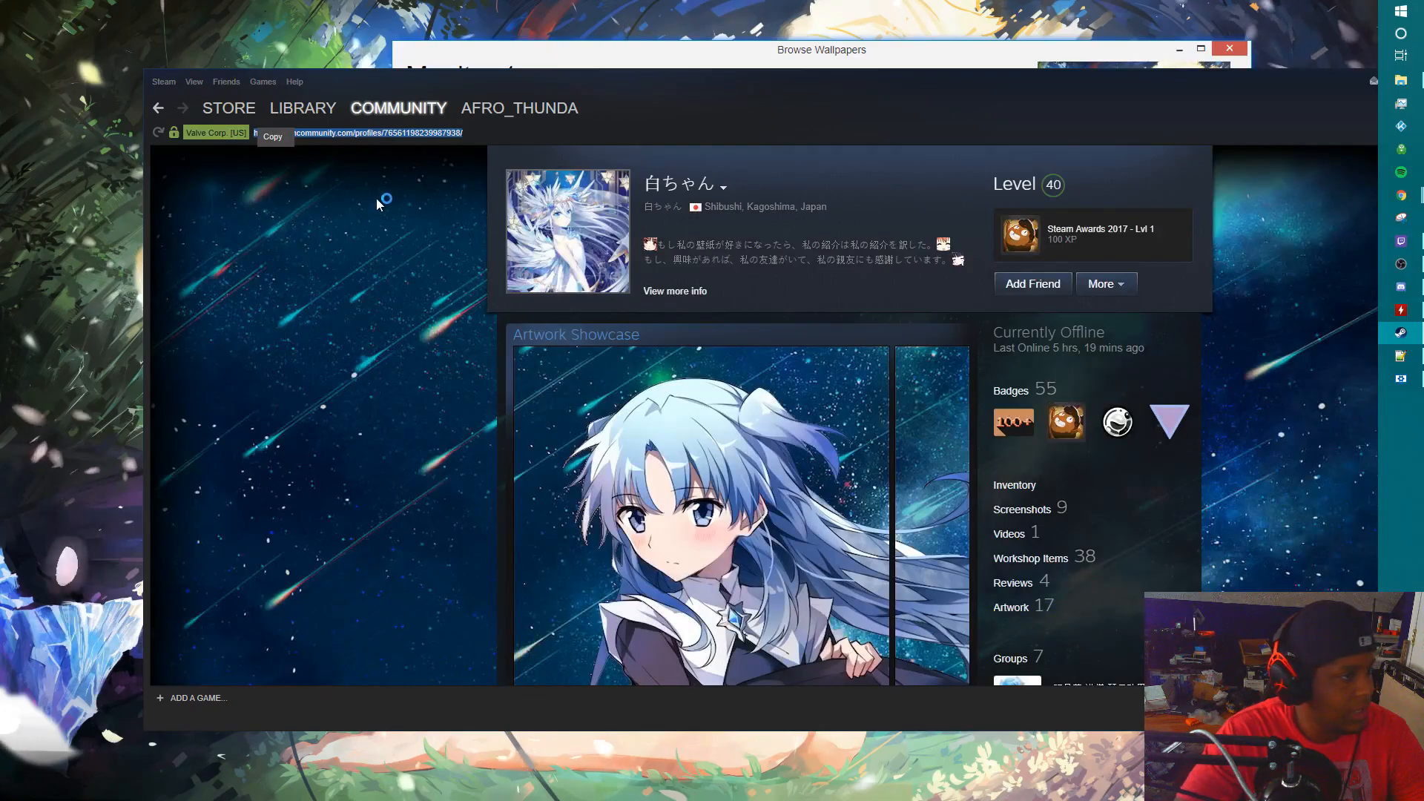
scroll(down, 3)
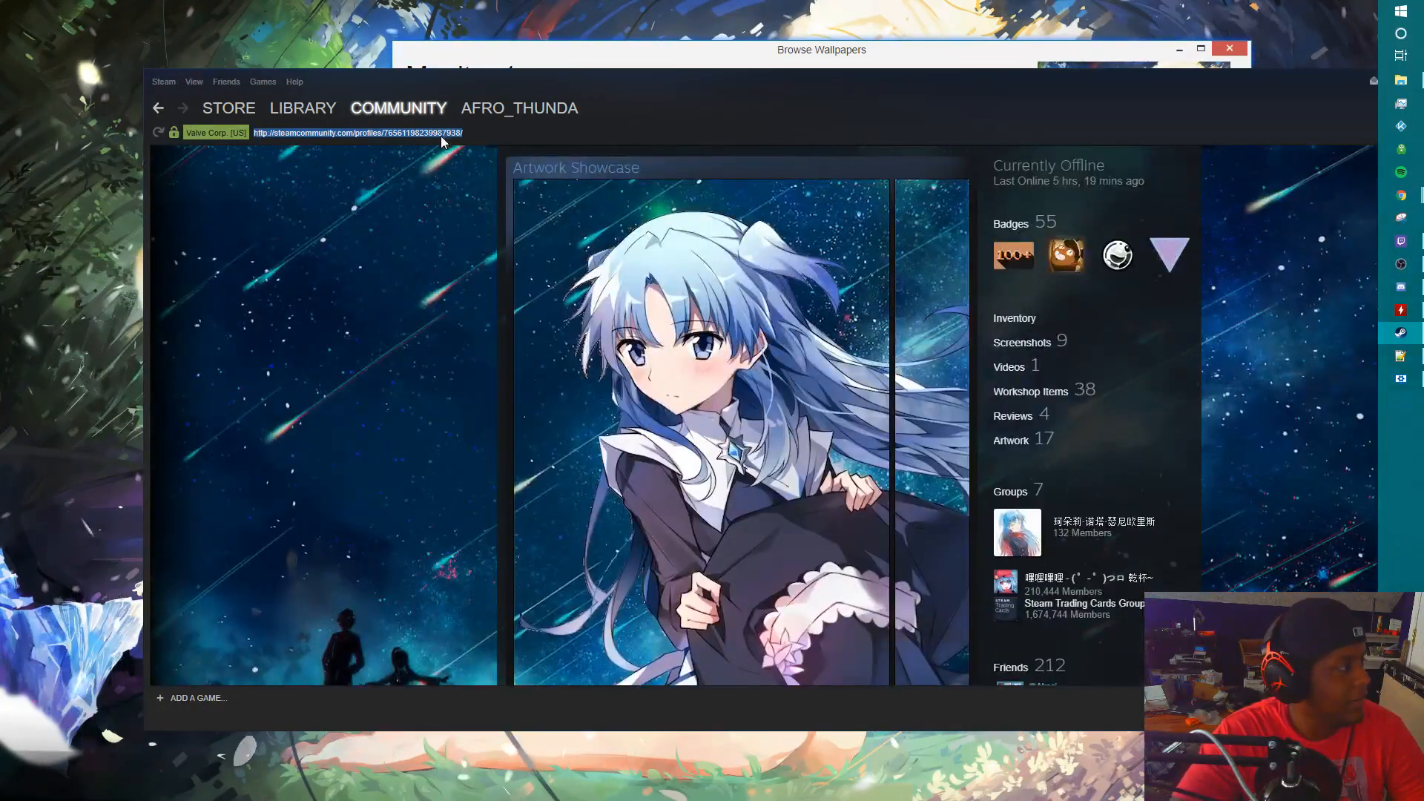
mouse_move(365, 221)
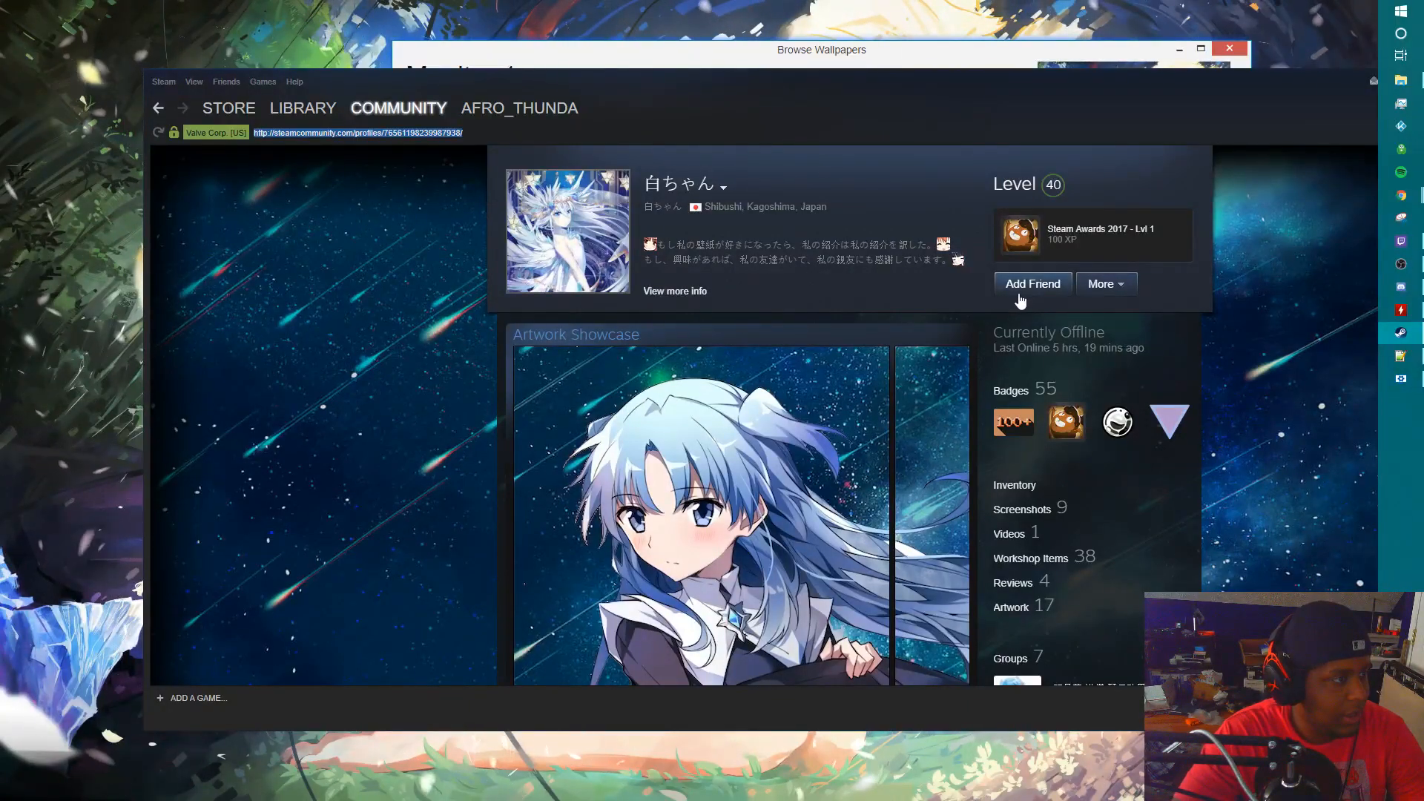
click(1033, 283)
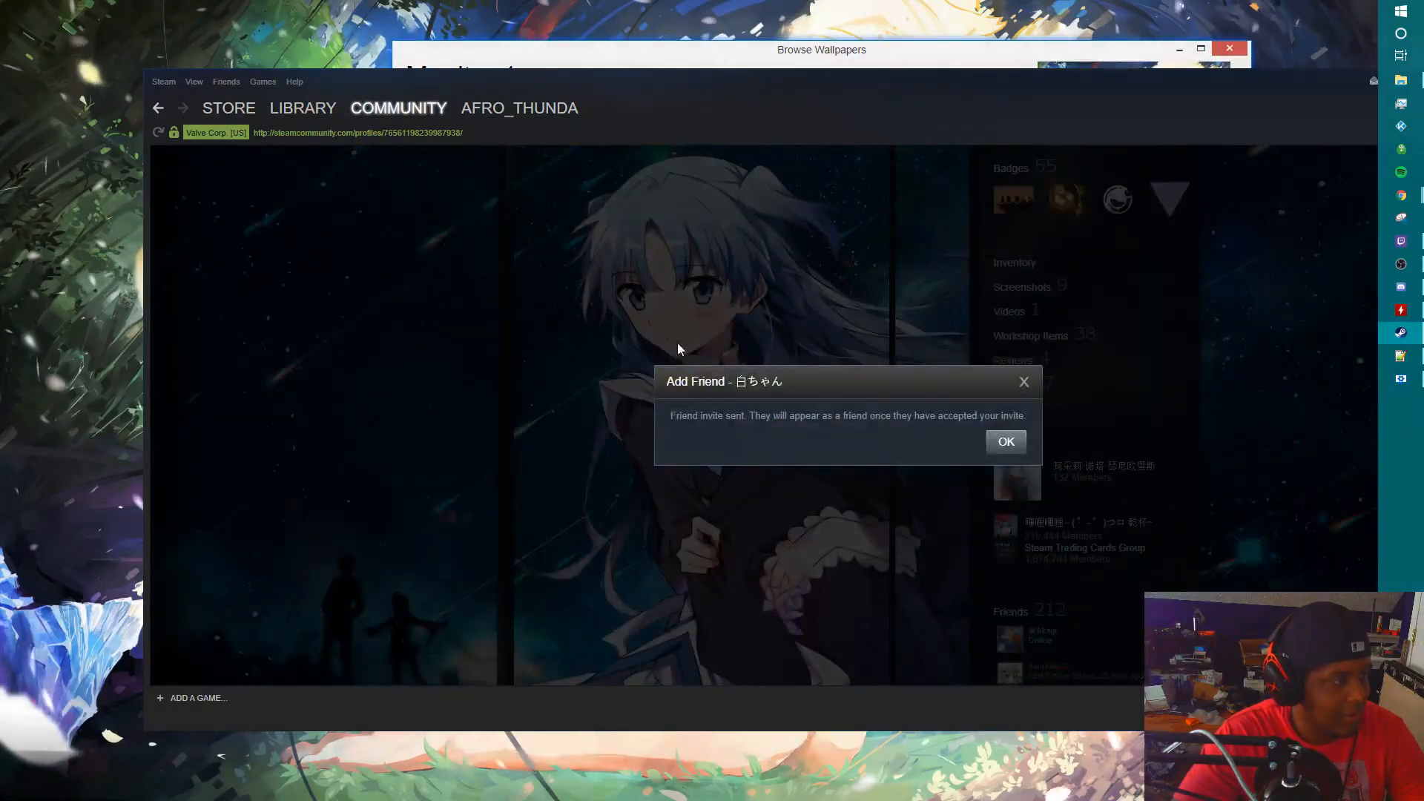
click(1005, 442)
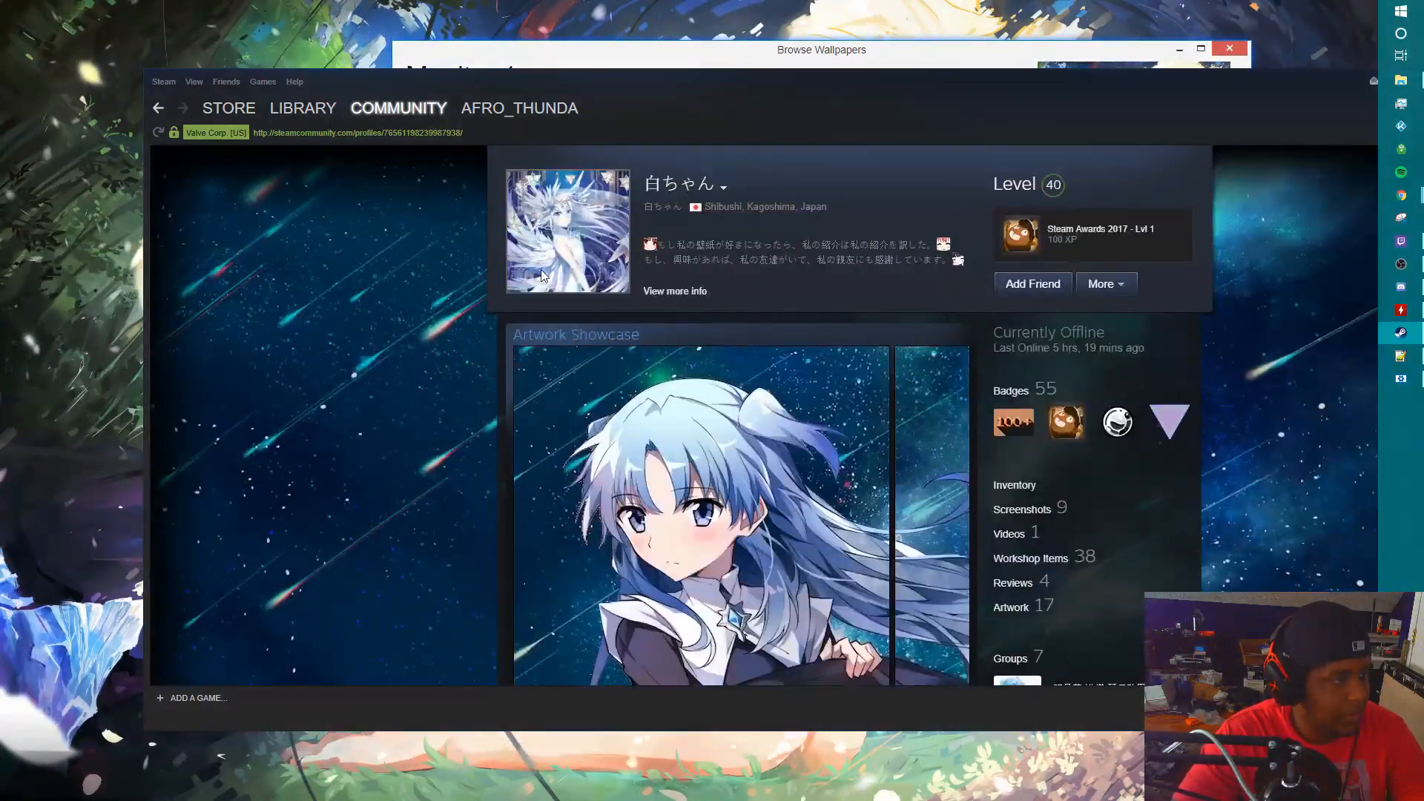
- Scroll down through the profile's showcases
scroll(down, 3)
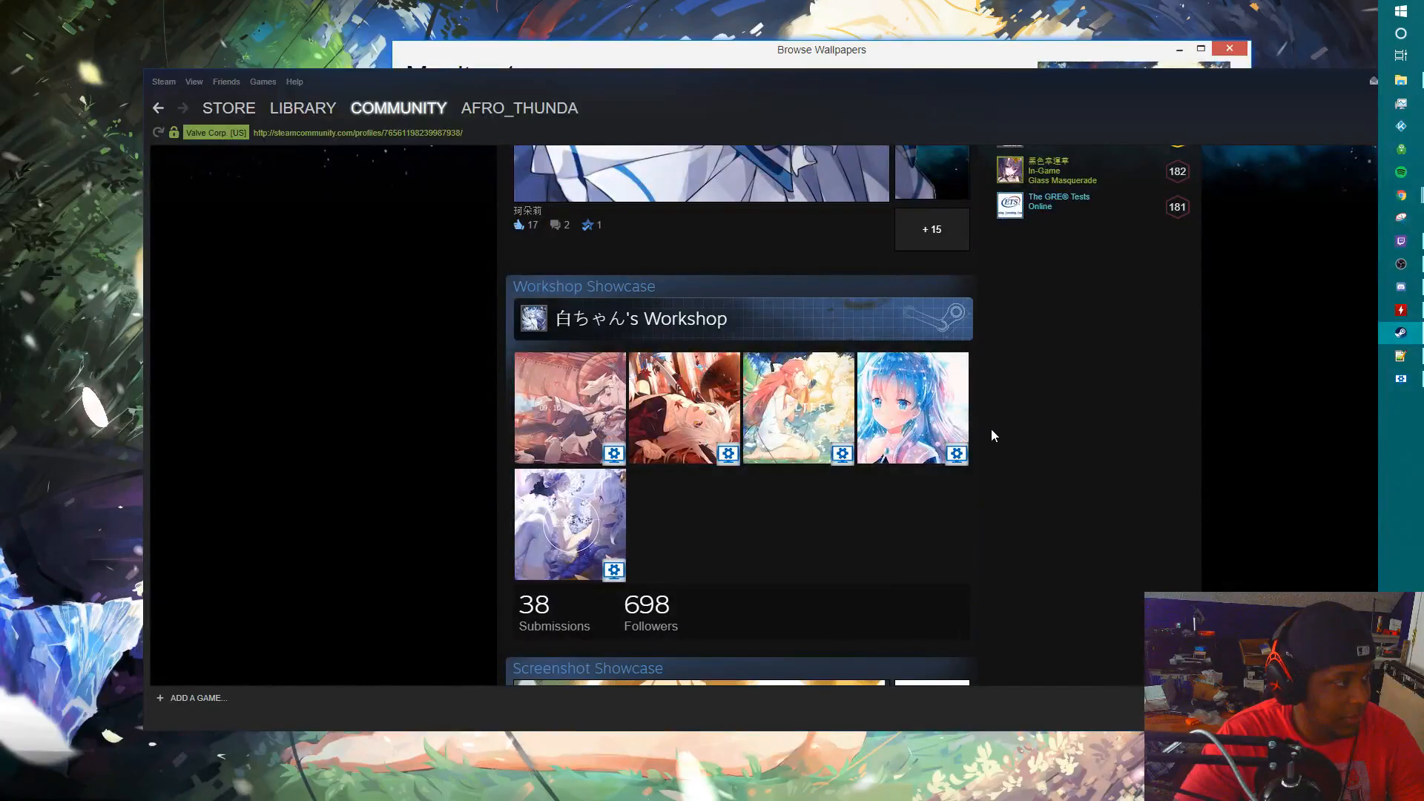
mouse_move(798, 441)
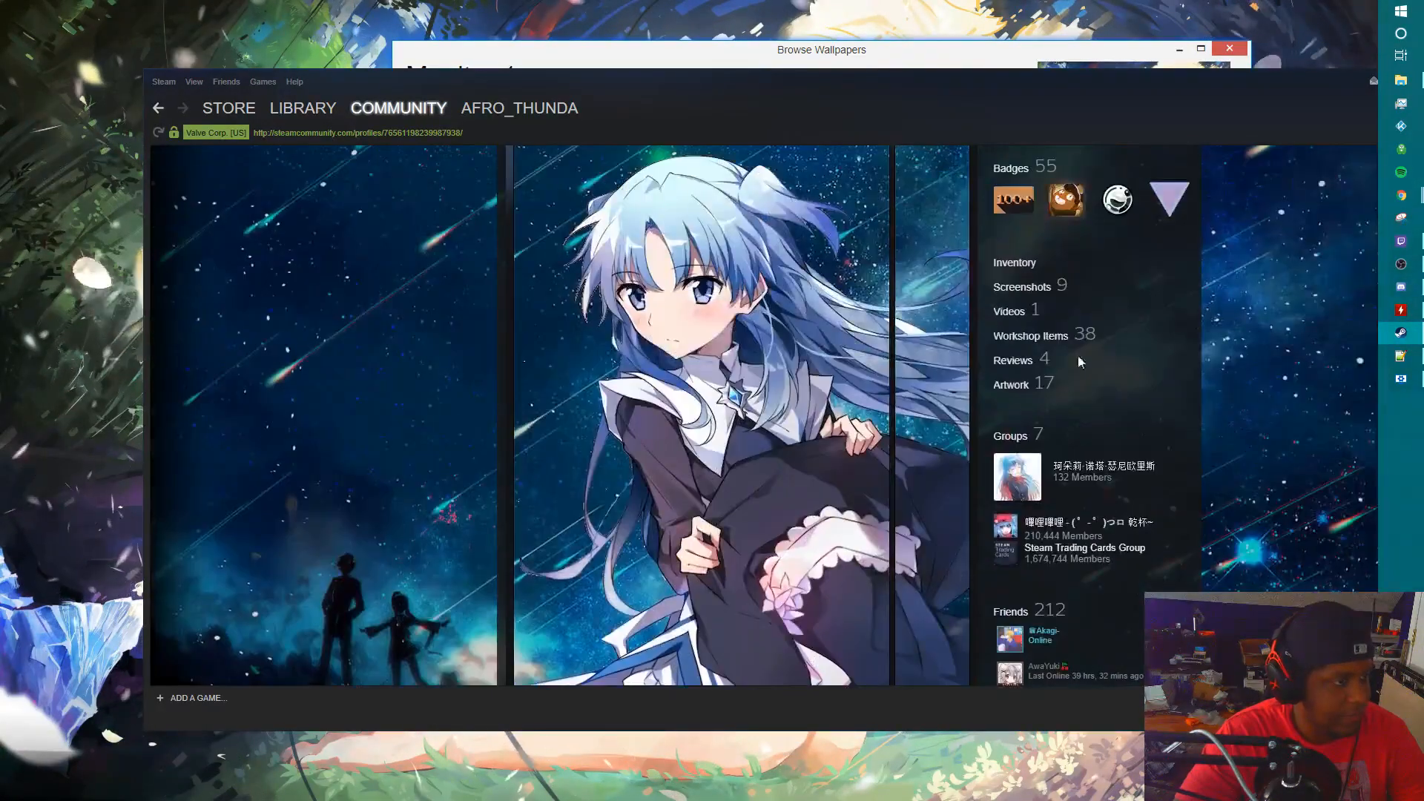
scroll(down, 3)
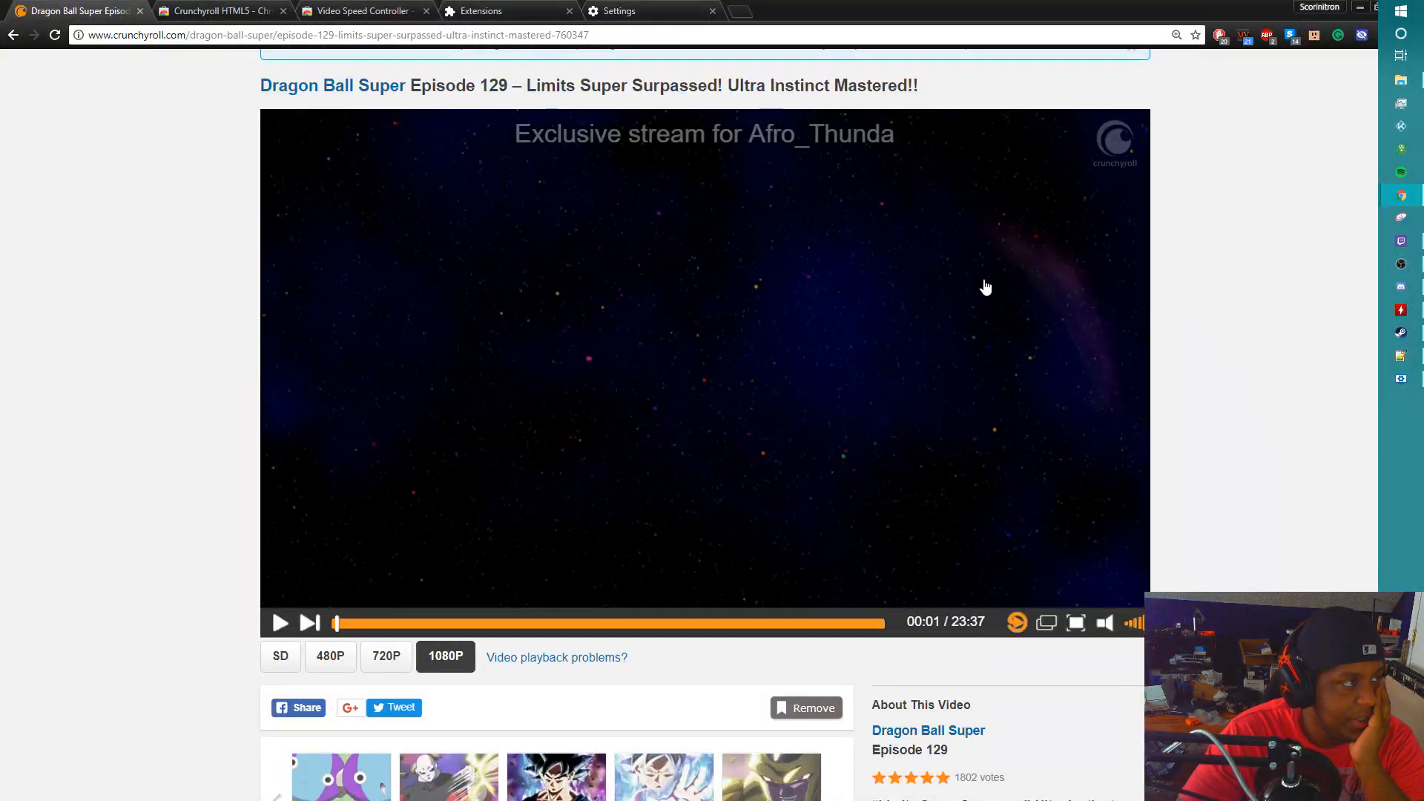
mouse_move(516, 269)
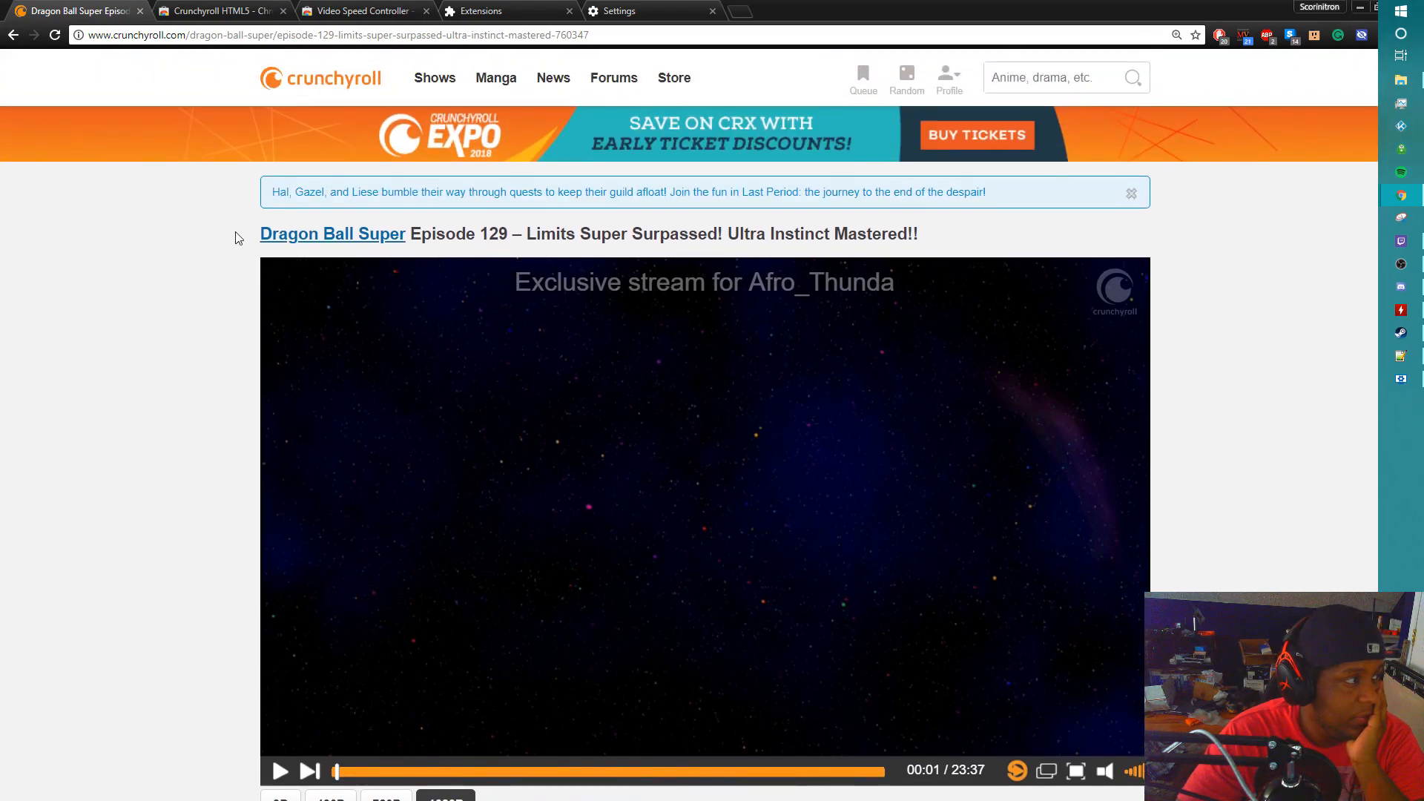
scroll(down, 3)
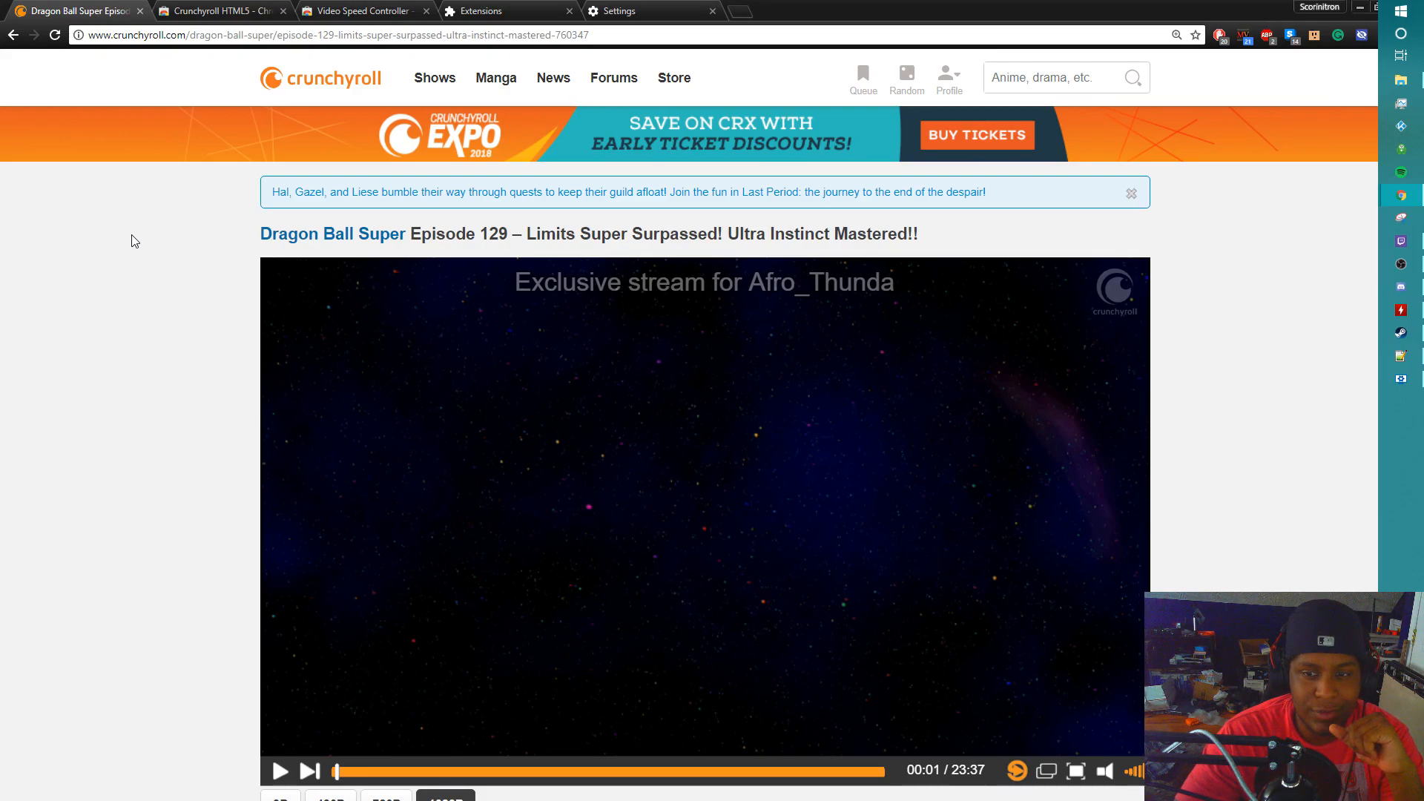
scroll(down, 3)
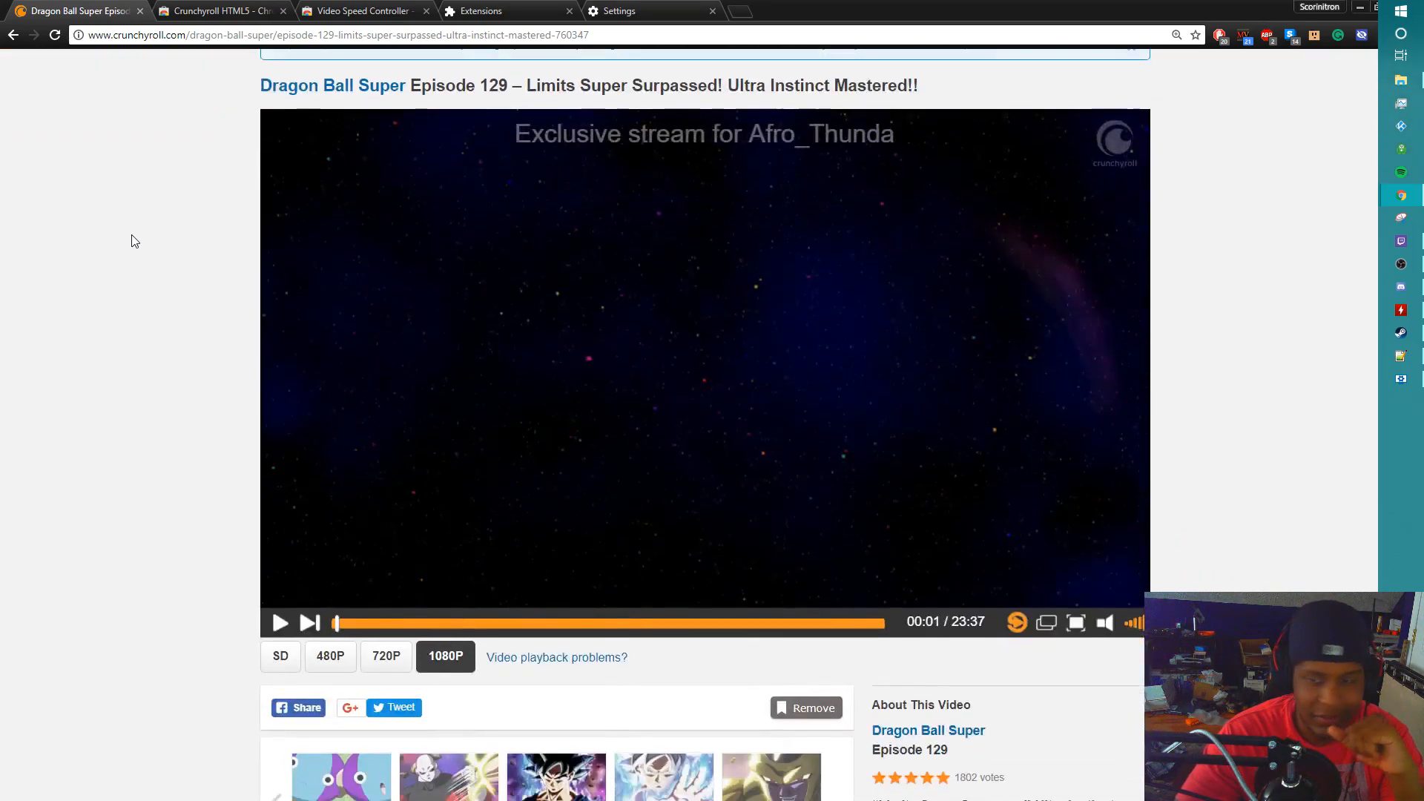
scroll(down, 3)
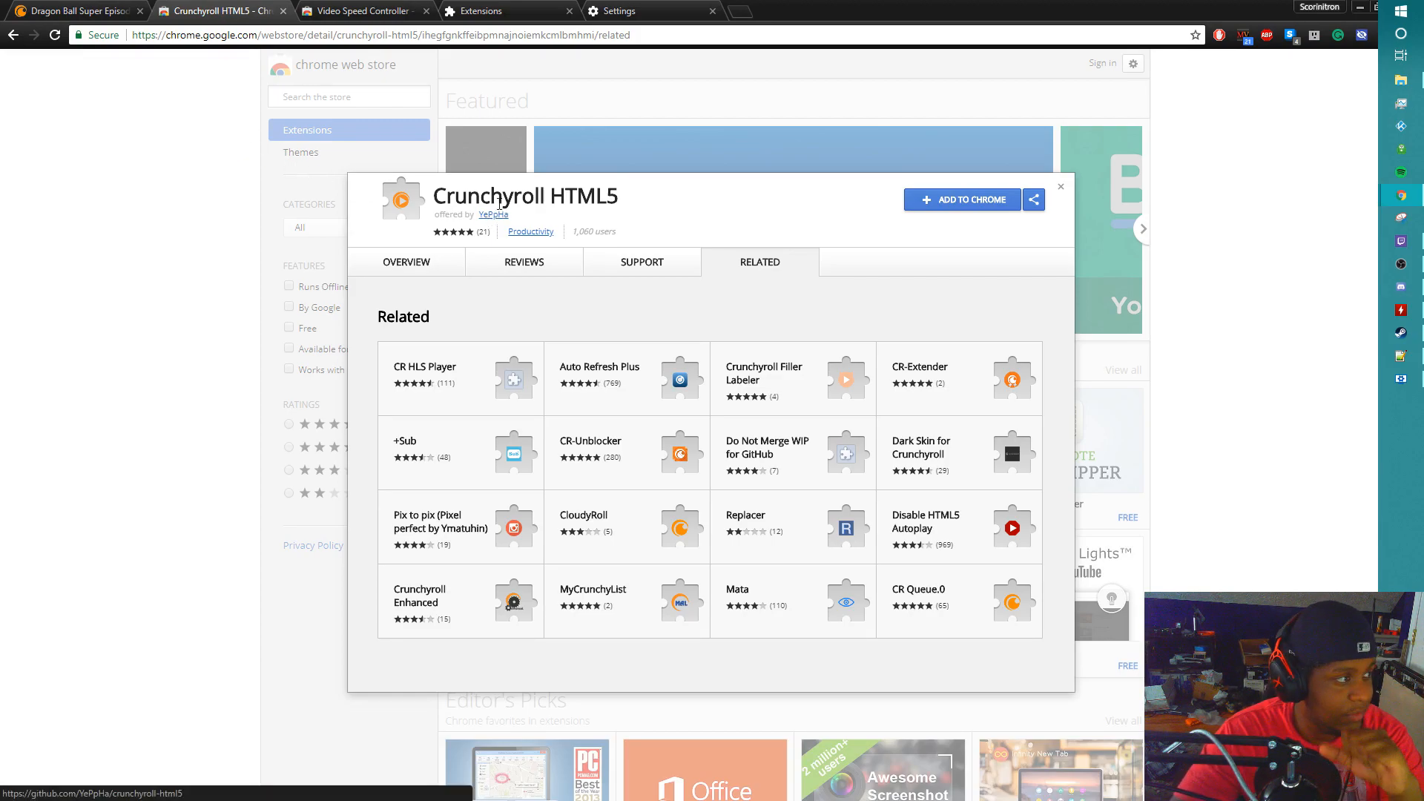
mouse_move(836, 246)
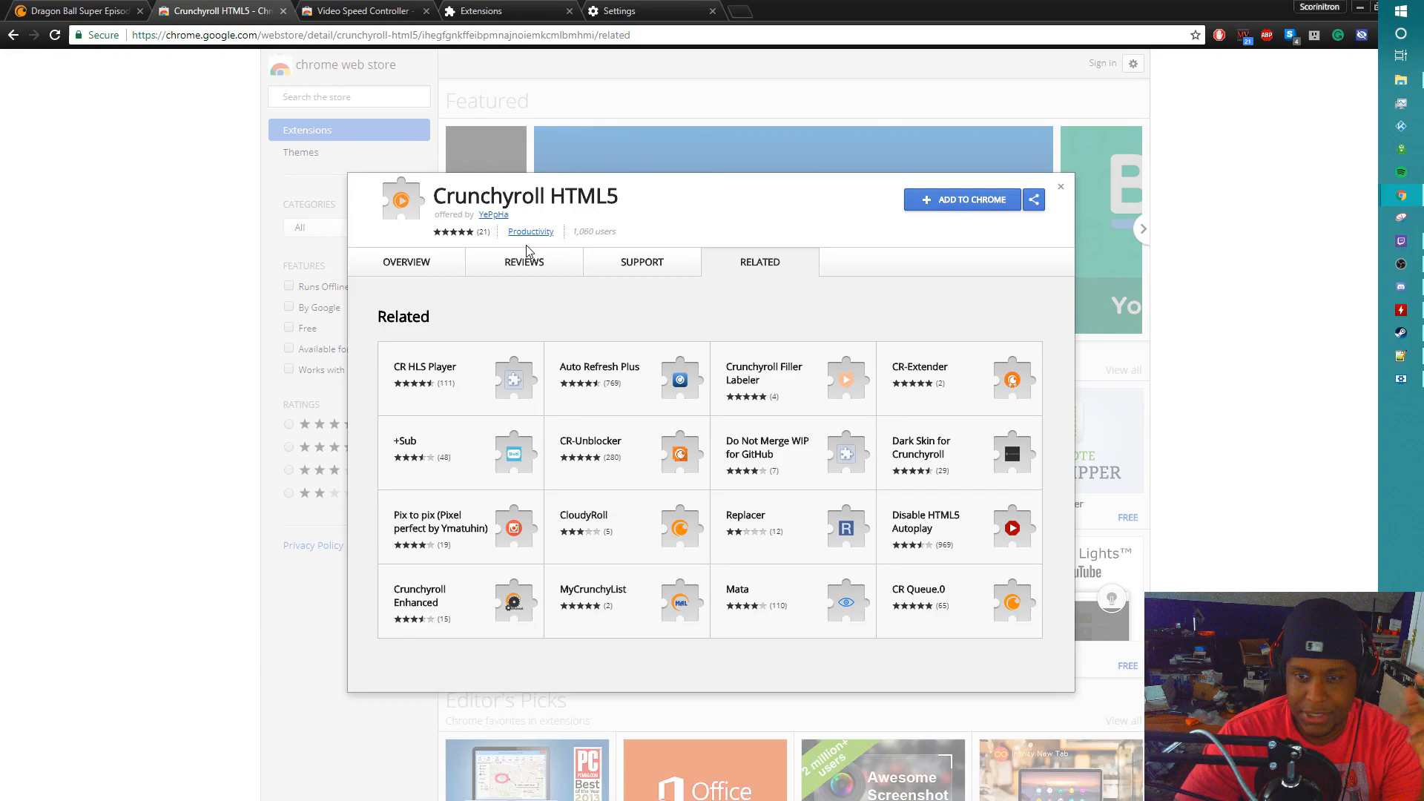
mouse_move(471, 224)
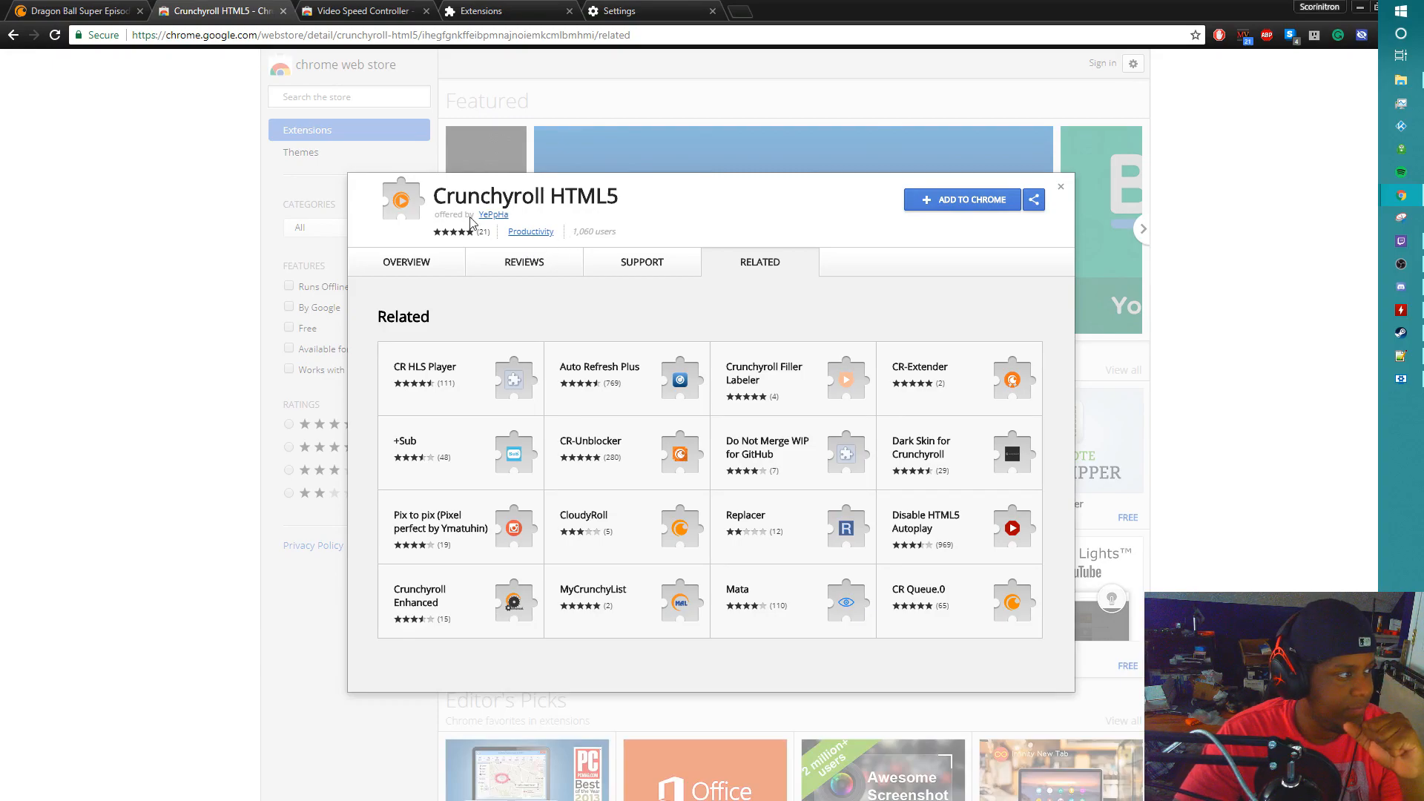
- Add Video Speed Controller from the Web Store, then begin adding Crunchyroll HTML5
click(371, 10)
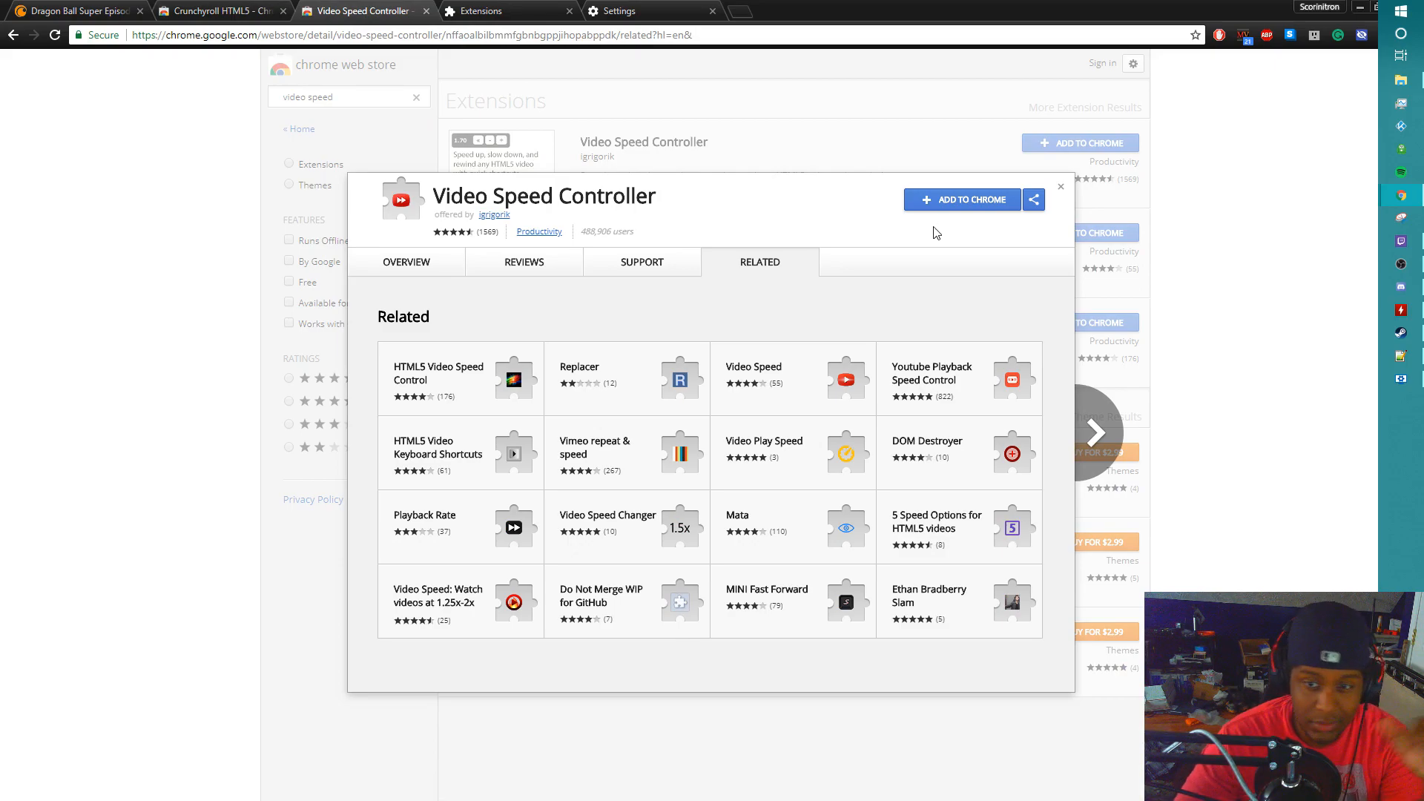
click(963, 199)
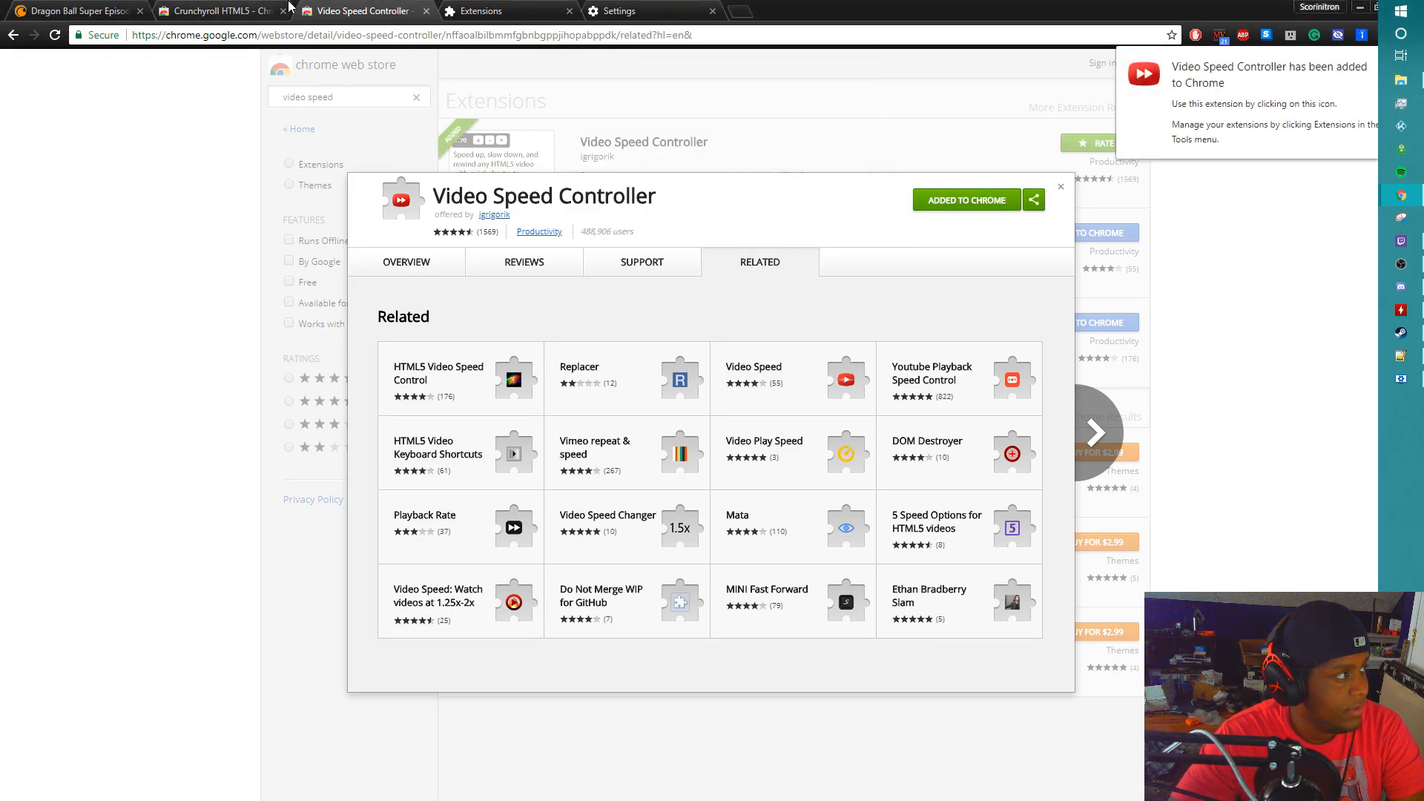
click(215, 12)
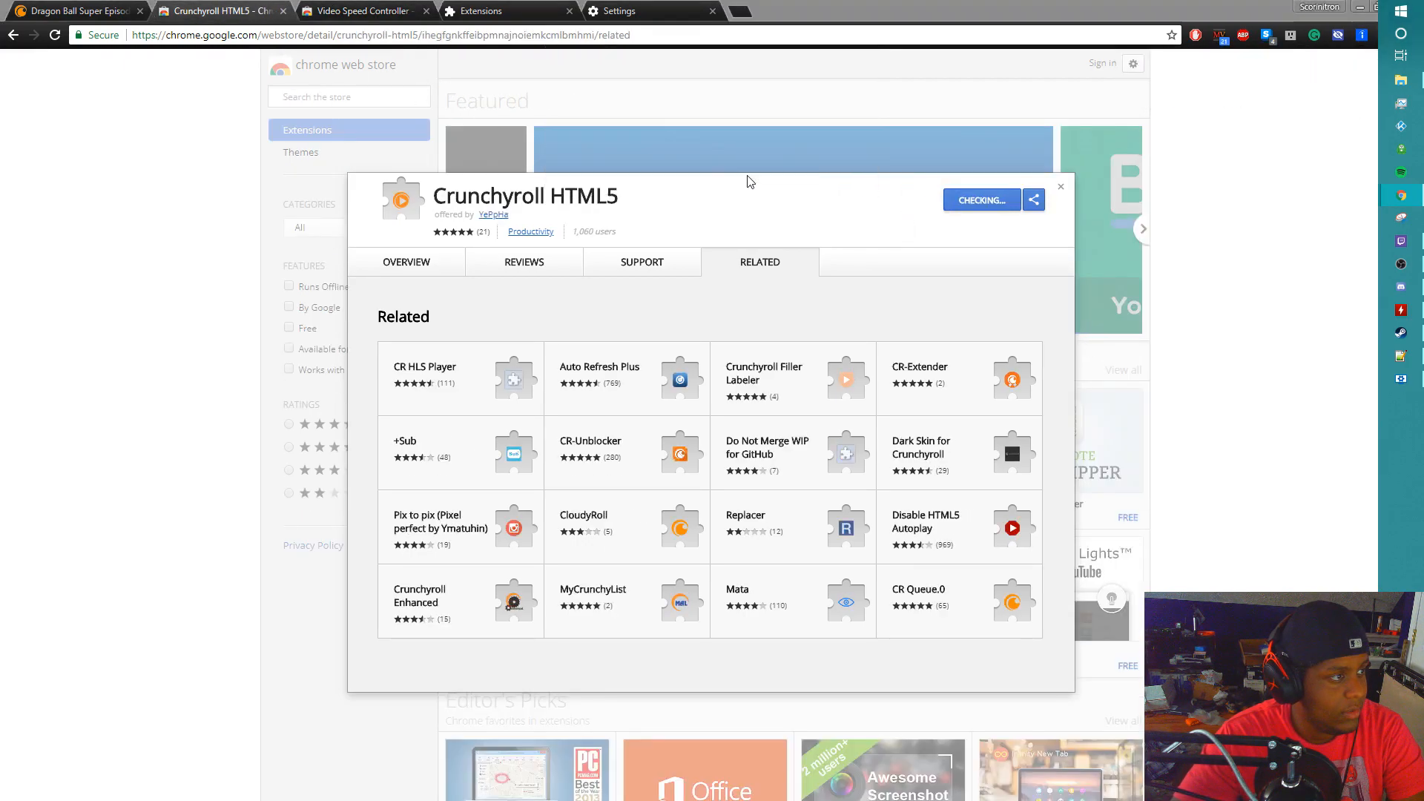
click(82, 12)
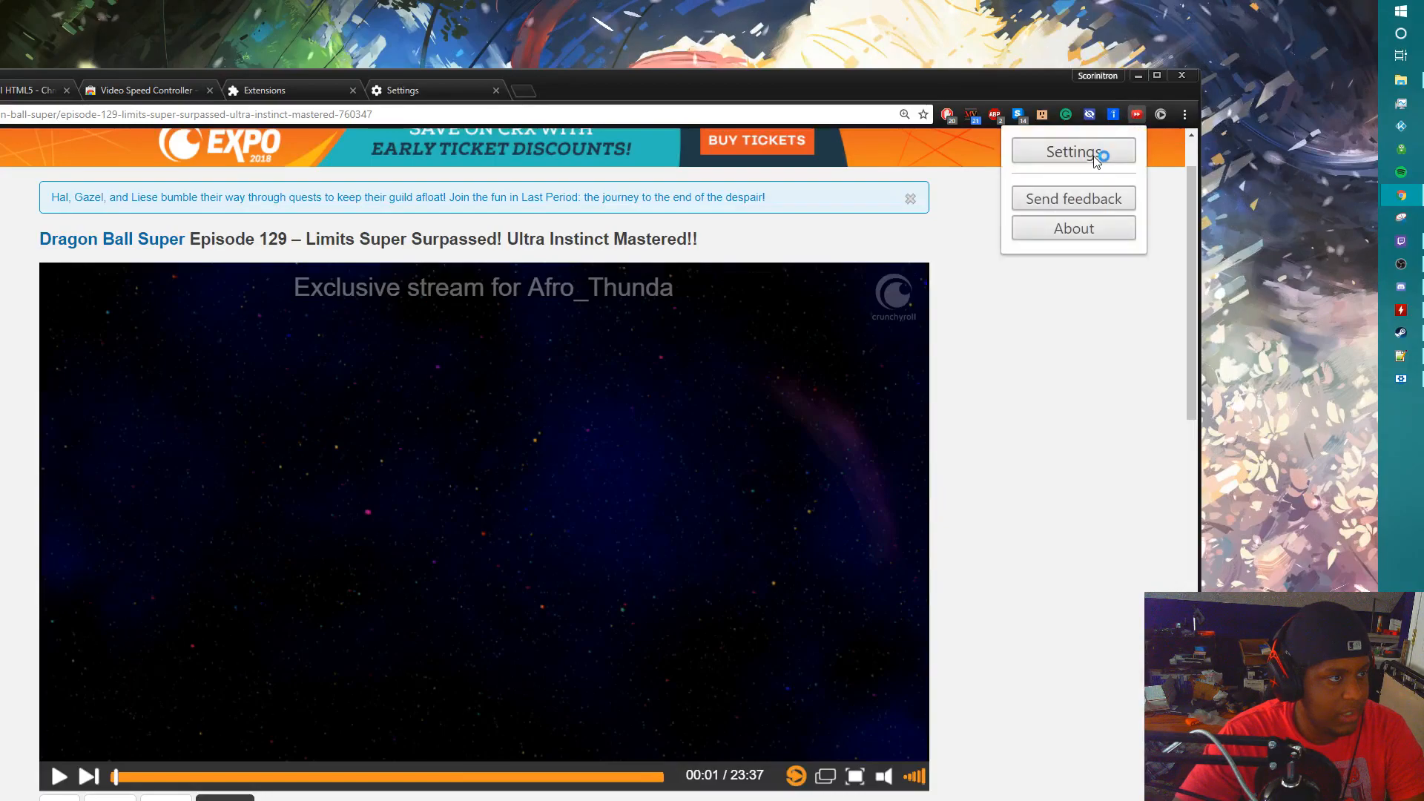
- Save Video Speed Controller settings with preferred speed 1.5 and Remember Playback Speed on
click(1074, 152)
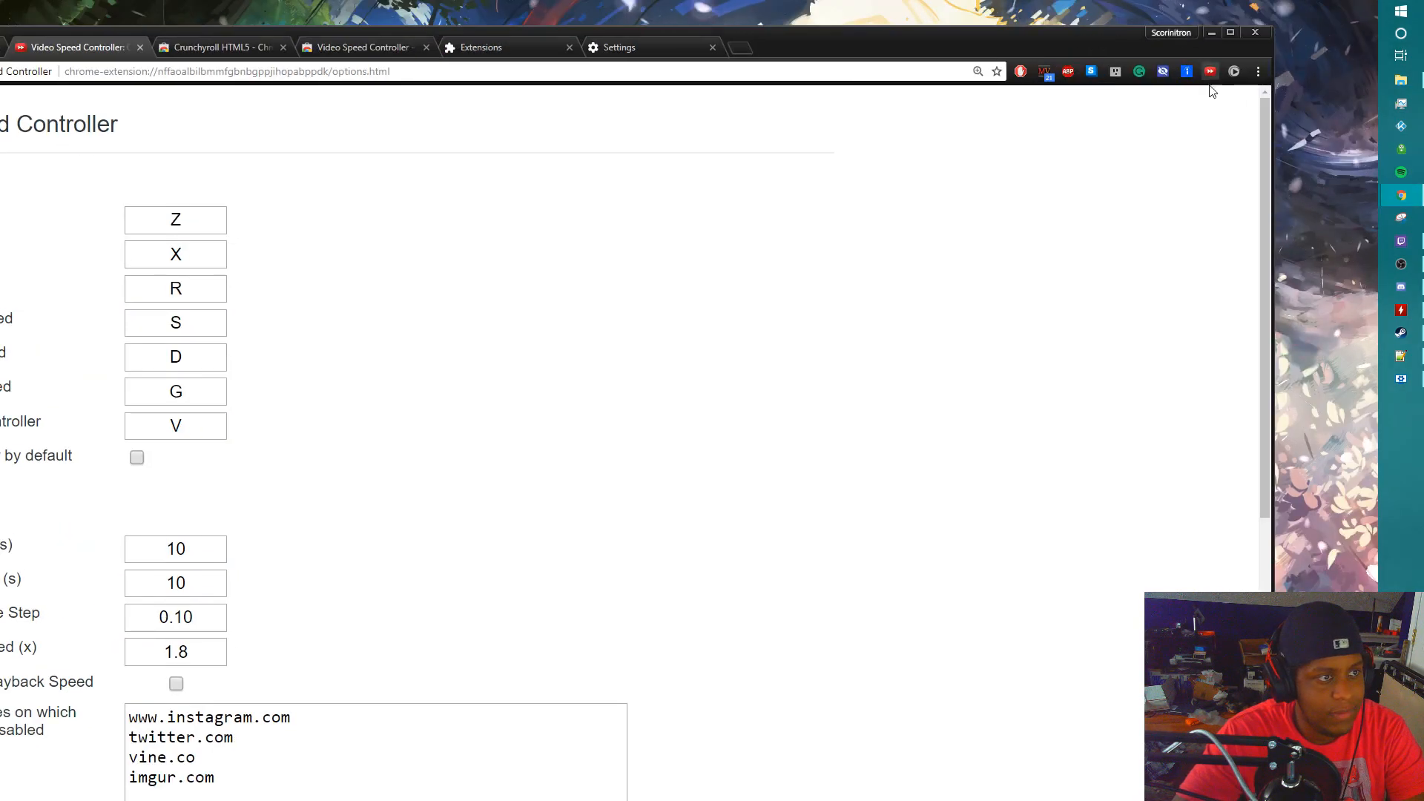
mouse_move(1210, 71)
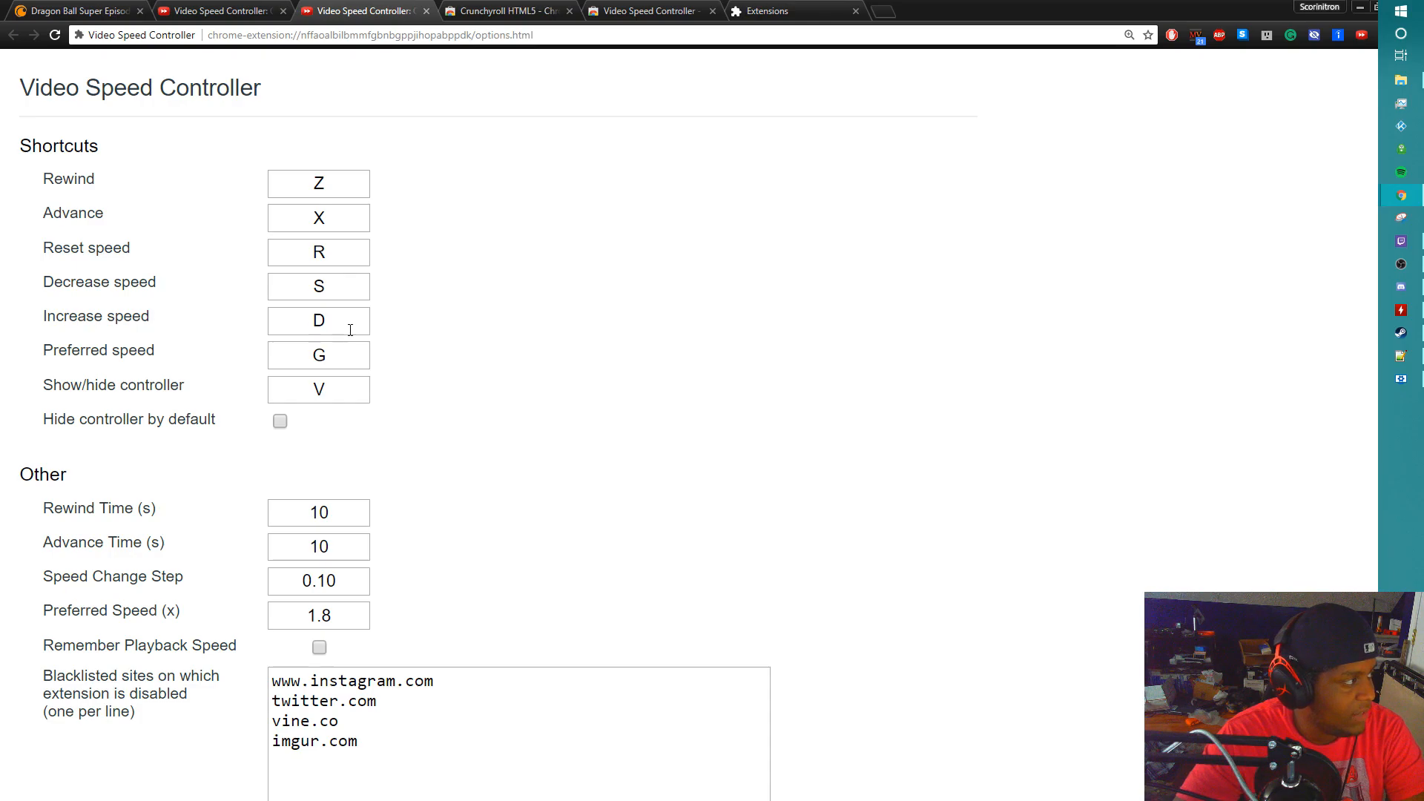
mouse_move(344, 287)
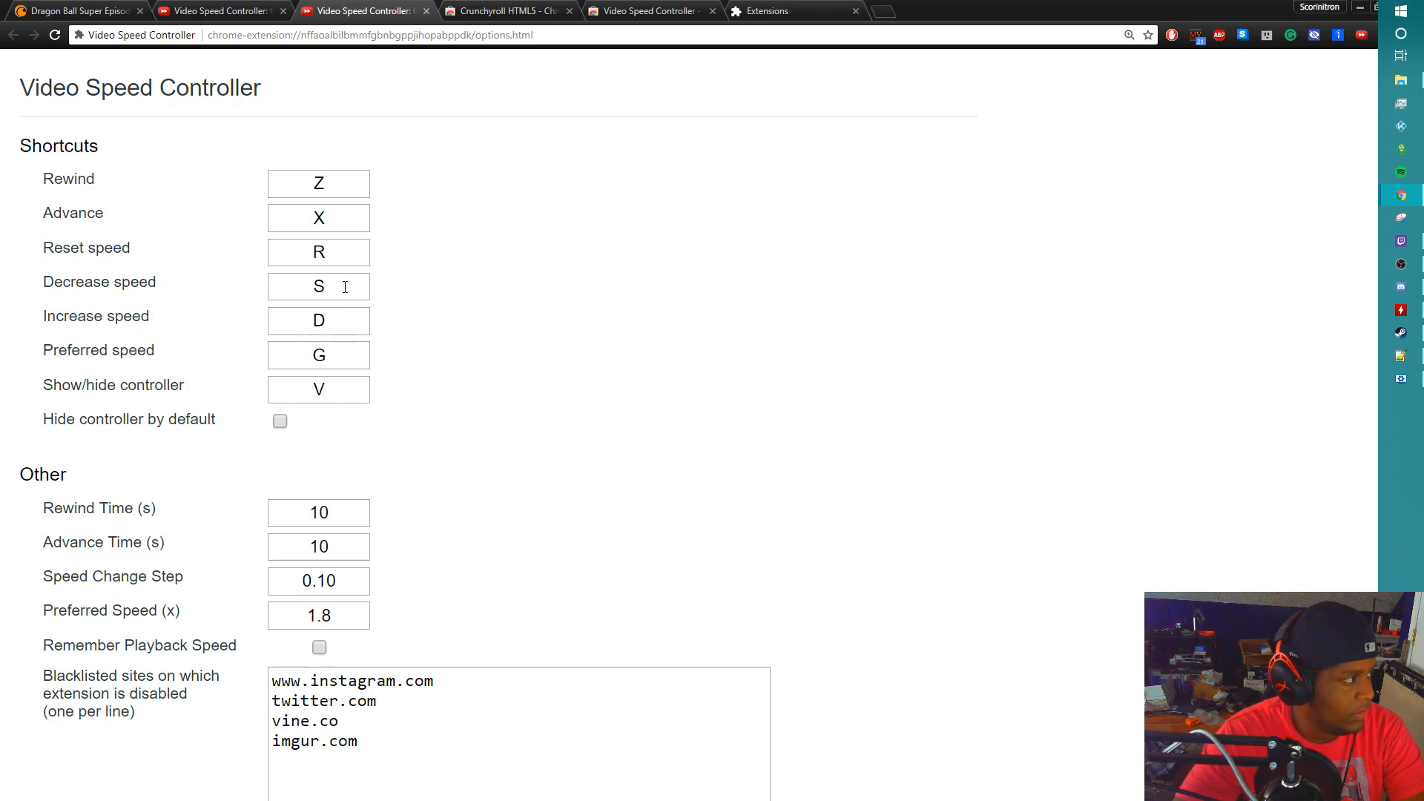
mouse_move(359, 305)
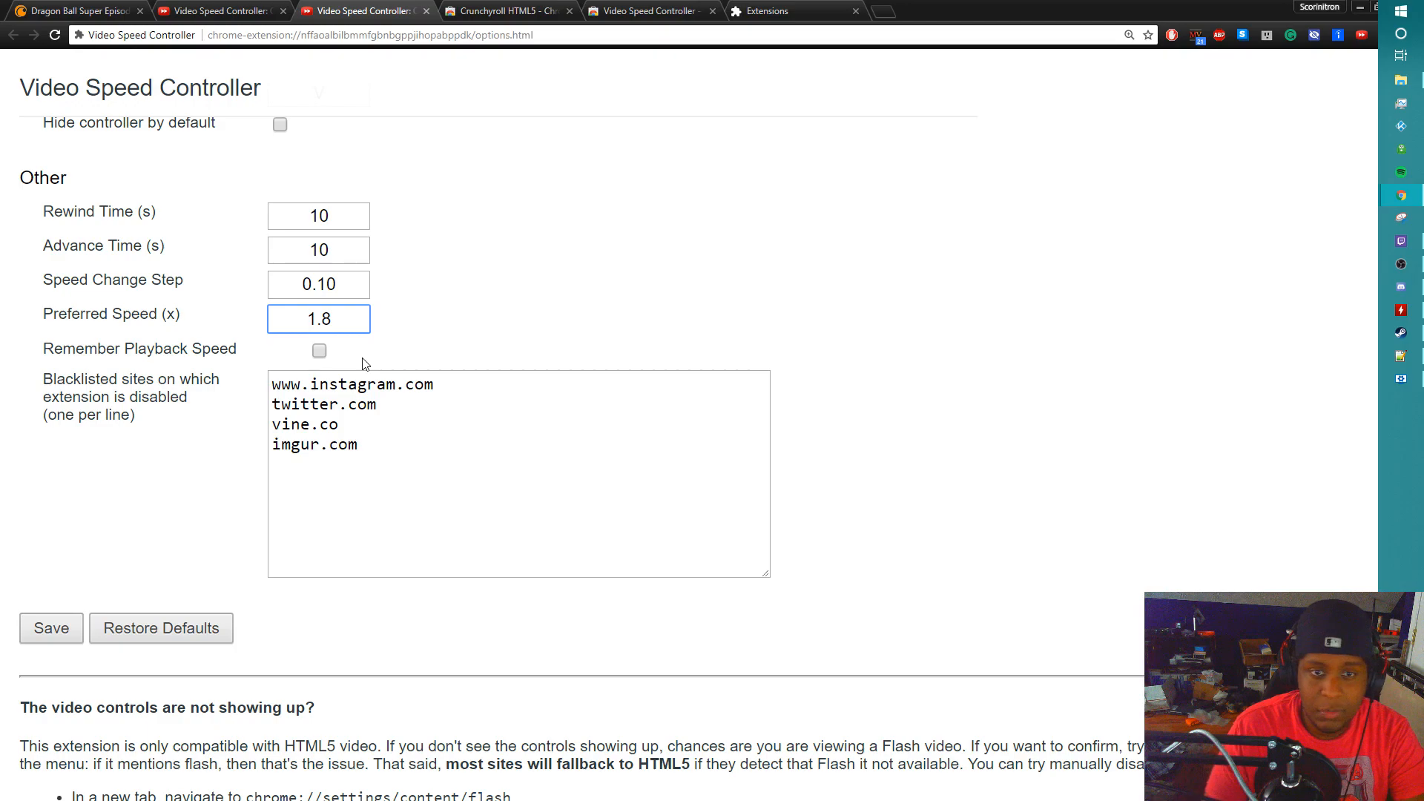
text(1.5)
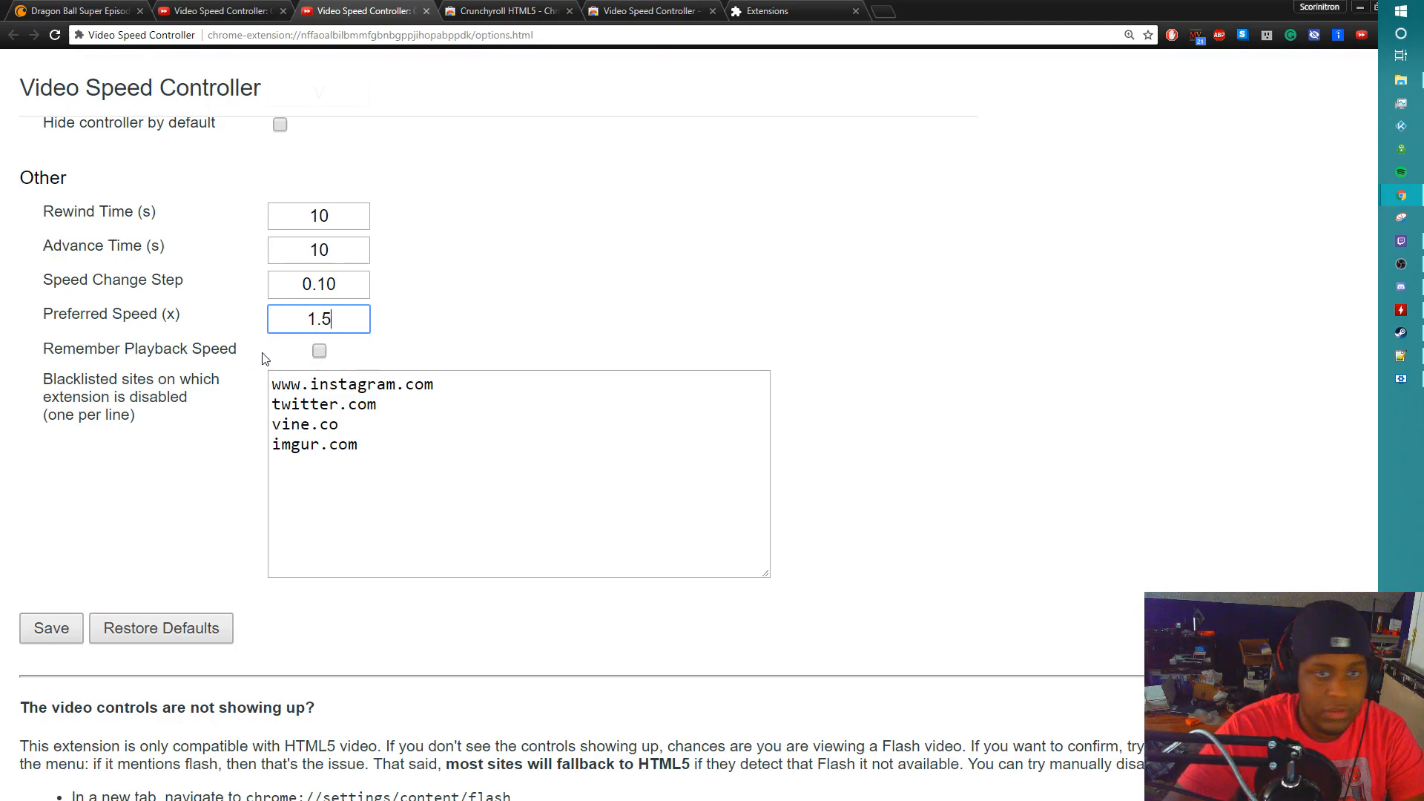
click(317, 350)
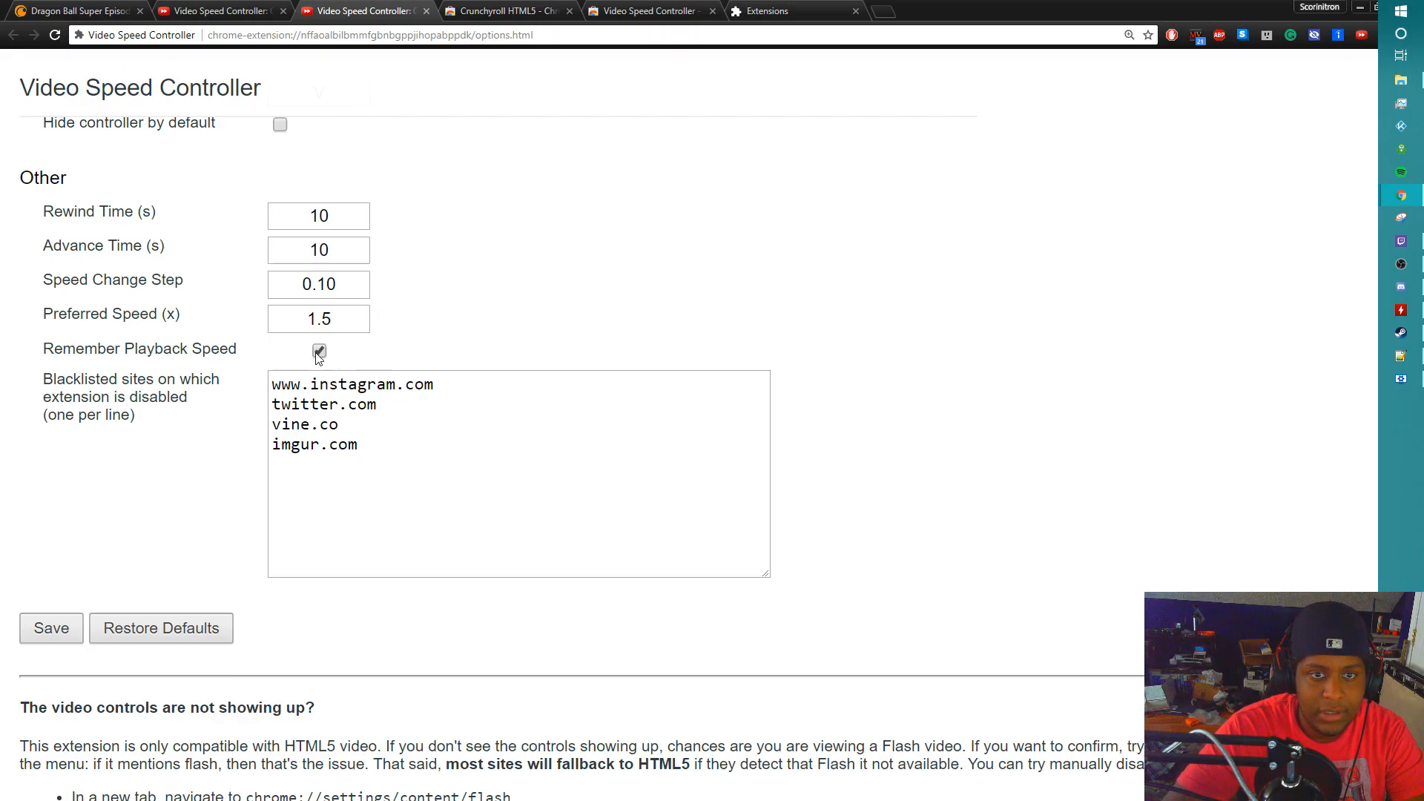
click(52, 629)
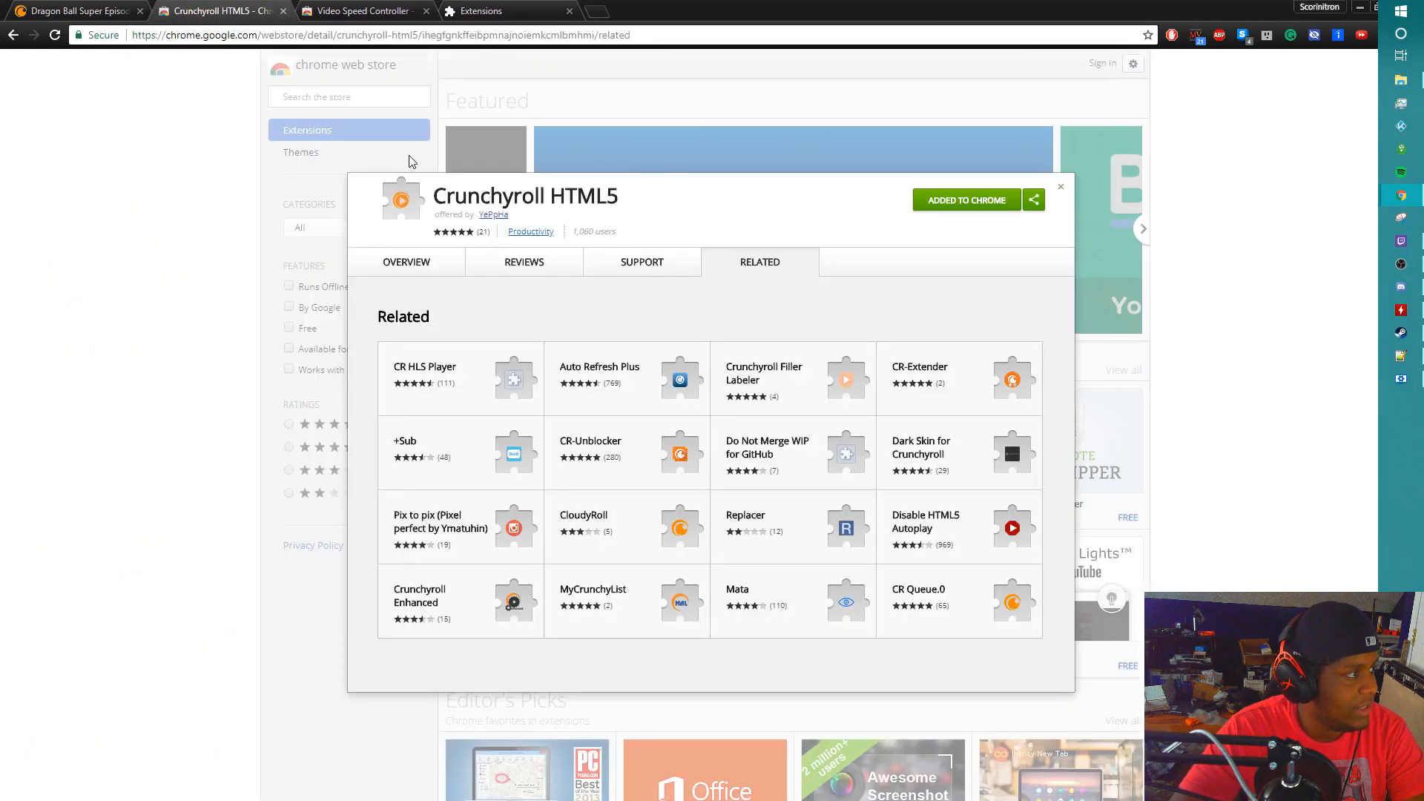
mouse_move(500, 9)
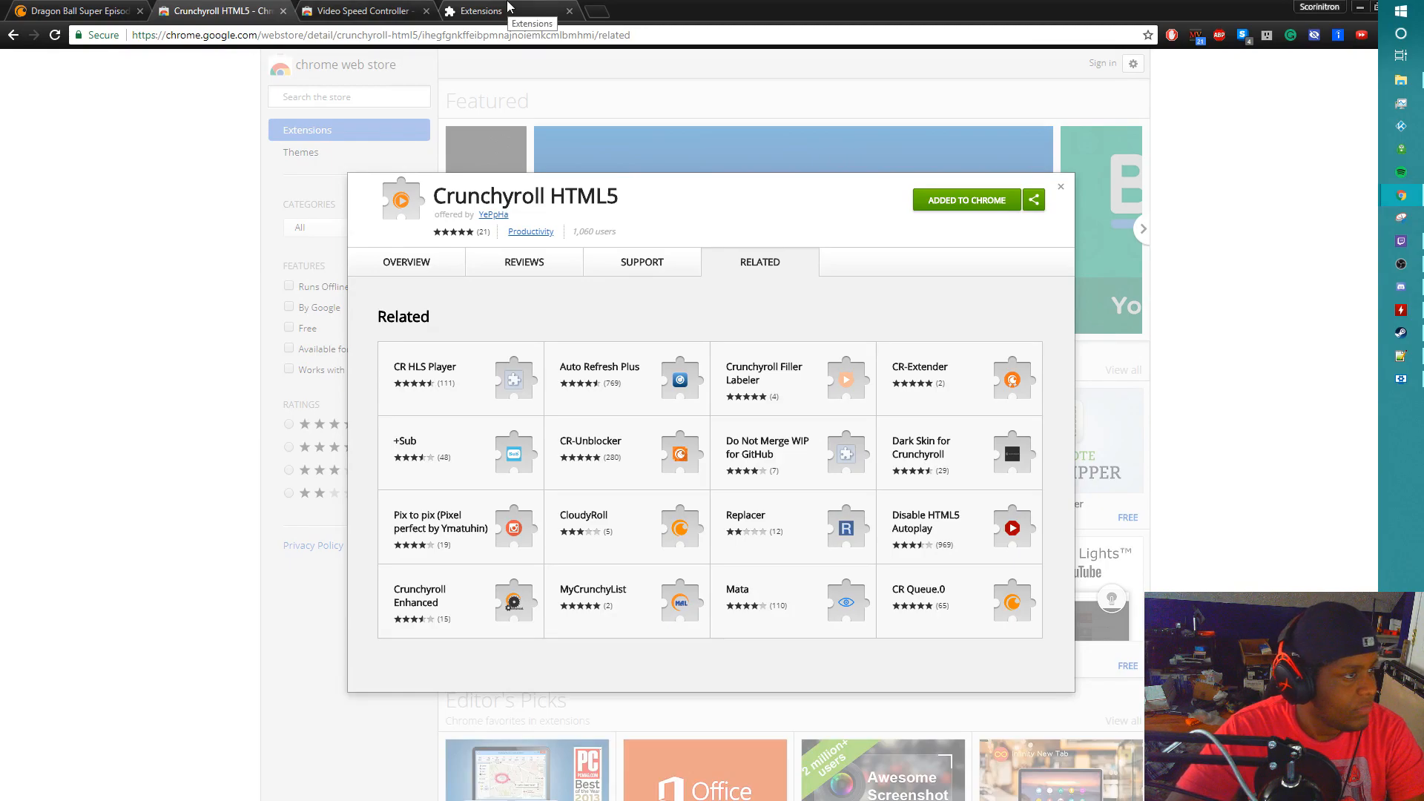
click(495, 10)
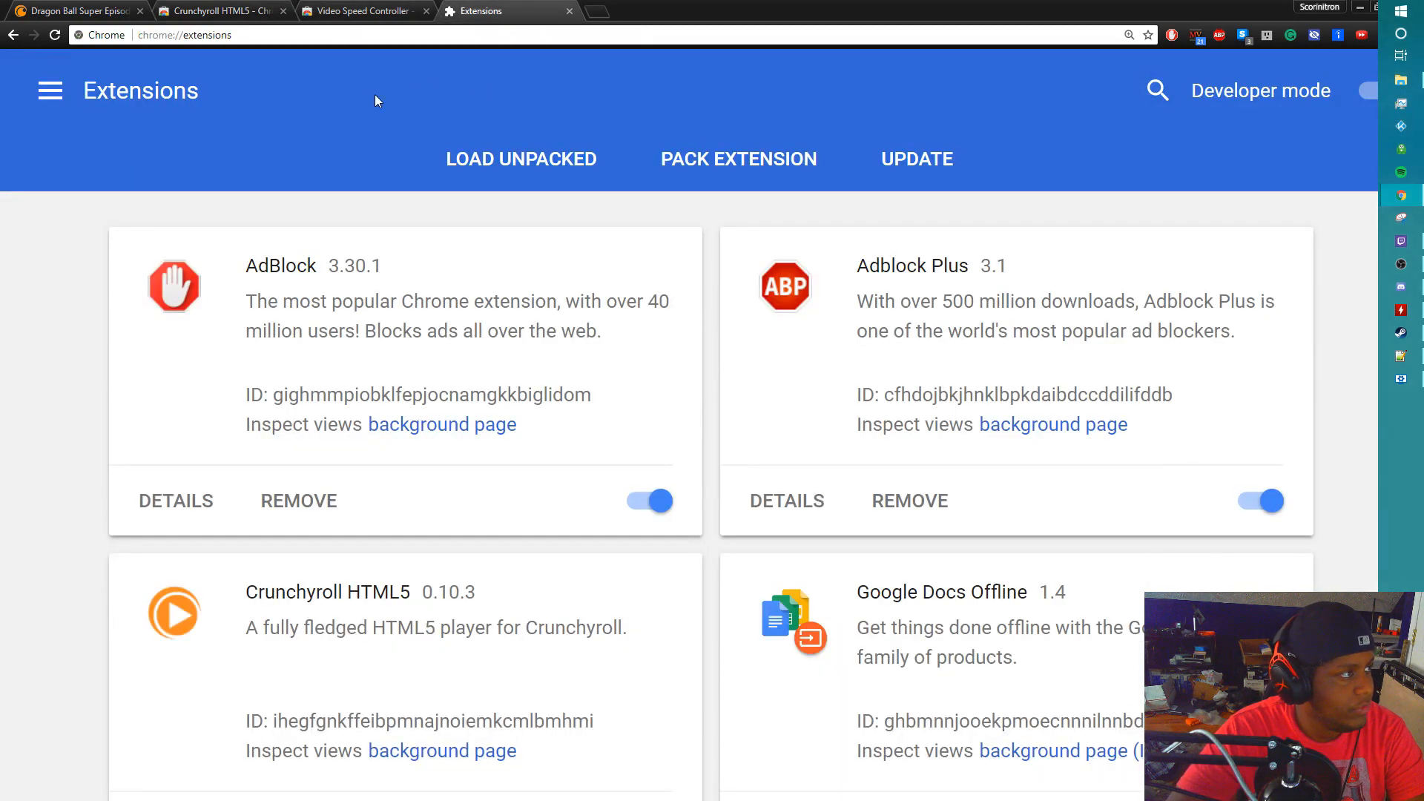
scroll(down, 3)
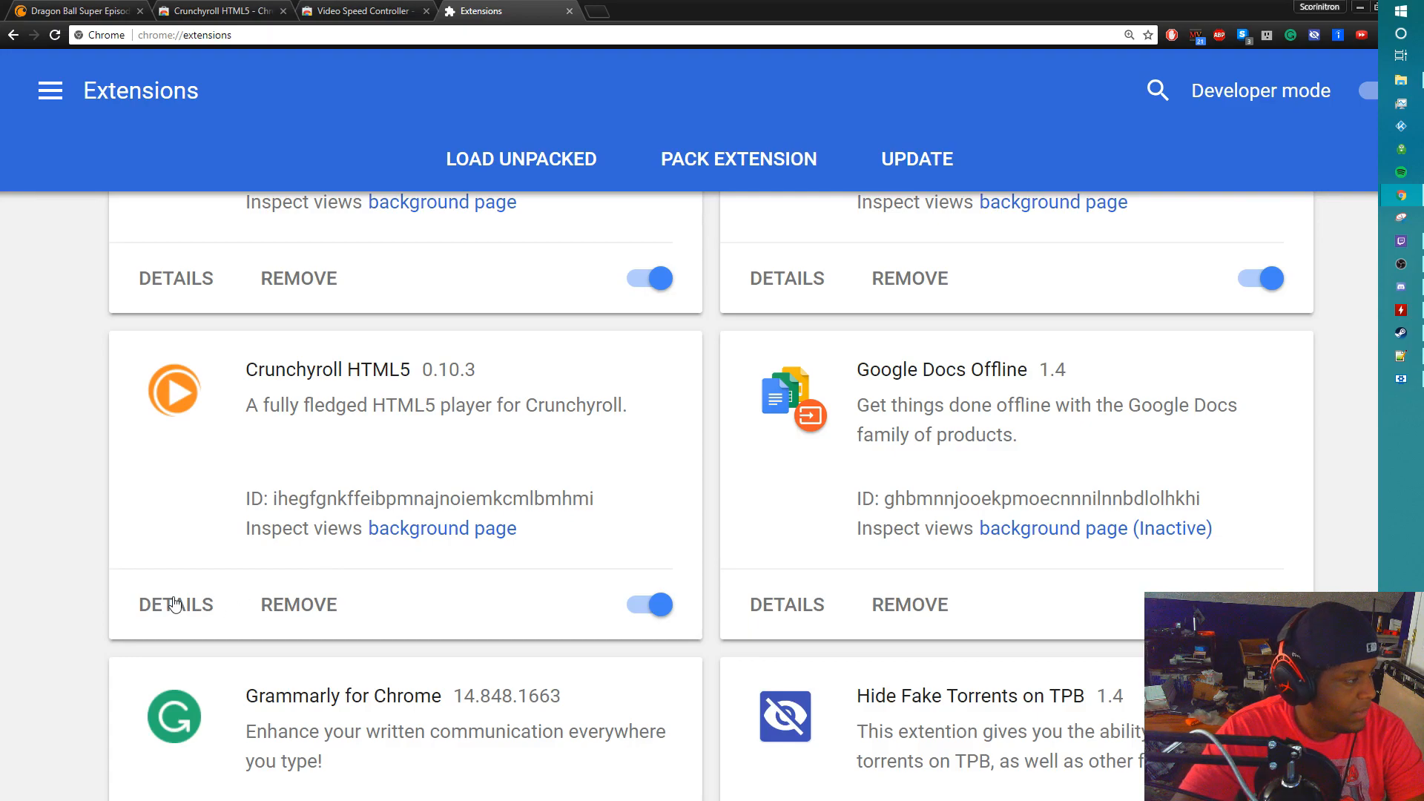
click(175, 605)
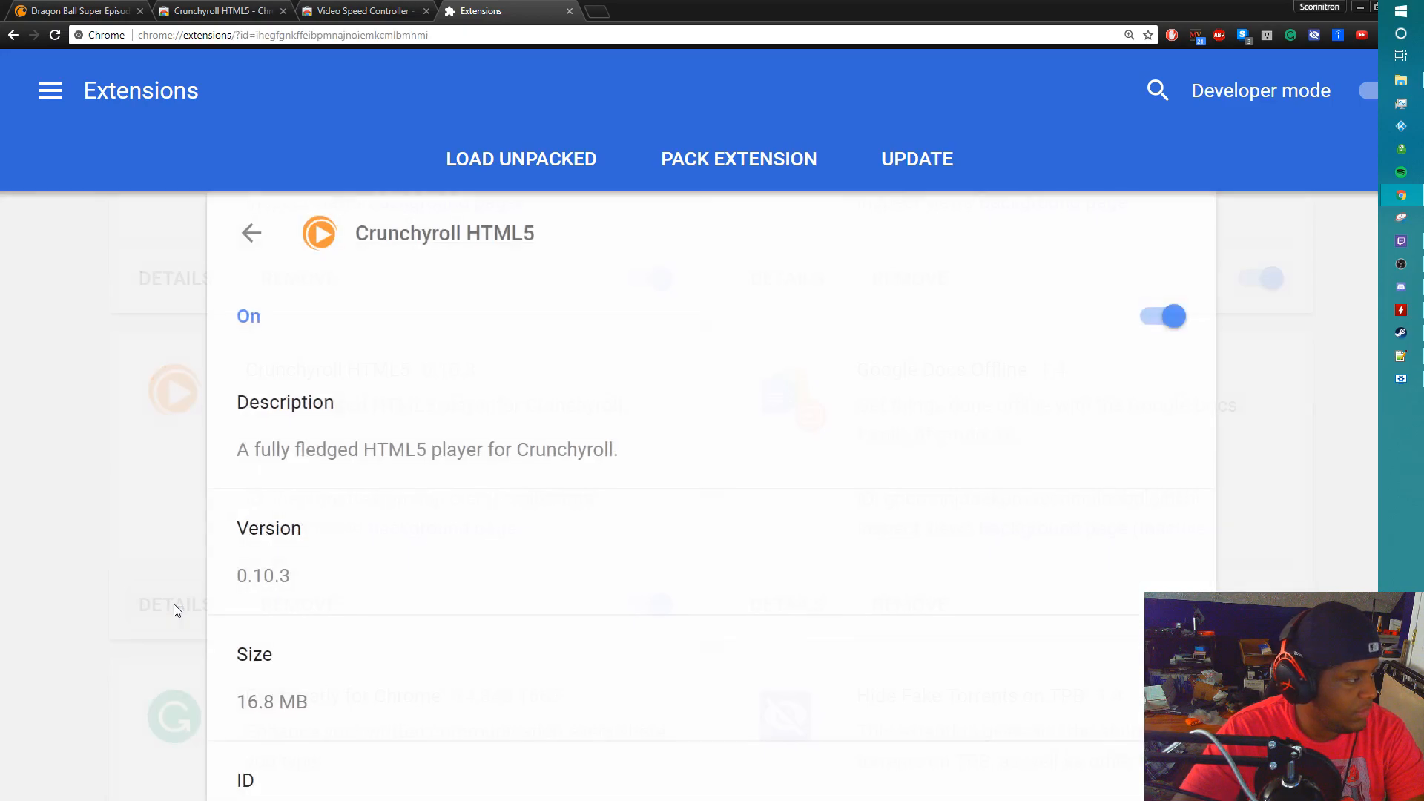
scroll(down, 3)
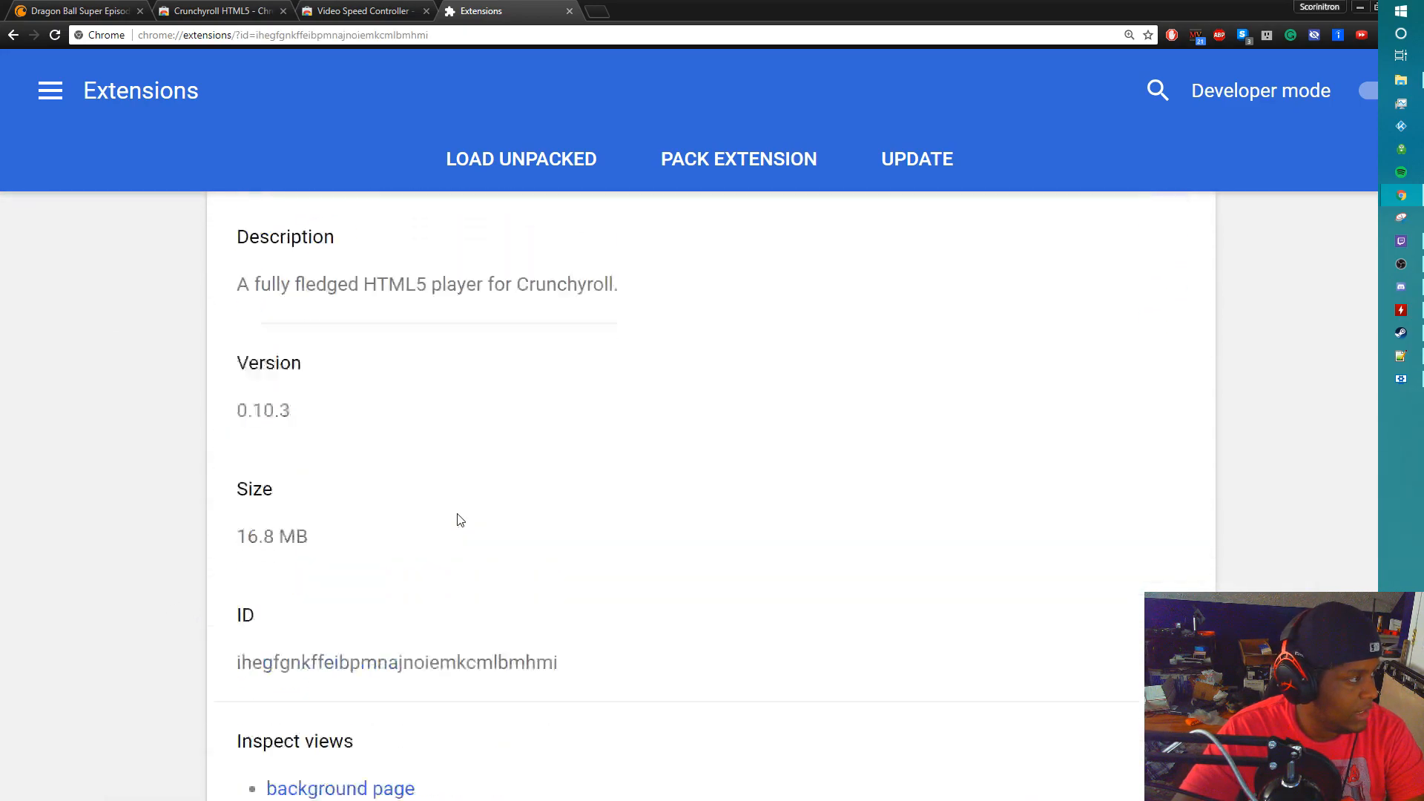
scroll(down, 3)
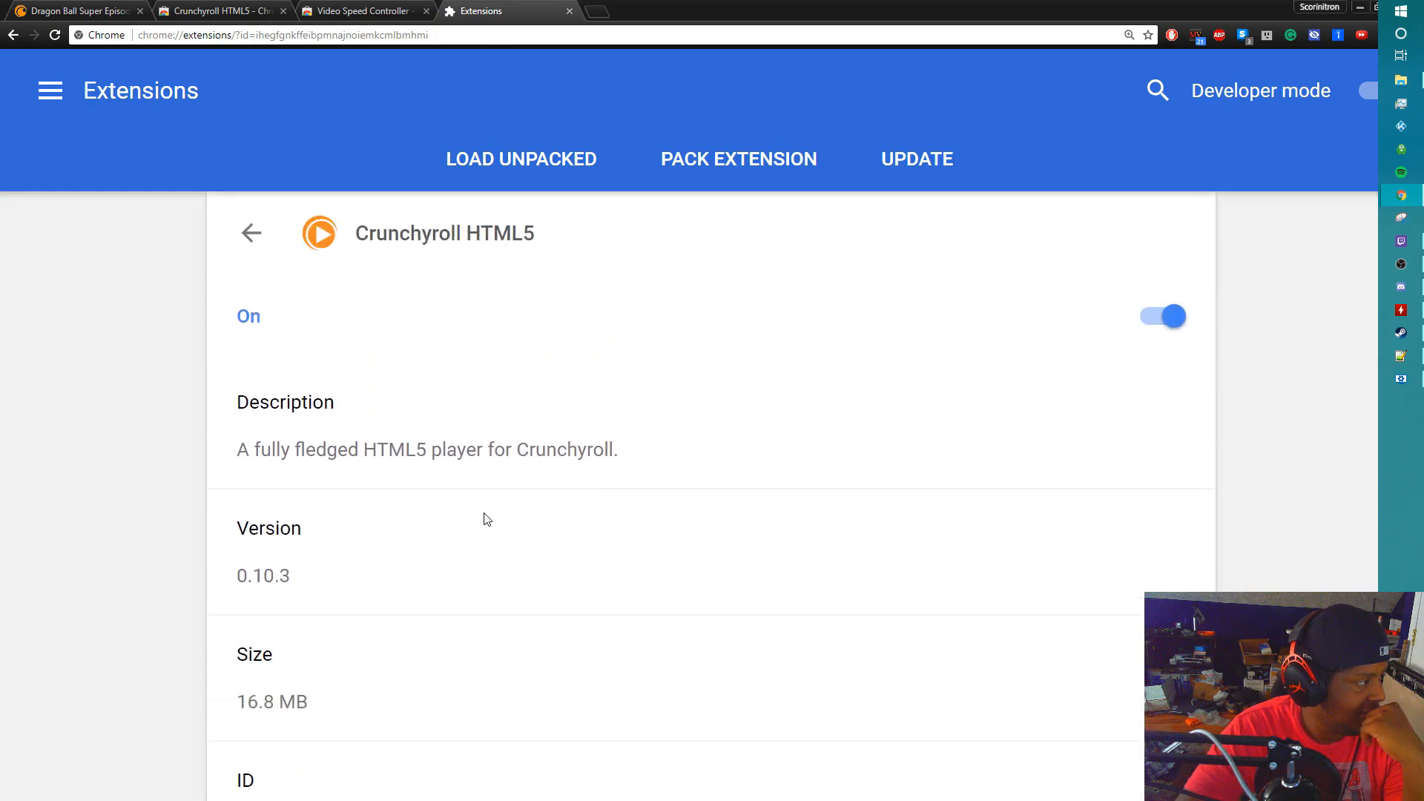
scroll(down, 3)
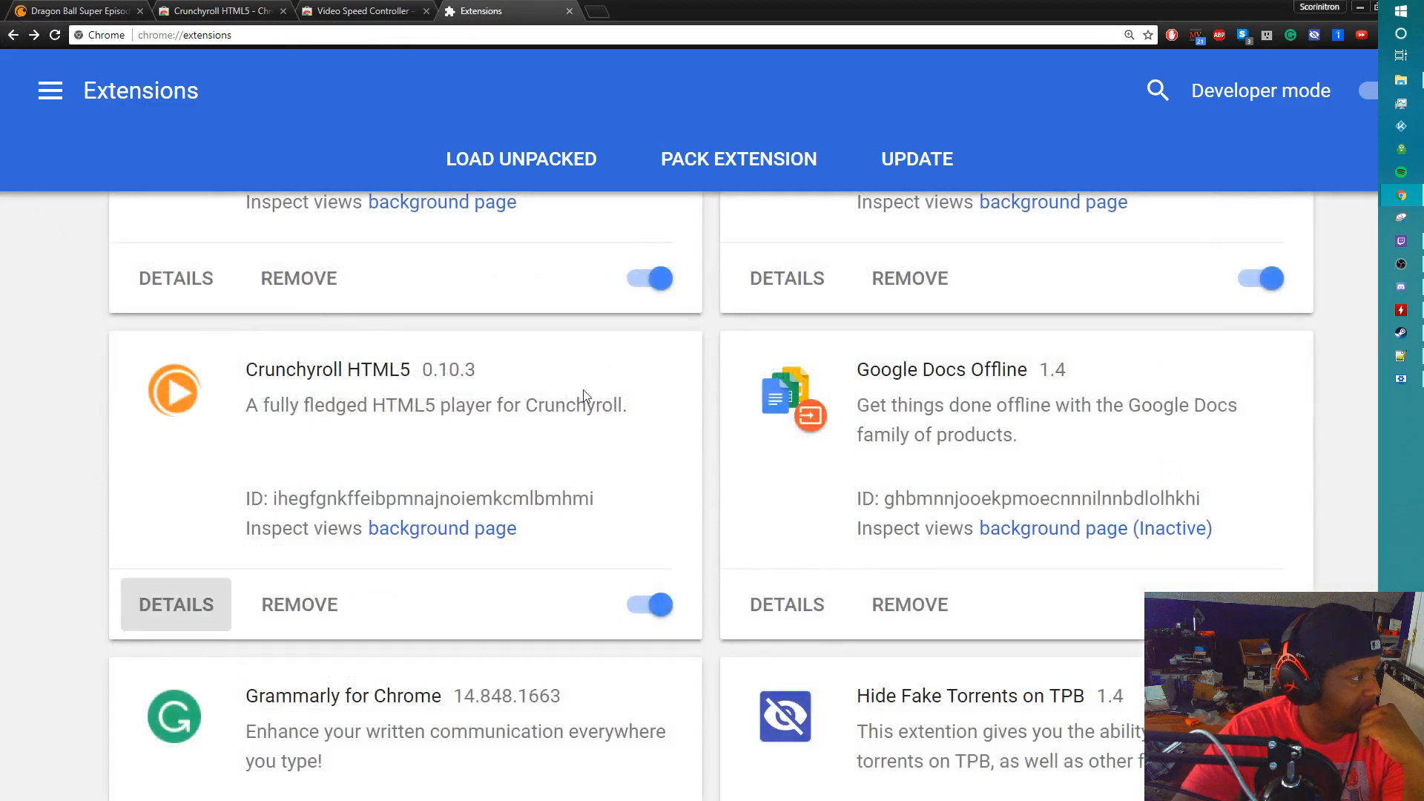
- Review Video Speed Controller 0.5.1's details in chrome://extensions and reach its store listing
scroll(down, 3)
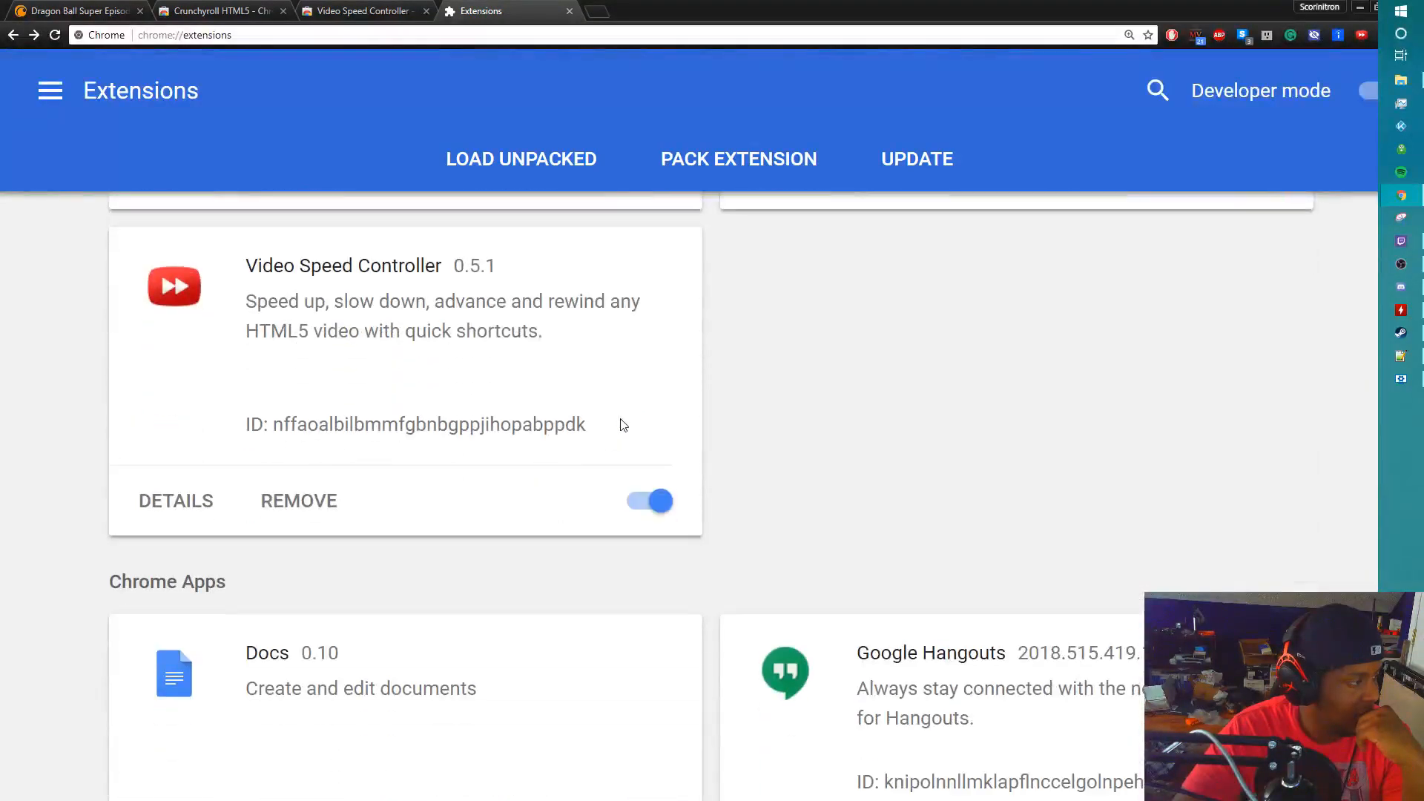
click(175, 501)
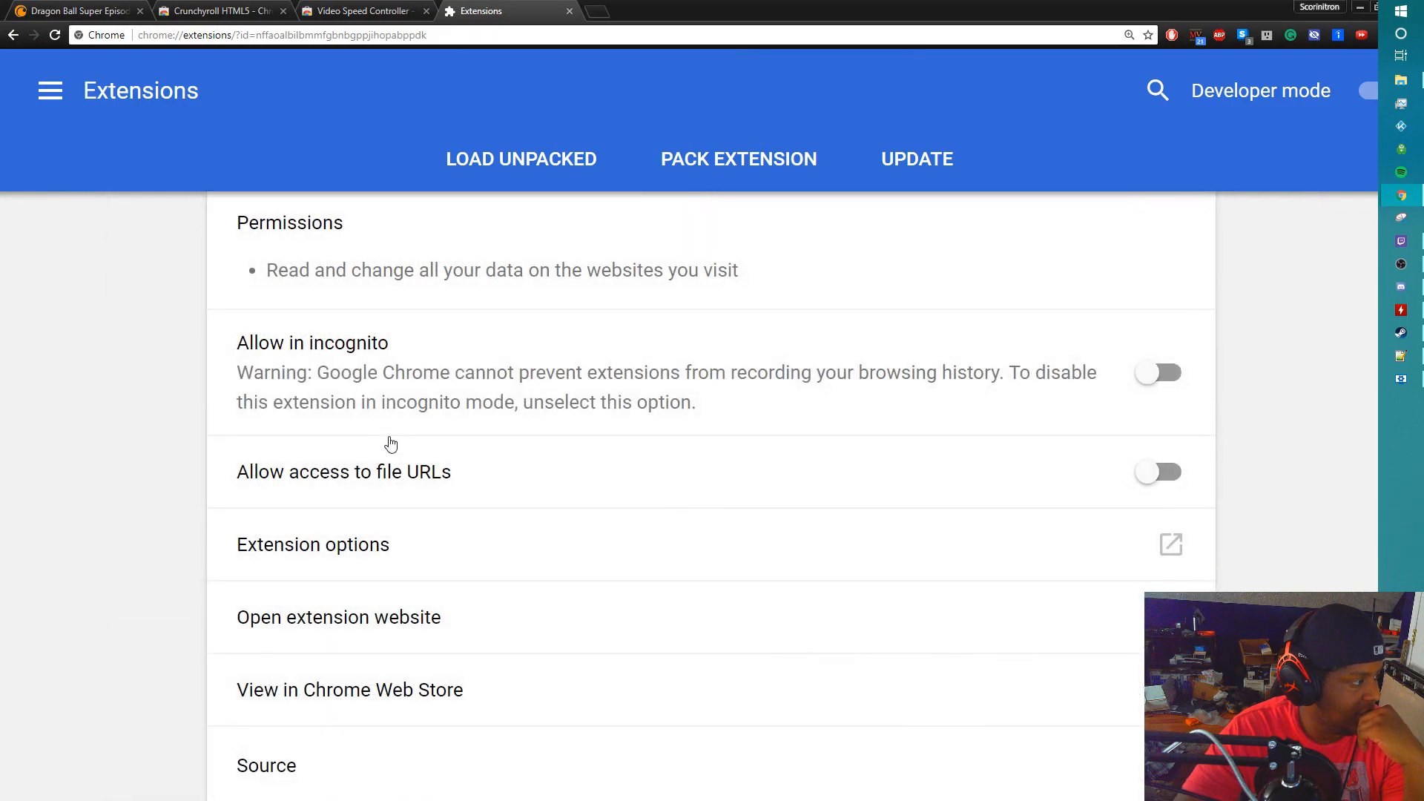
mouse_move(743, 466)
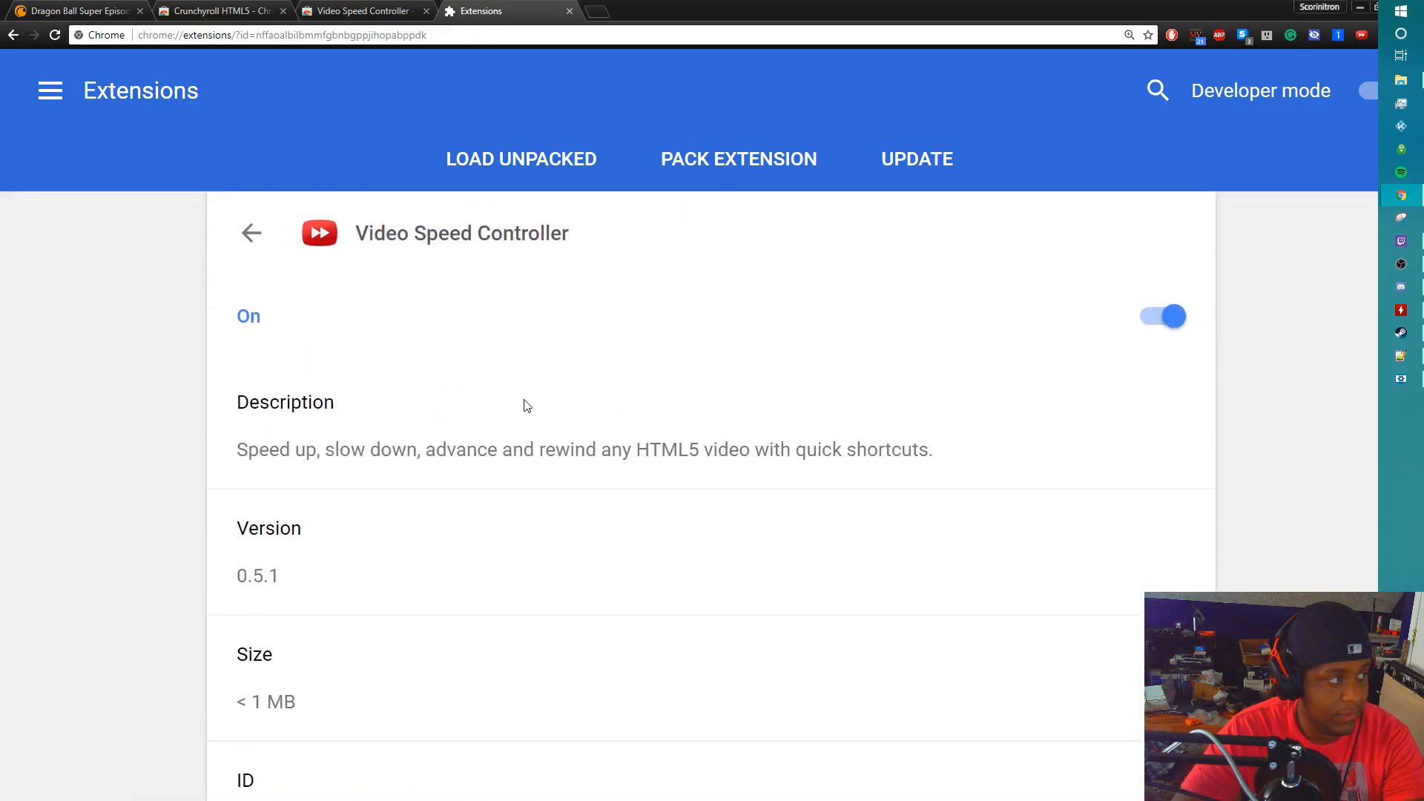
scroll(down, 3)
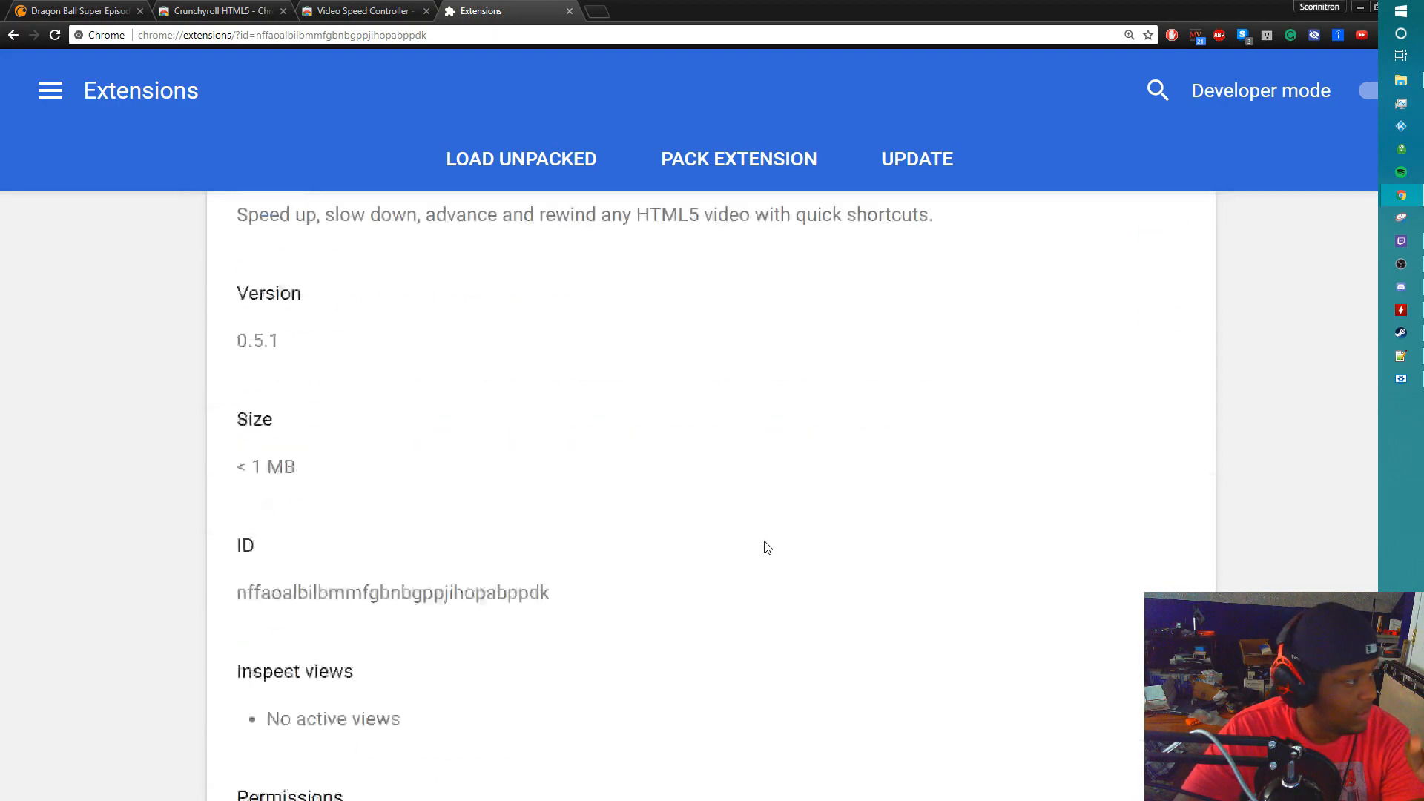
scroll(down, 3)
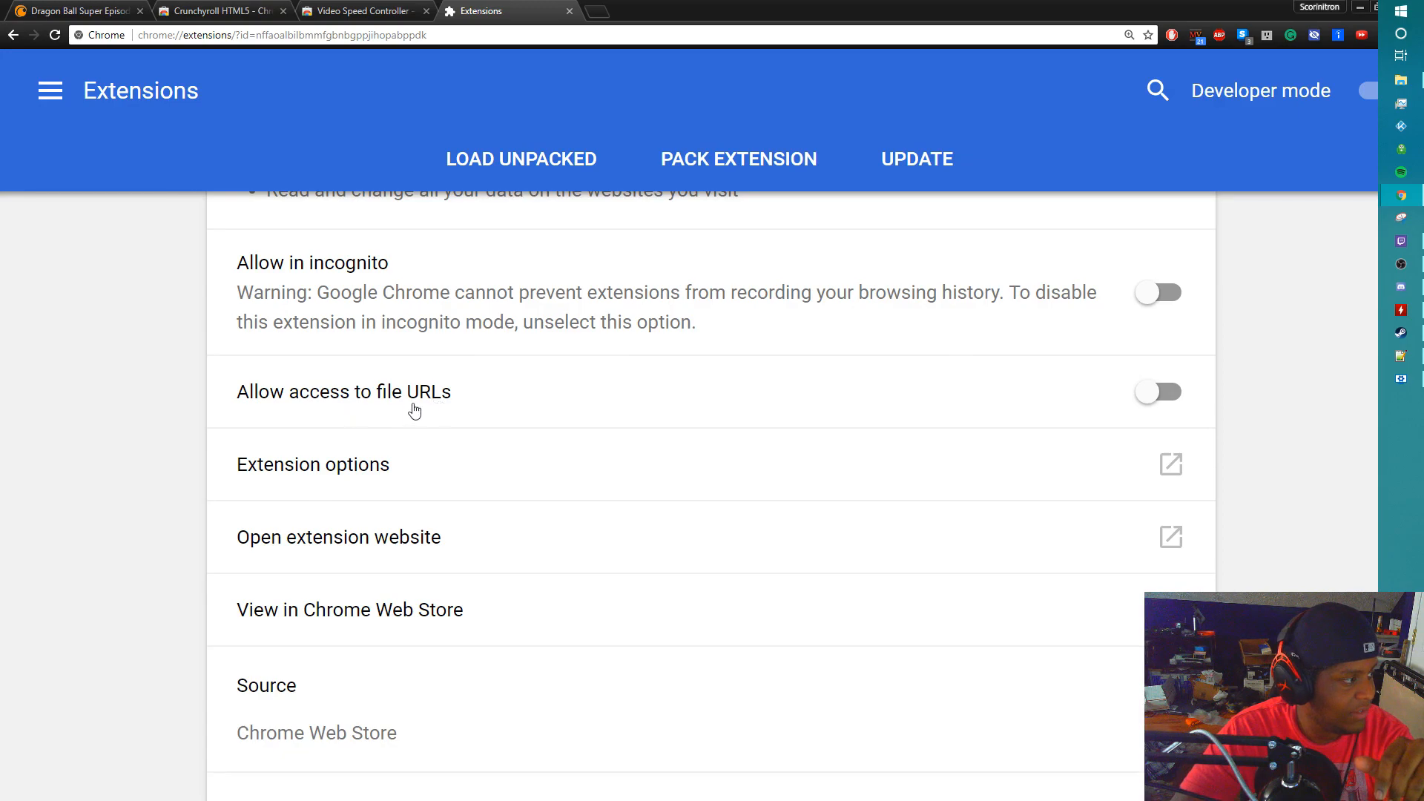
click(1157, 392)
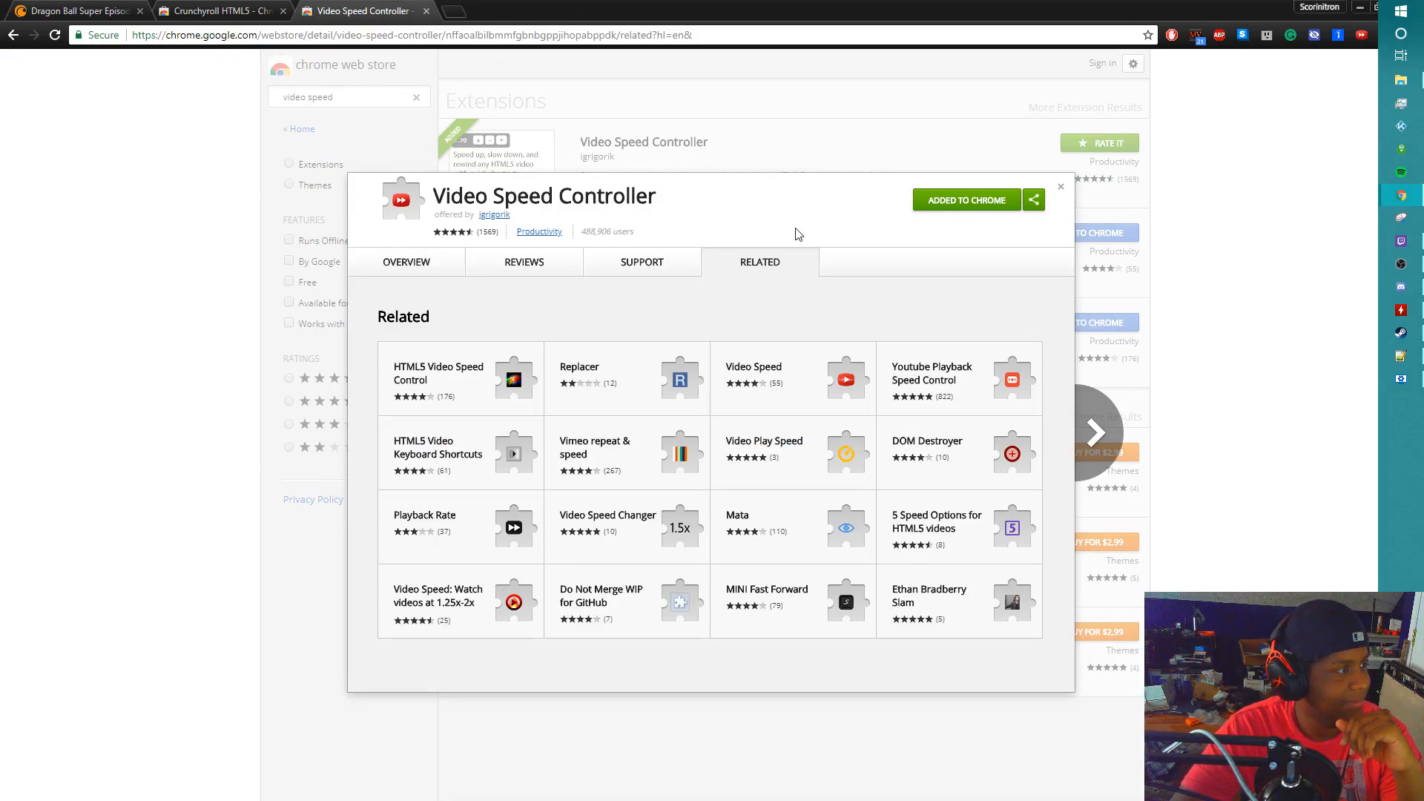
- Close the Crunchyroll HTML5 store tab and look over the Episode 129 player page
click(1060, 187)
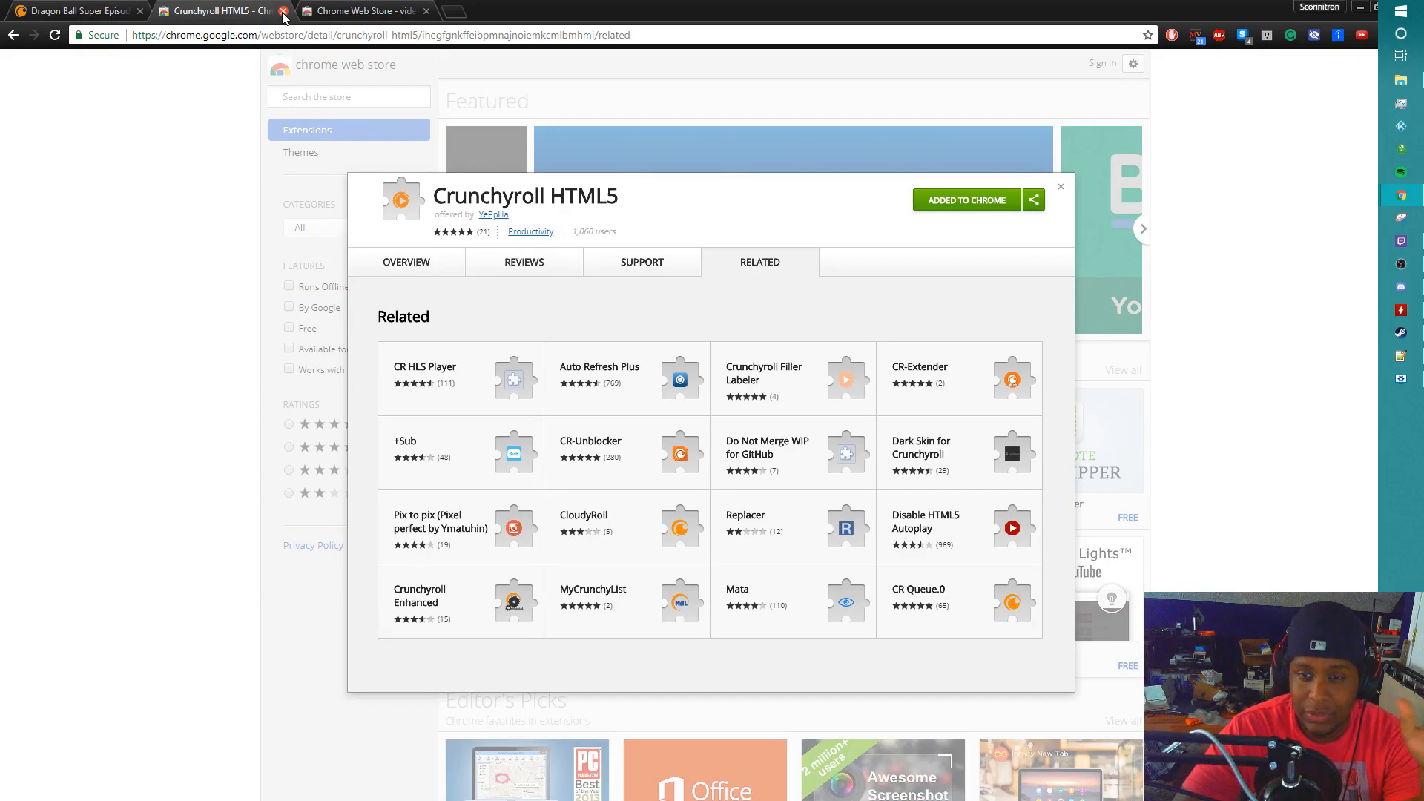
click(281, 12)
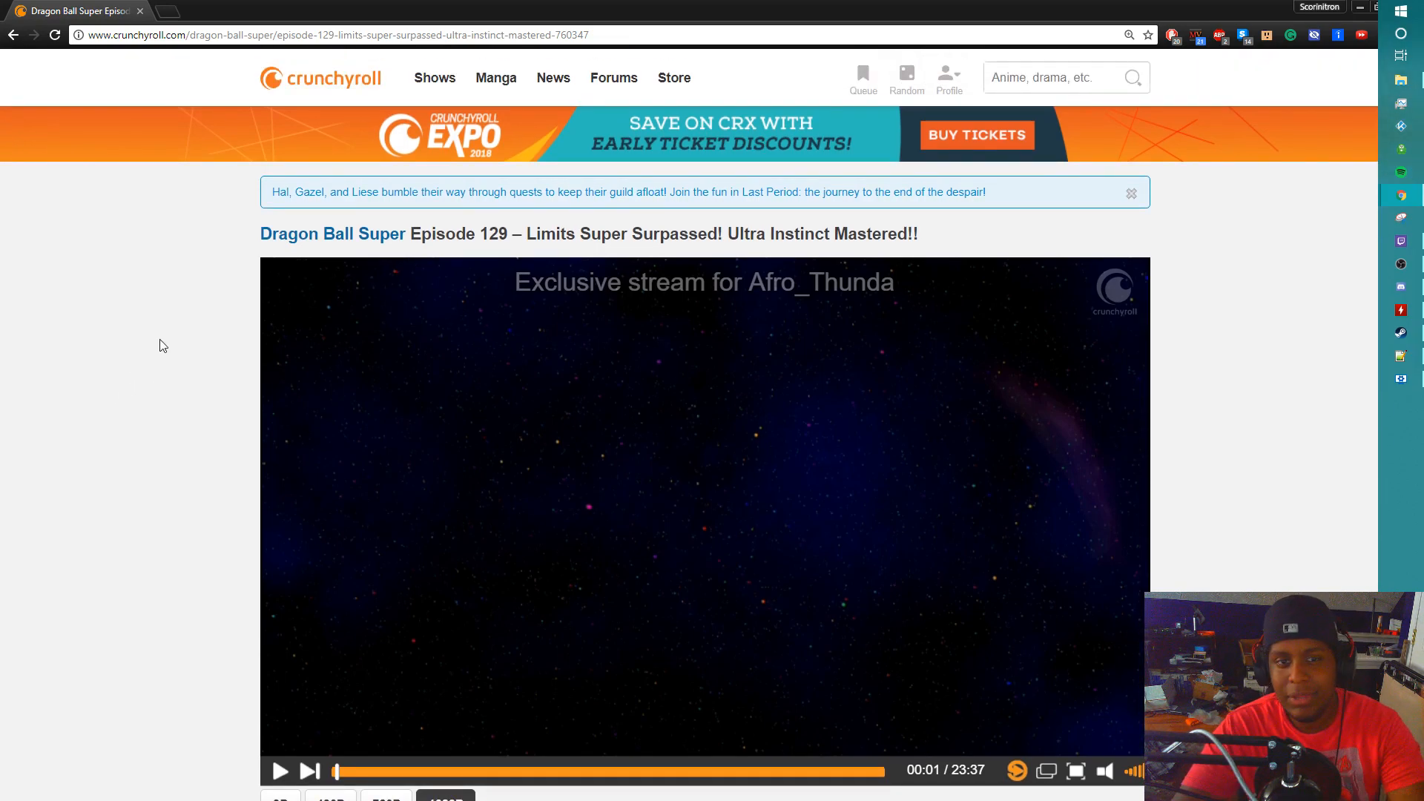
scroll(down, 3)
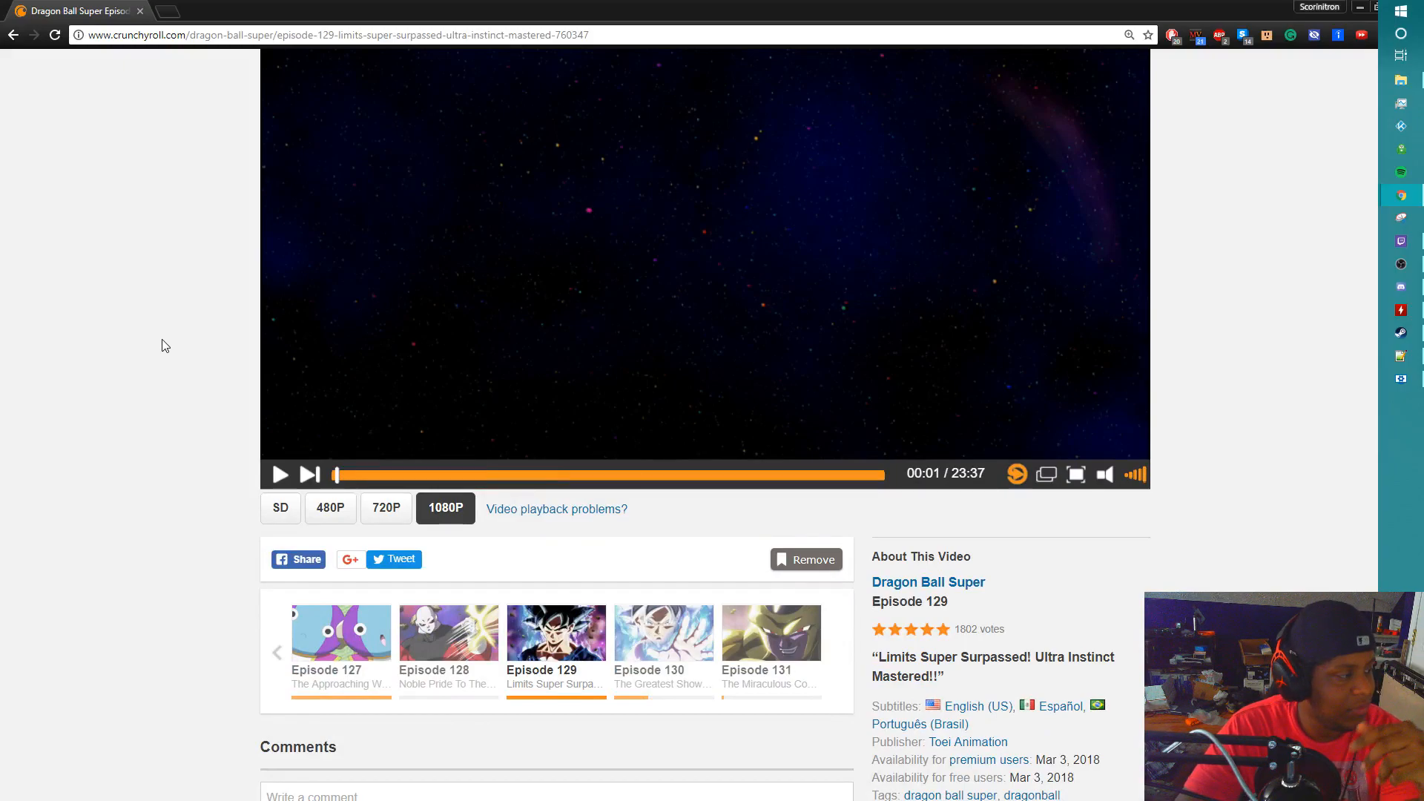
scroll(up, 3)
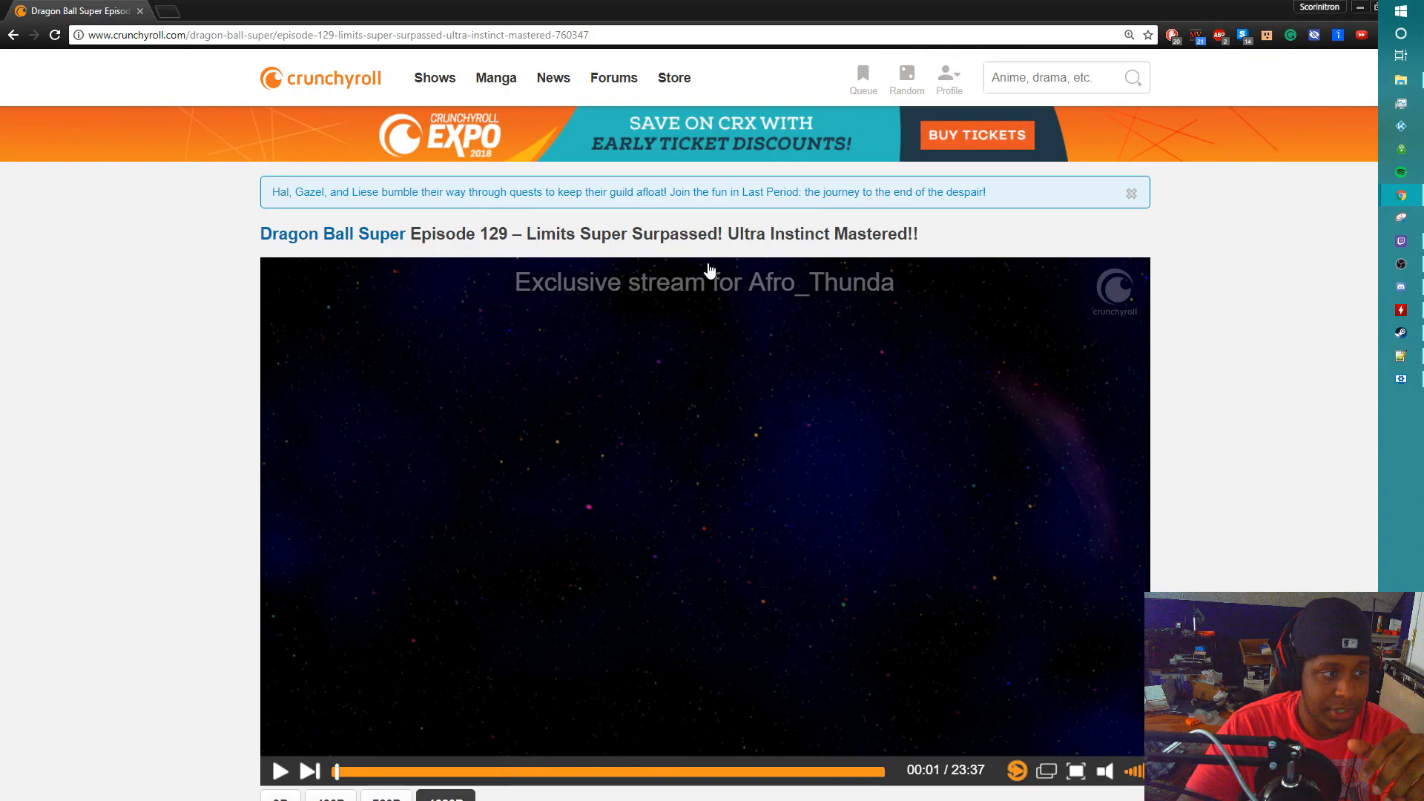
scroll(down, 3)
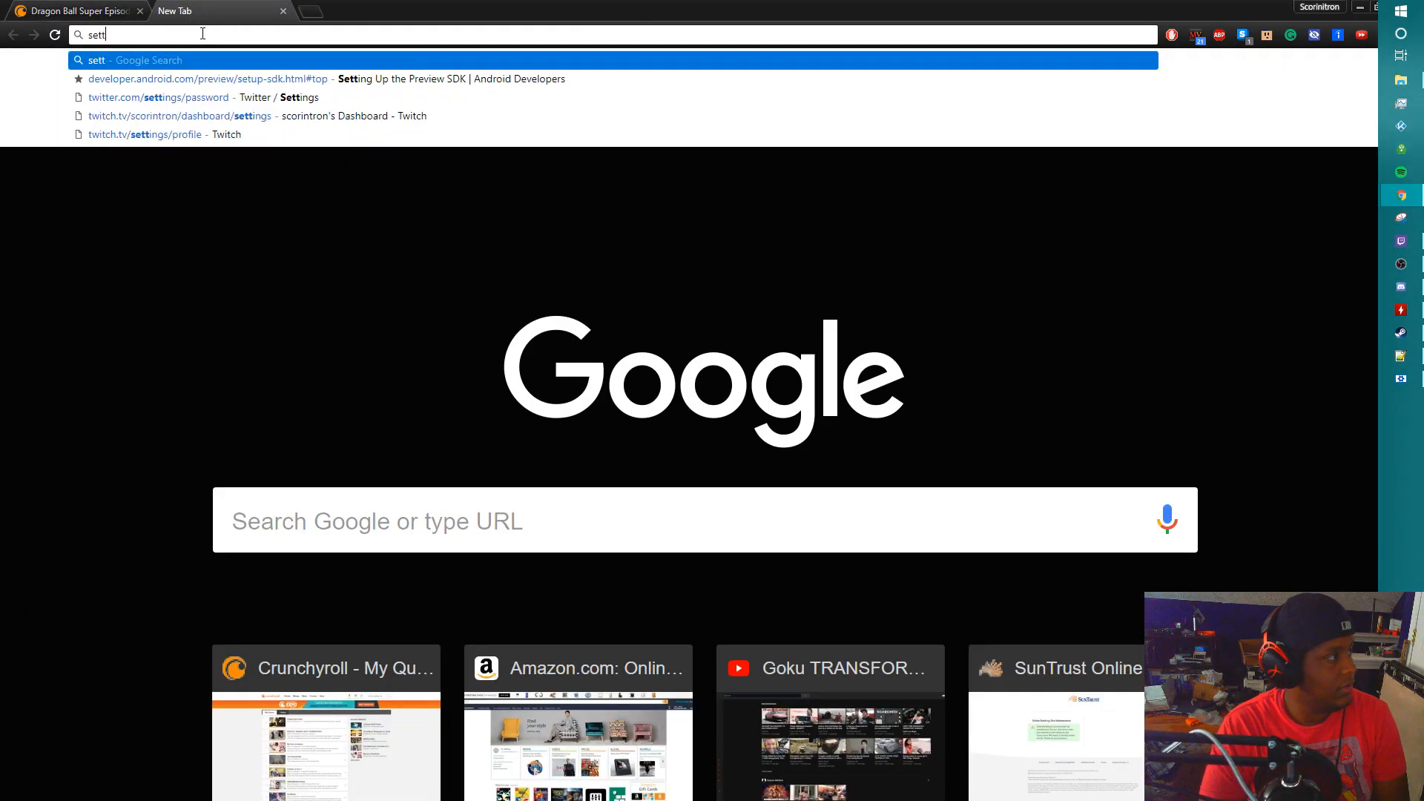
- Navigate a new tab to chrome://settings after first searching 'chrome flash player settings'
text(chrome flash player settings)
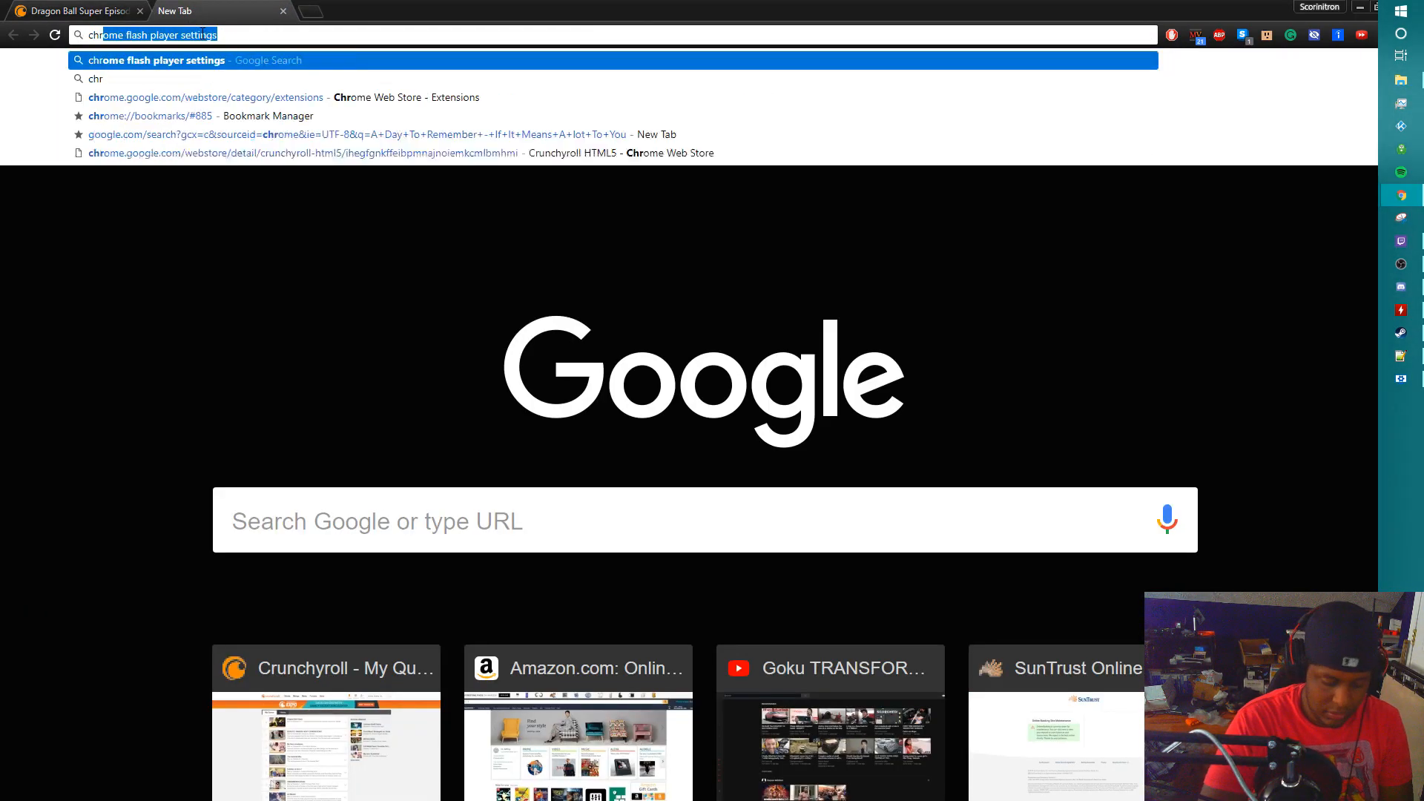
text(chrome://s)
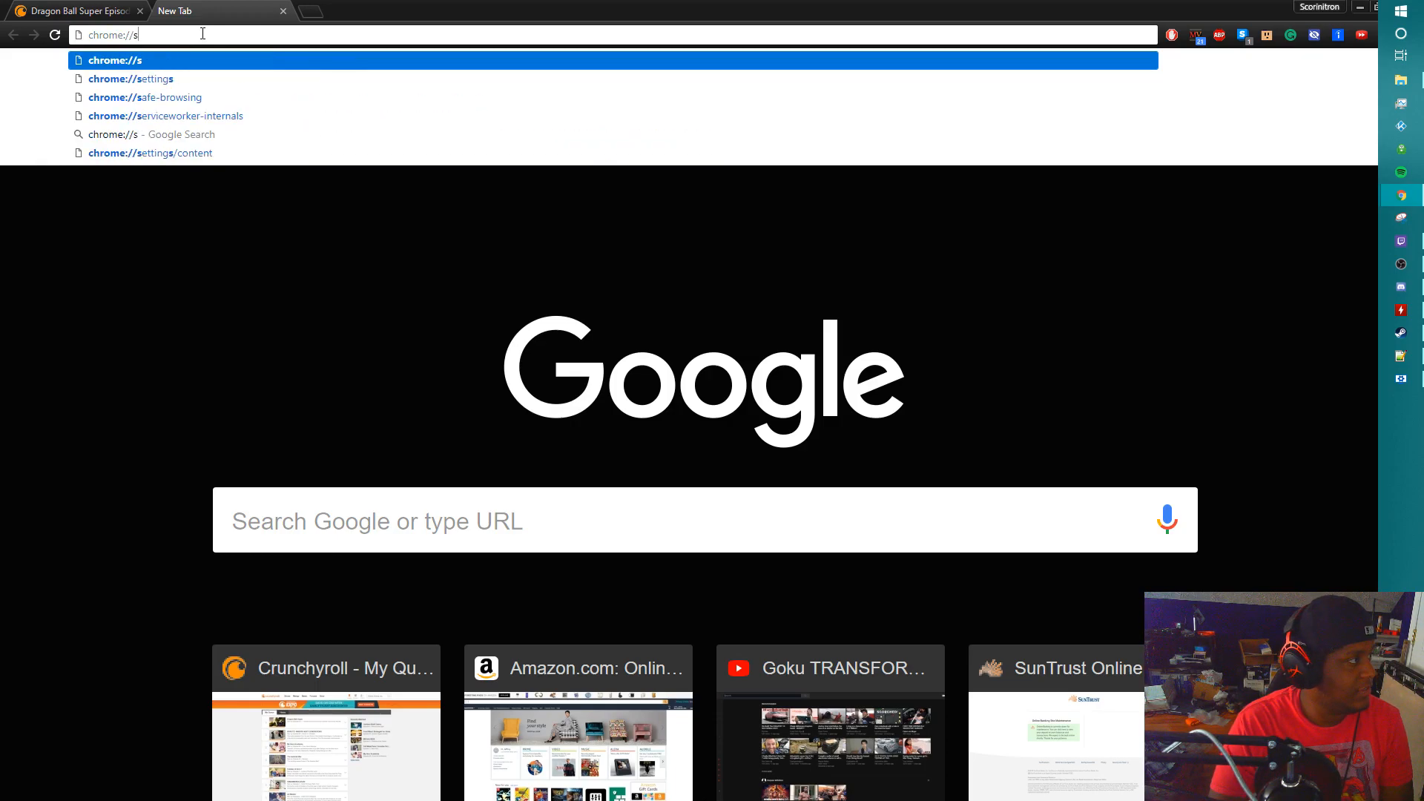
text(ettio)
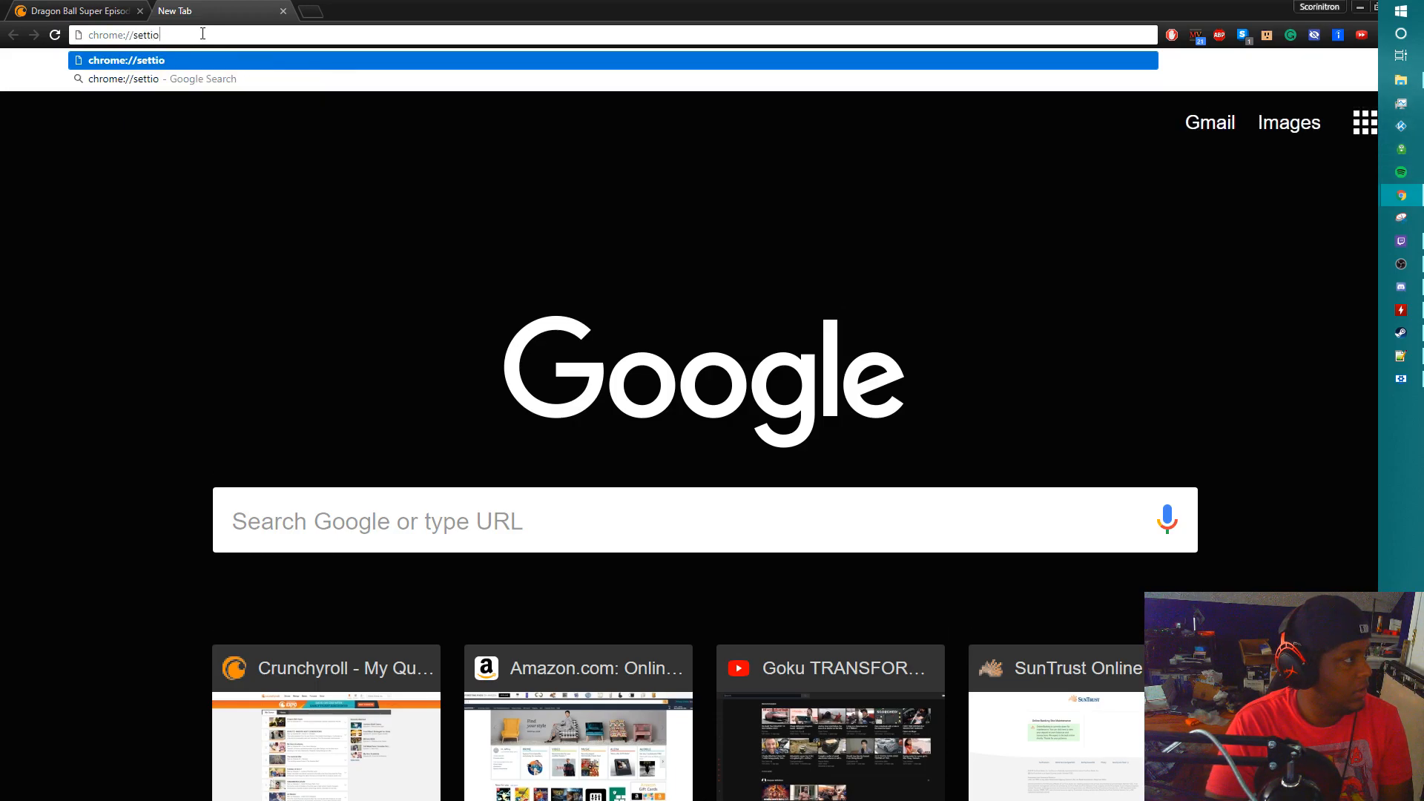
key(Enter)
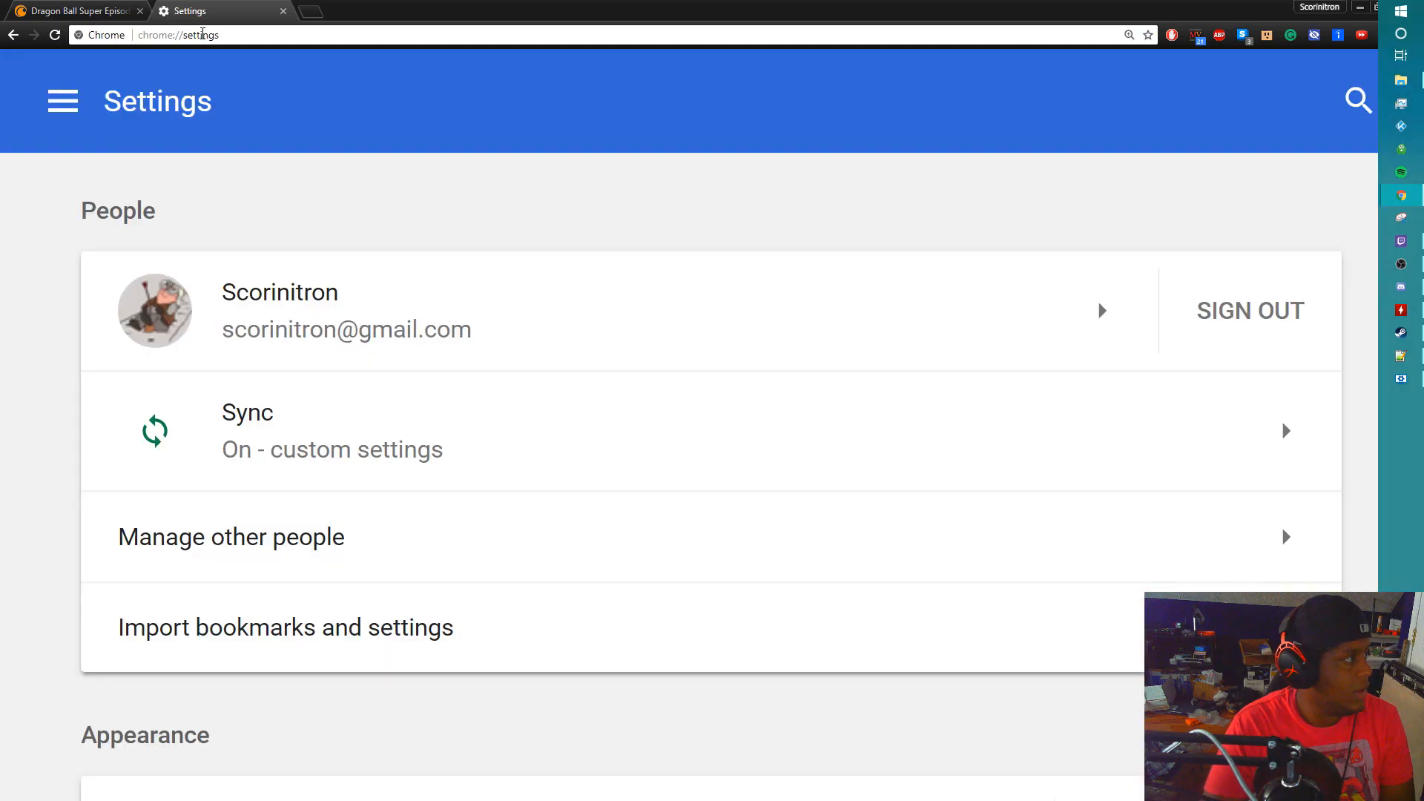
- Reach the Flash page under Advanced > Content settings
scroll(down, 3)
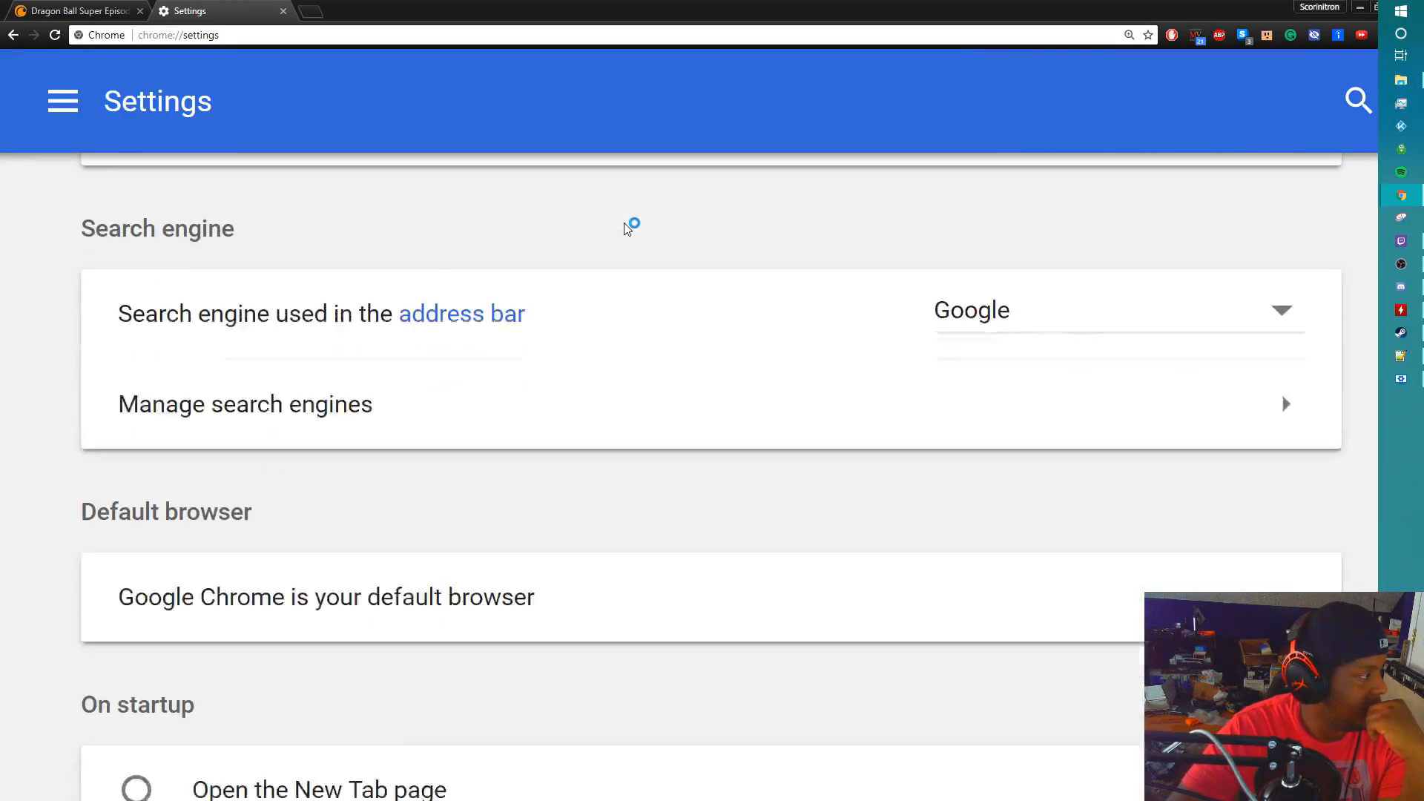
scroll(down, 3)
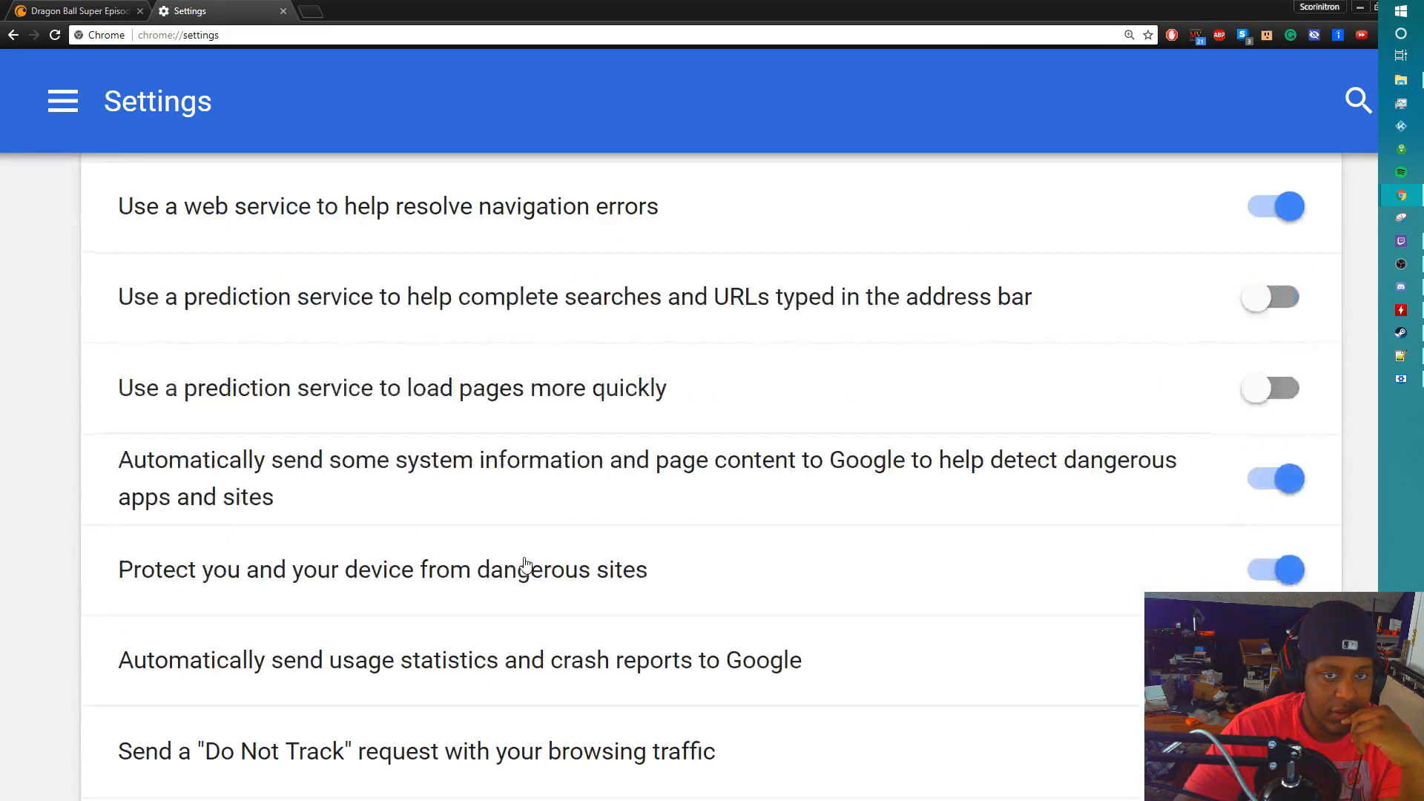
scroll(down, 3)
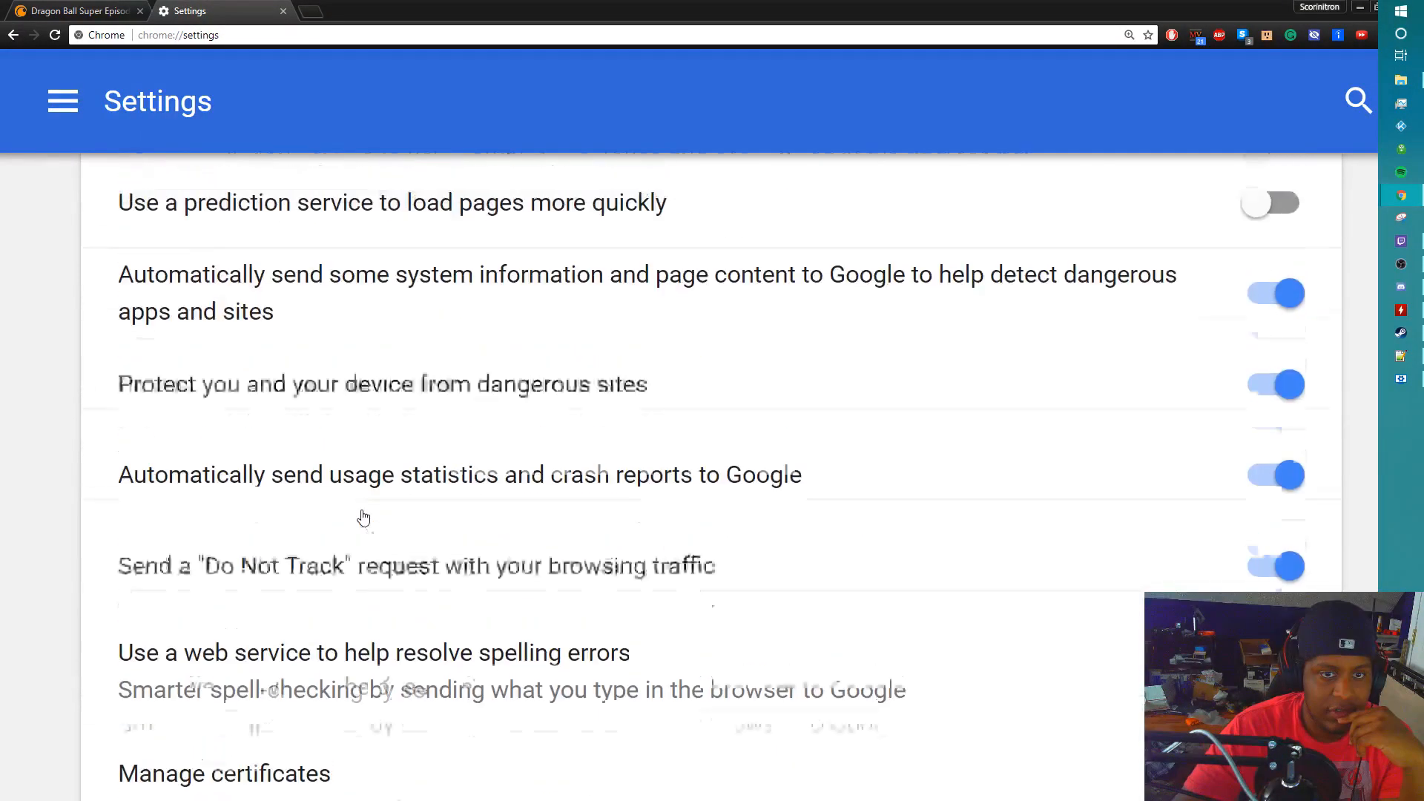
scroll(down, 3)
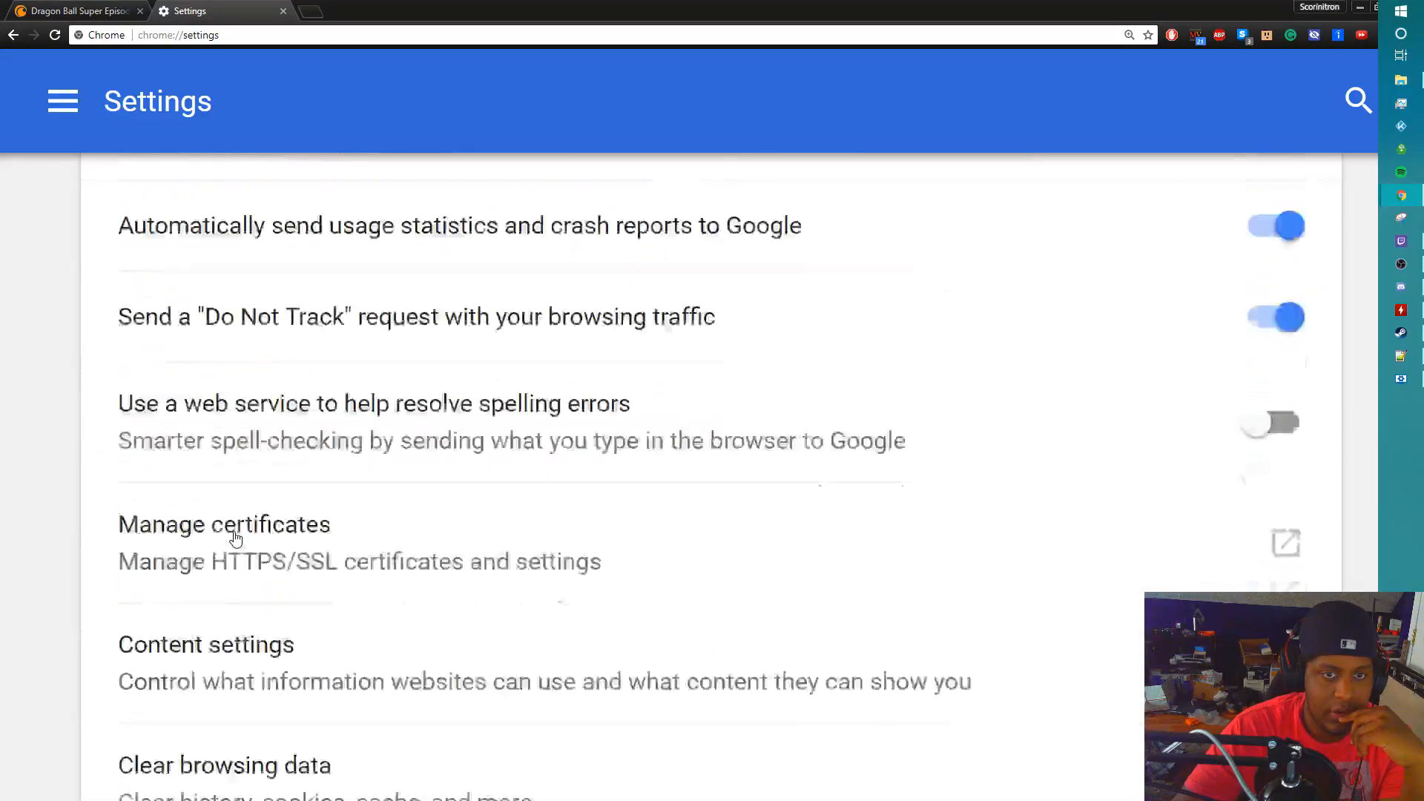
click(206, 645)
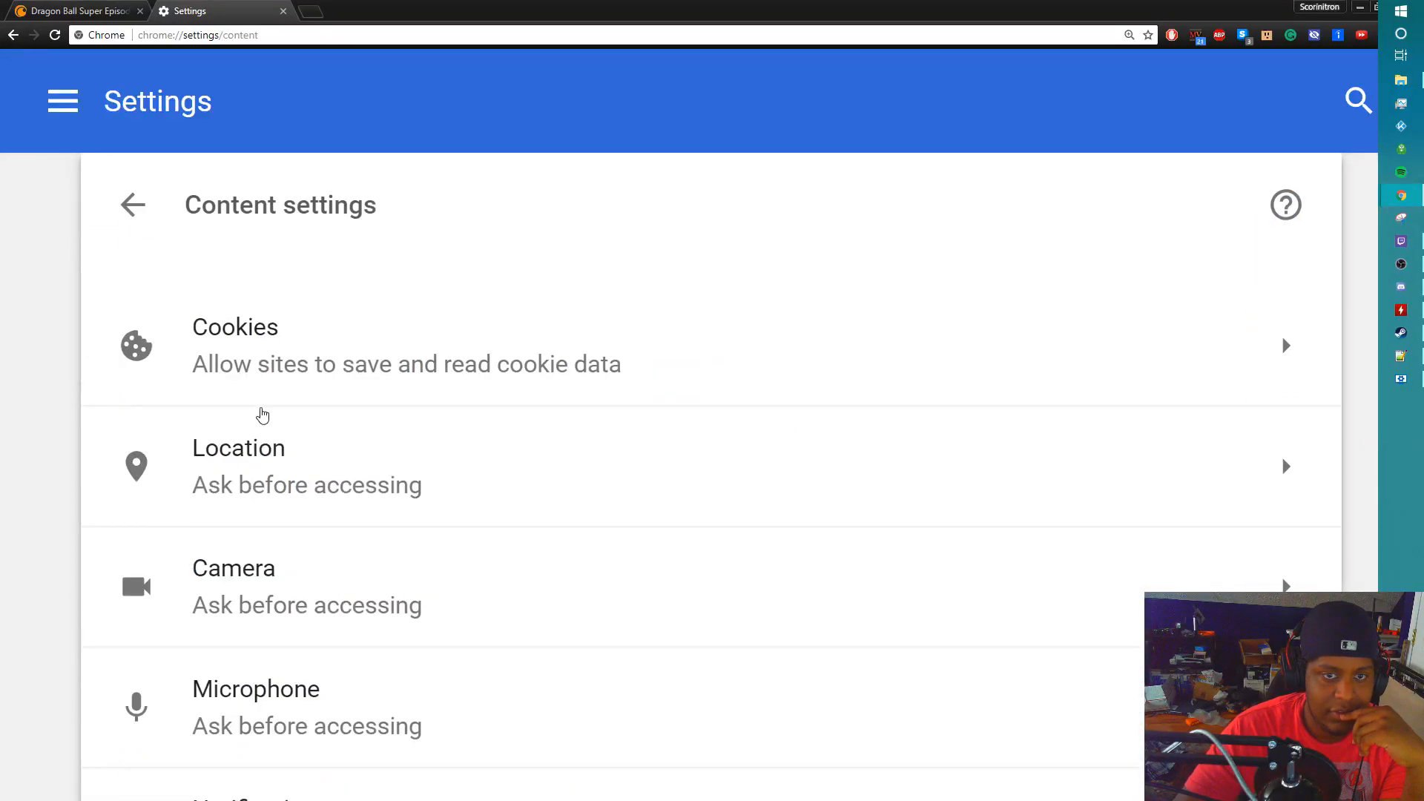
scroll(down, 3)
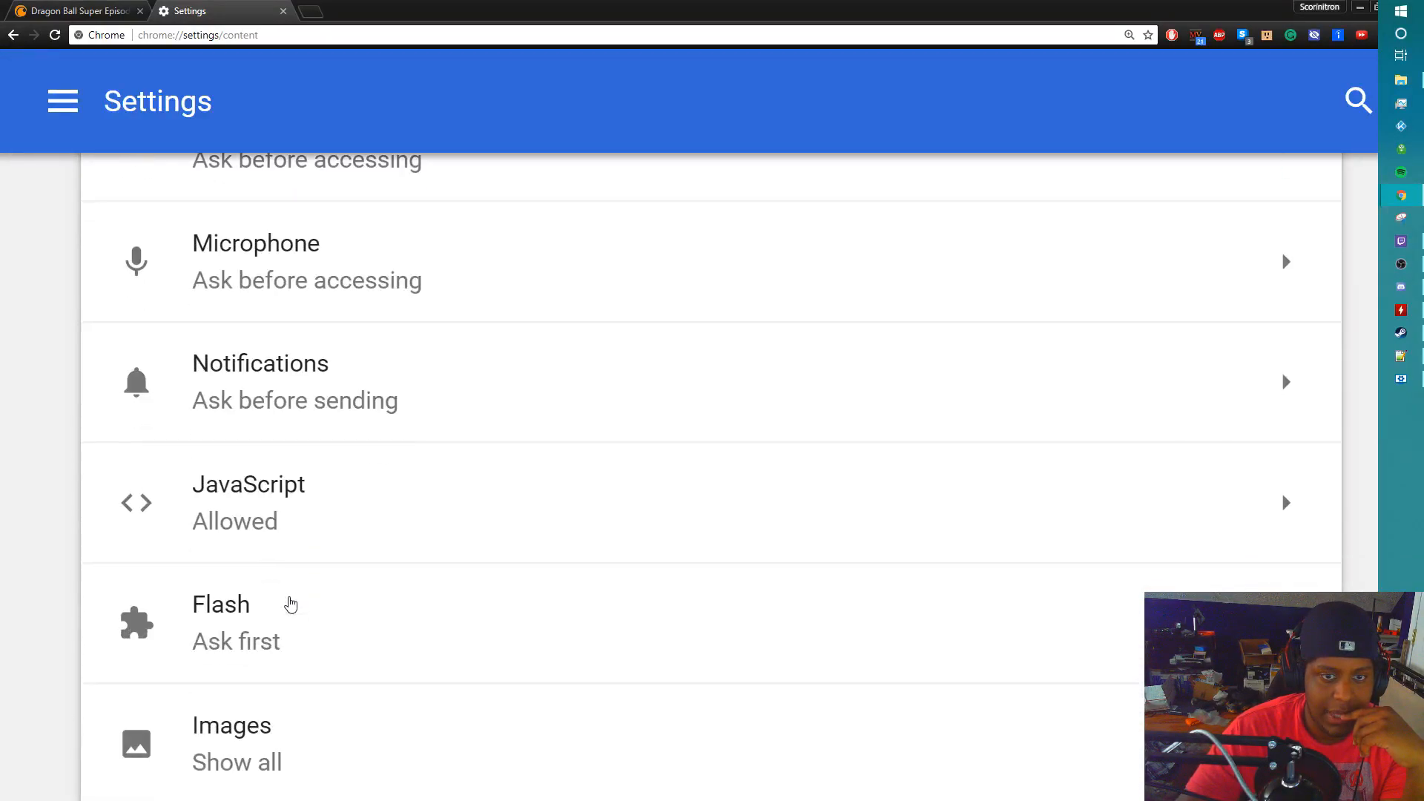
click(220, 605)
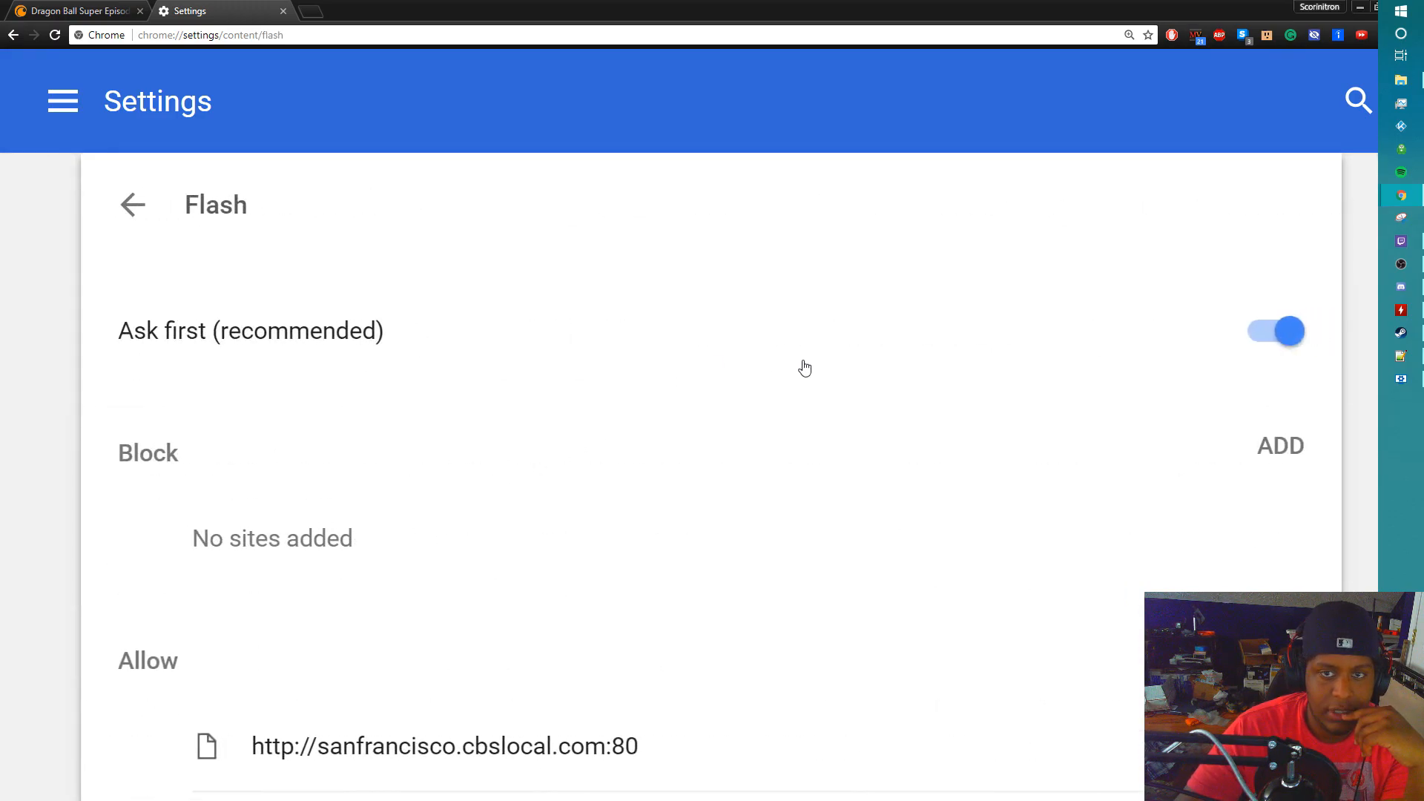
- Switch Flash from 'Ask first' to blocked and return to the Content settings list
click(1289, 331)
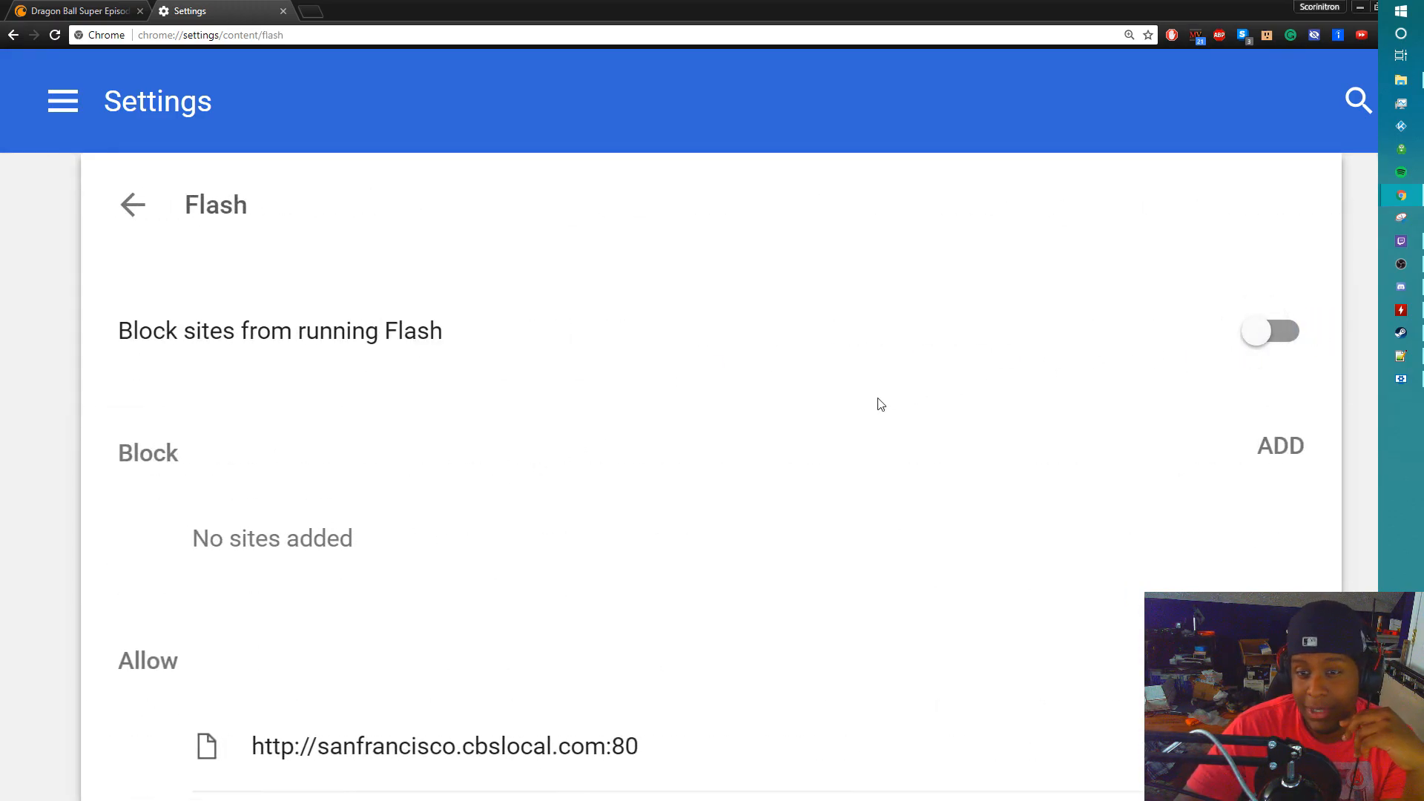
mouse_move(503, 321)
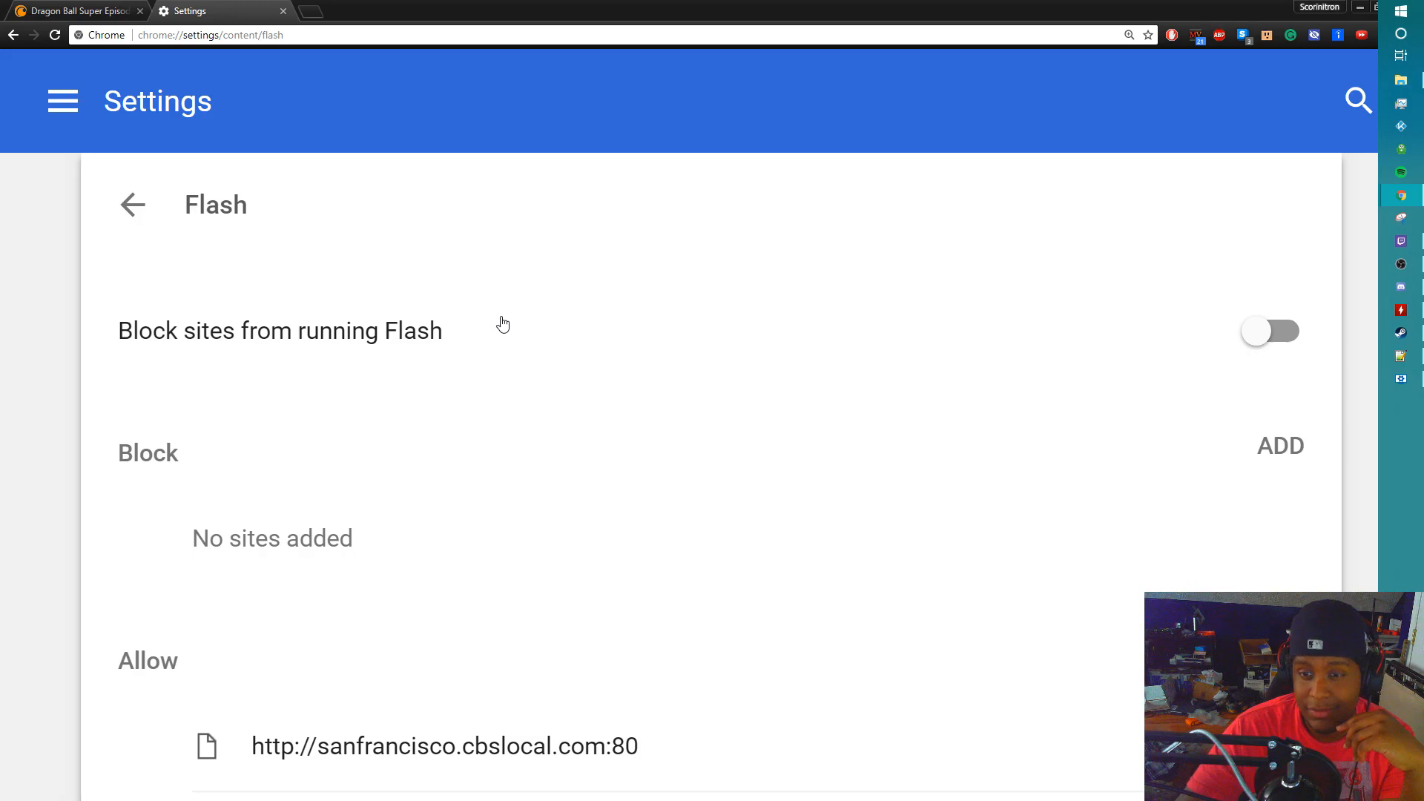
mouse_move(146, 214)
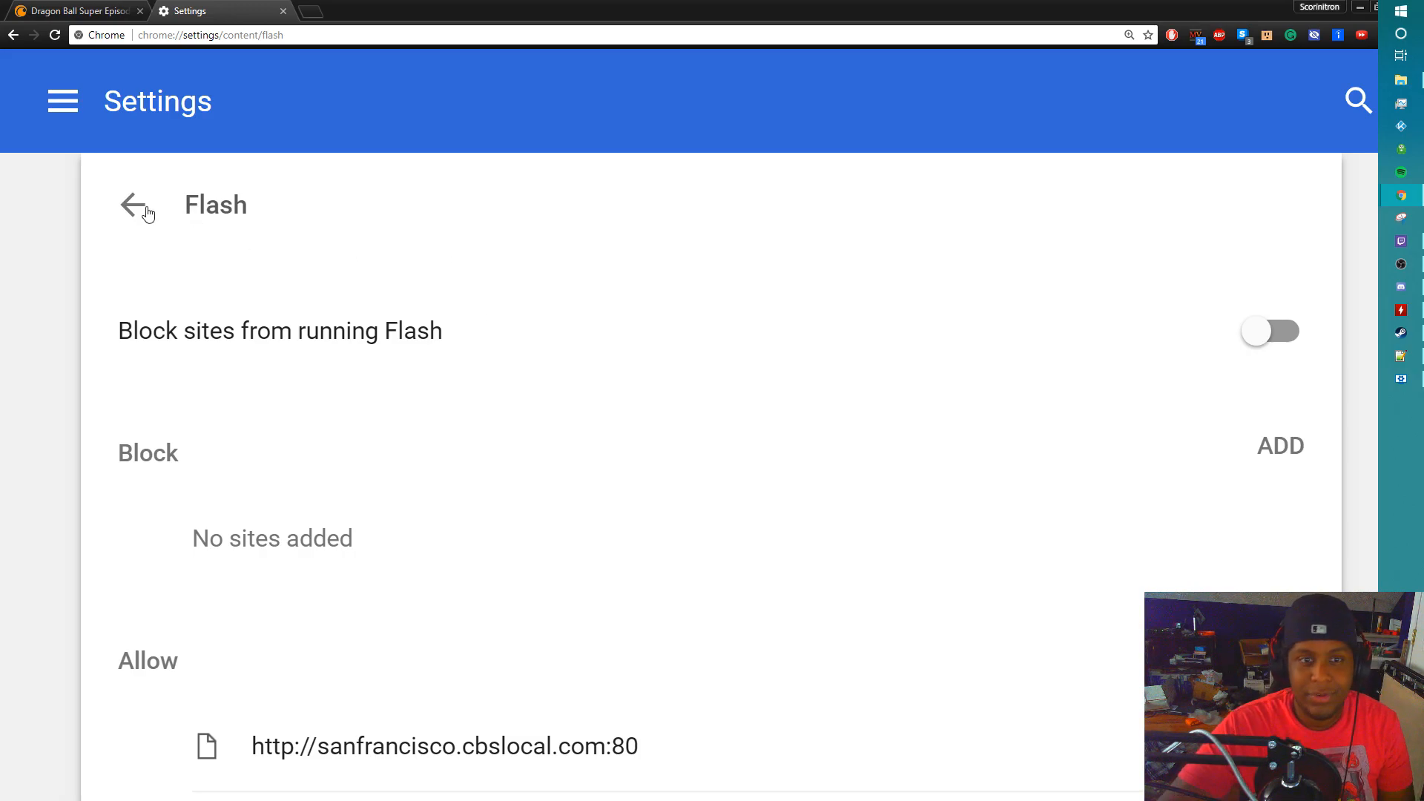
click(137, 206)
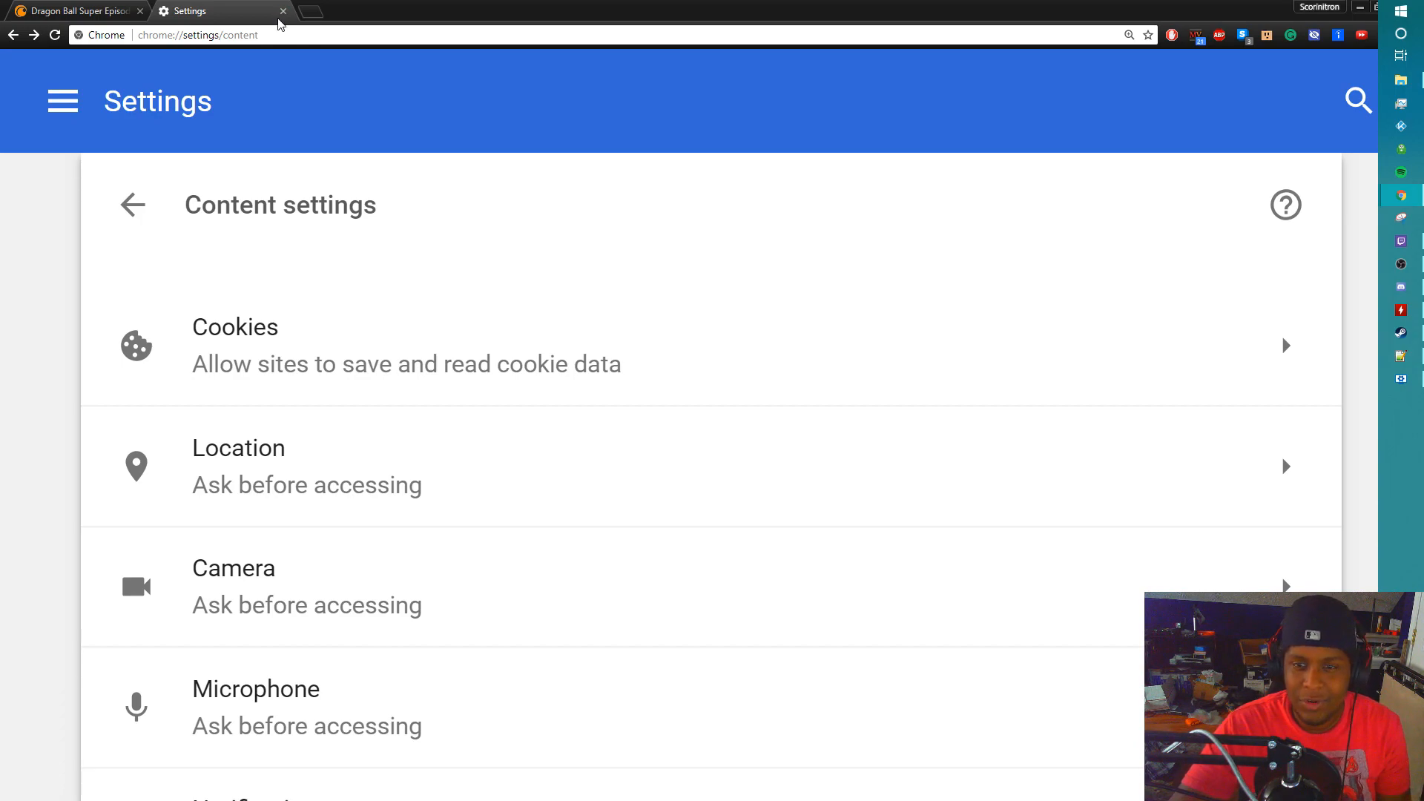
mouse_move(281, 11)
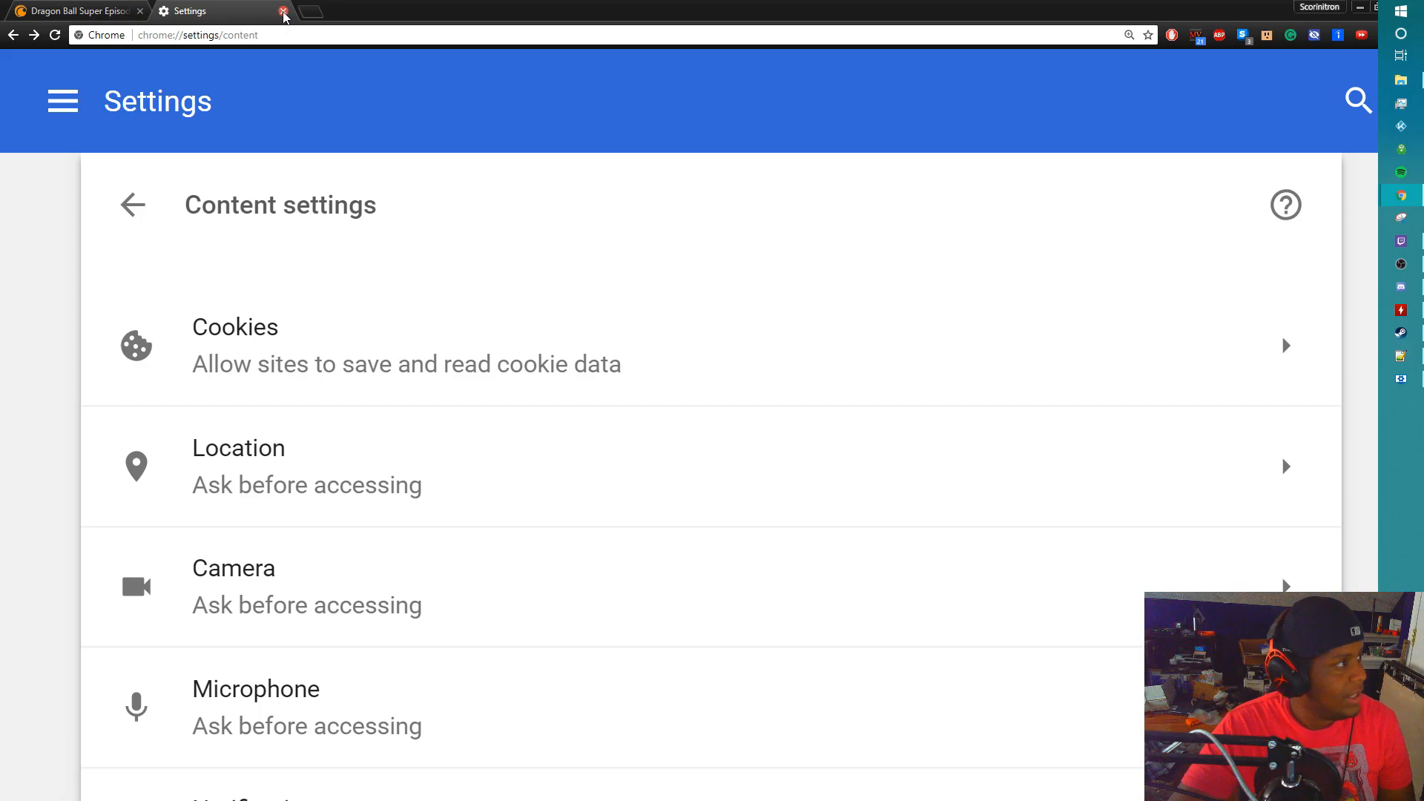
click(280, 10)
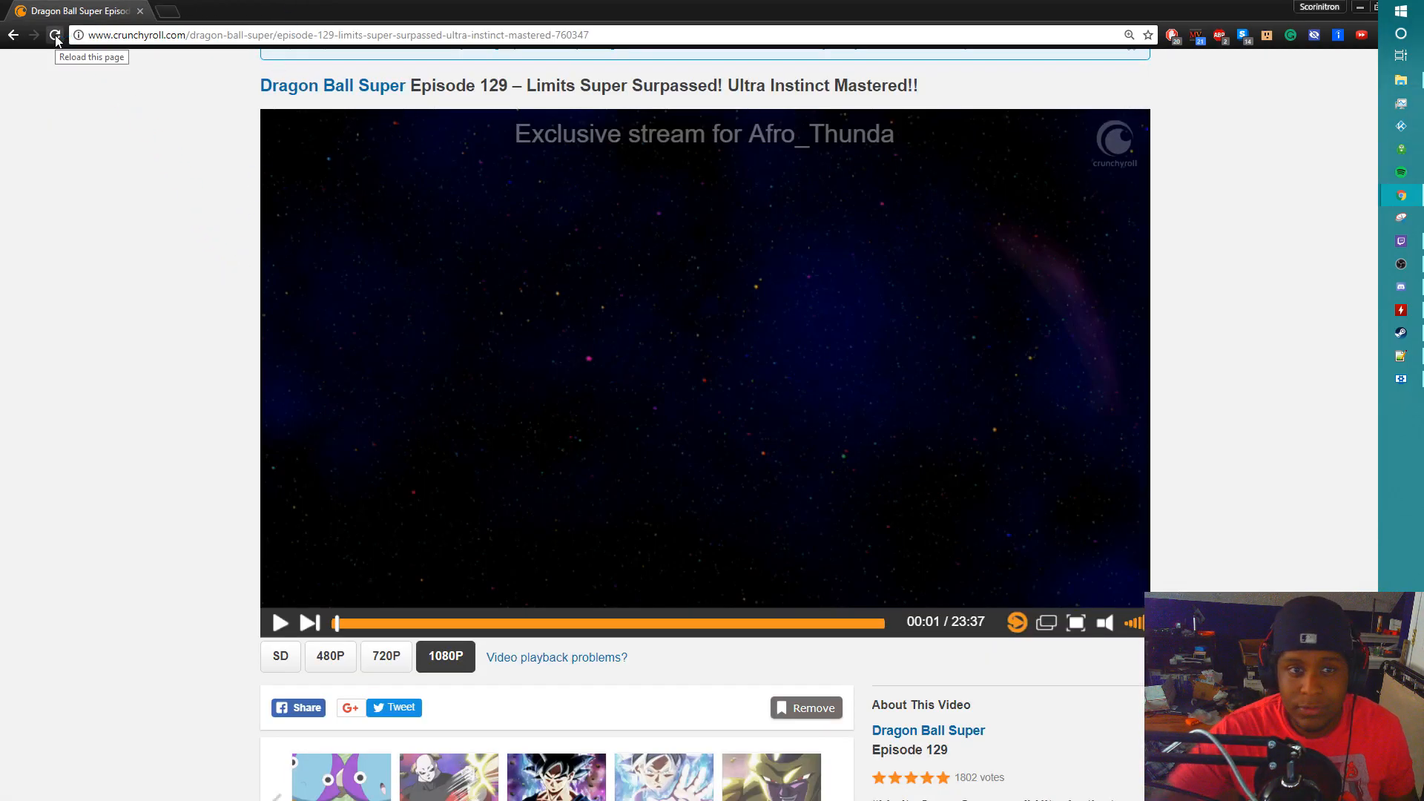
- Reload the episode page so the HTML5 player with a 1.00 speed readout loads
click(56, 36)
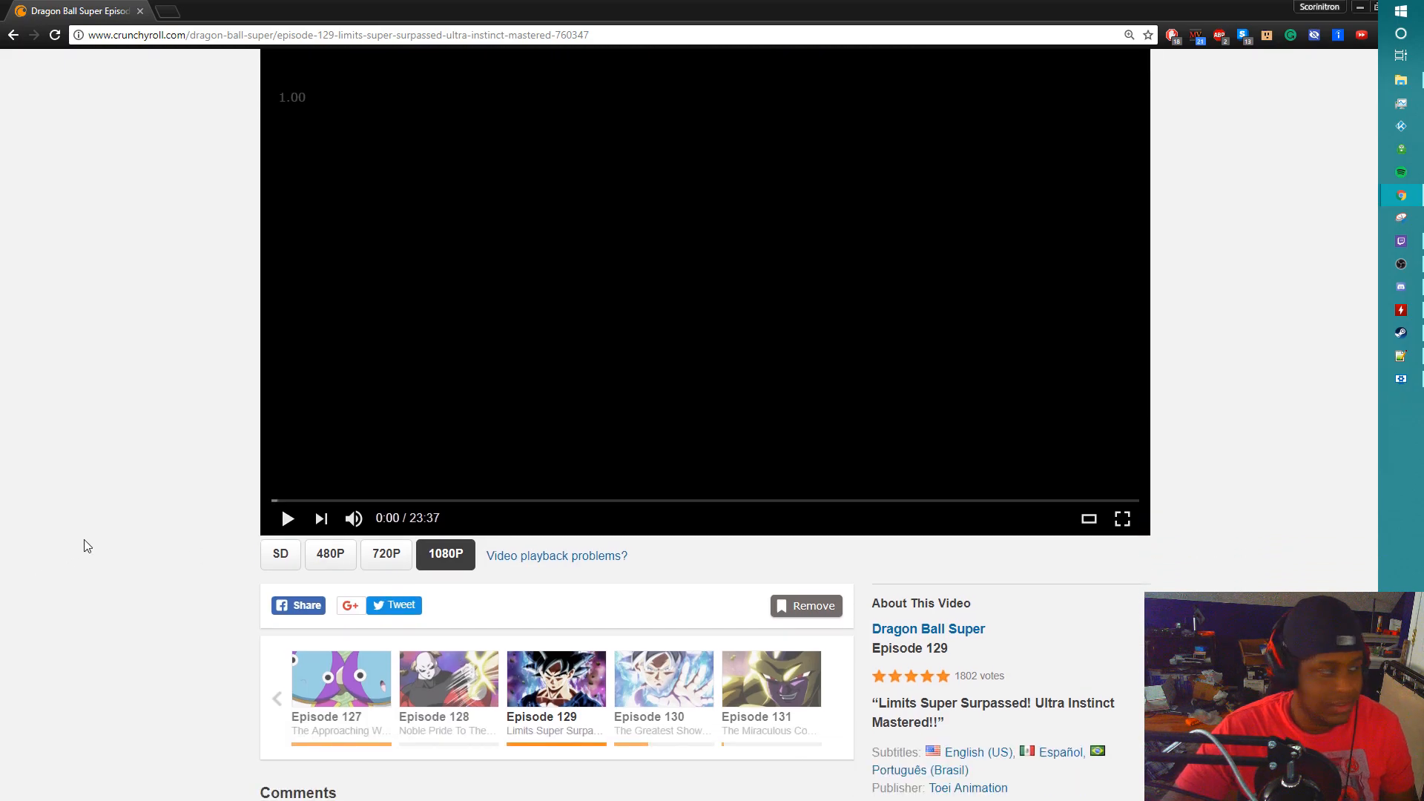
mouse_move(335, 460)
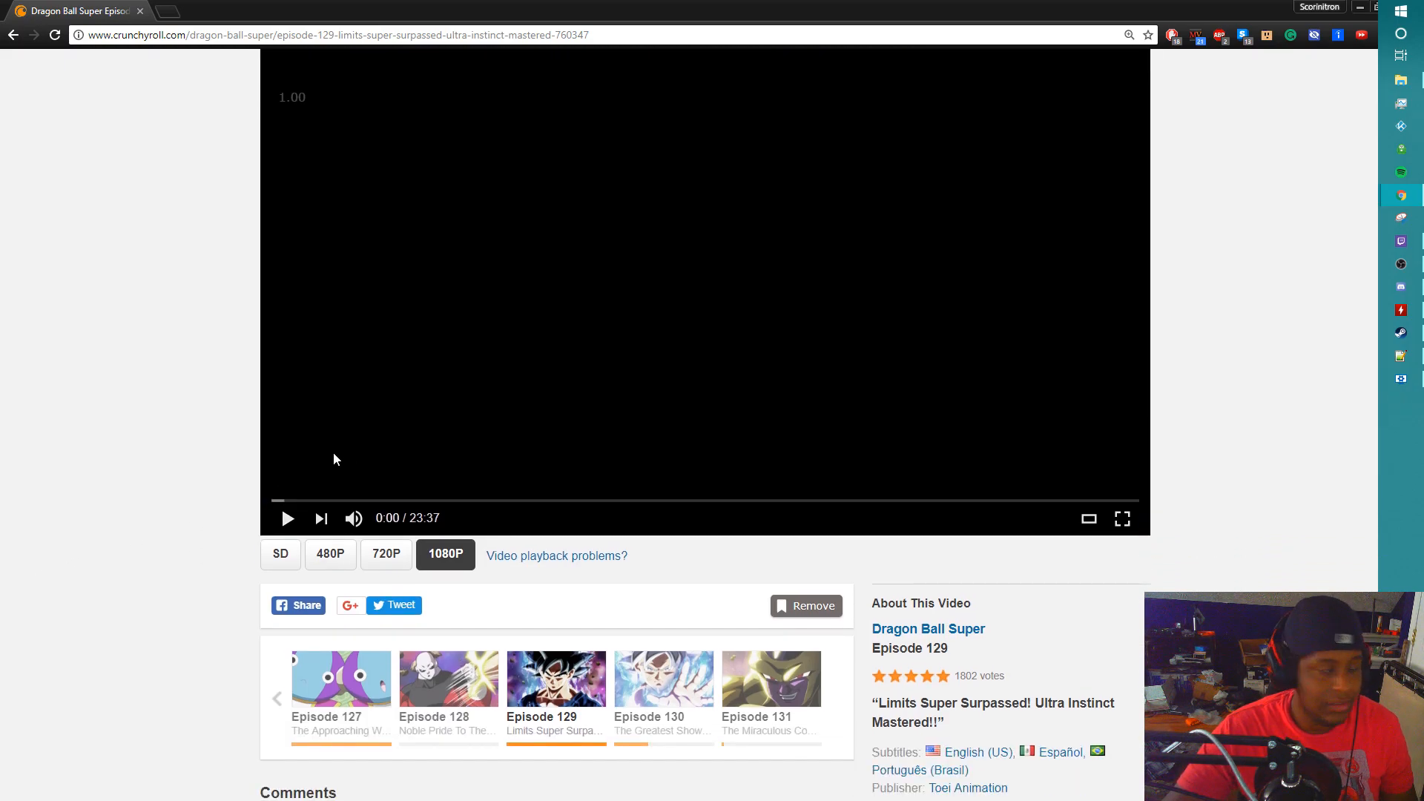
mouse_move(270, 500)
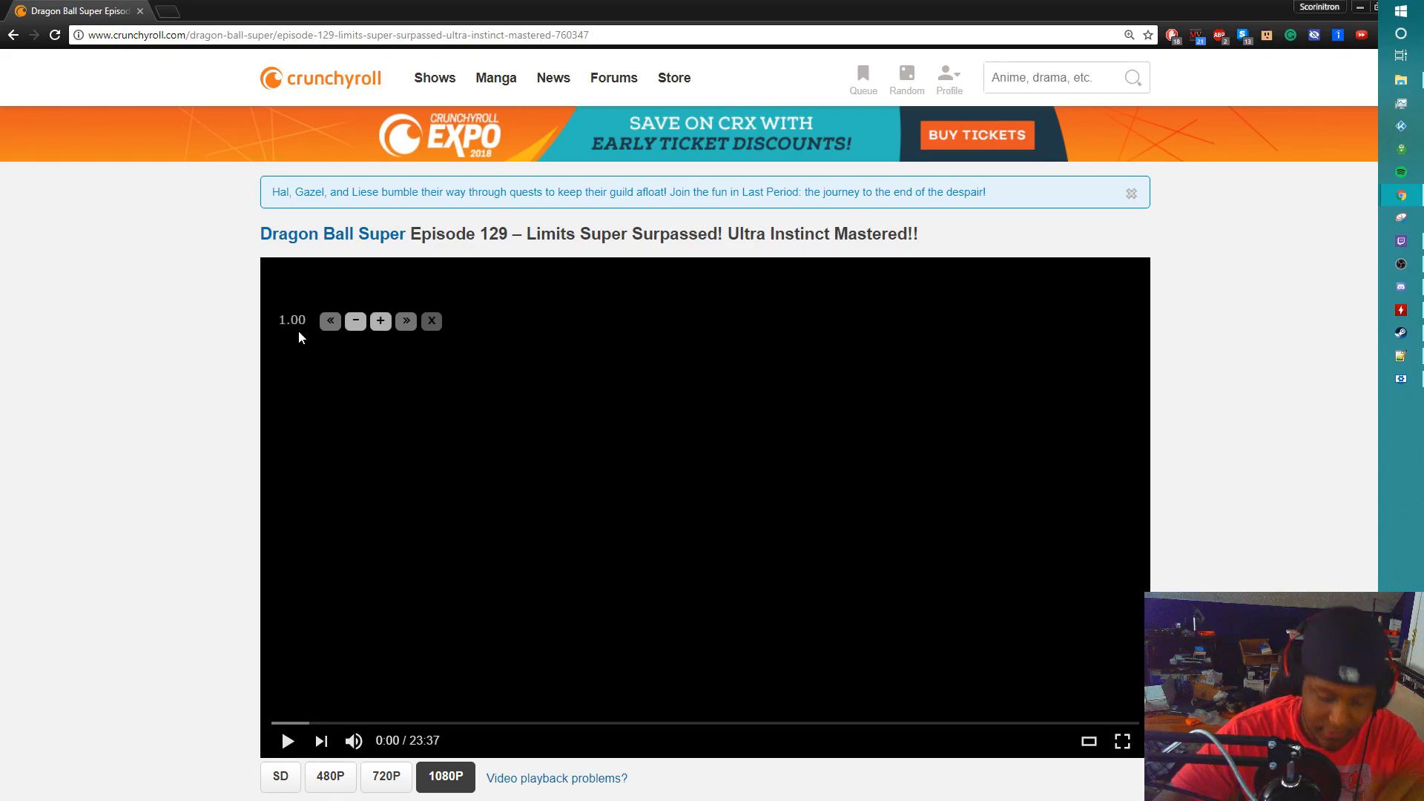
- Set playback to 1.50, nudge it down twice with the minus button, then restore 1.50
click(405, 320)
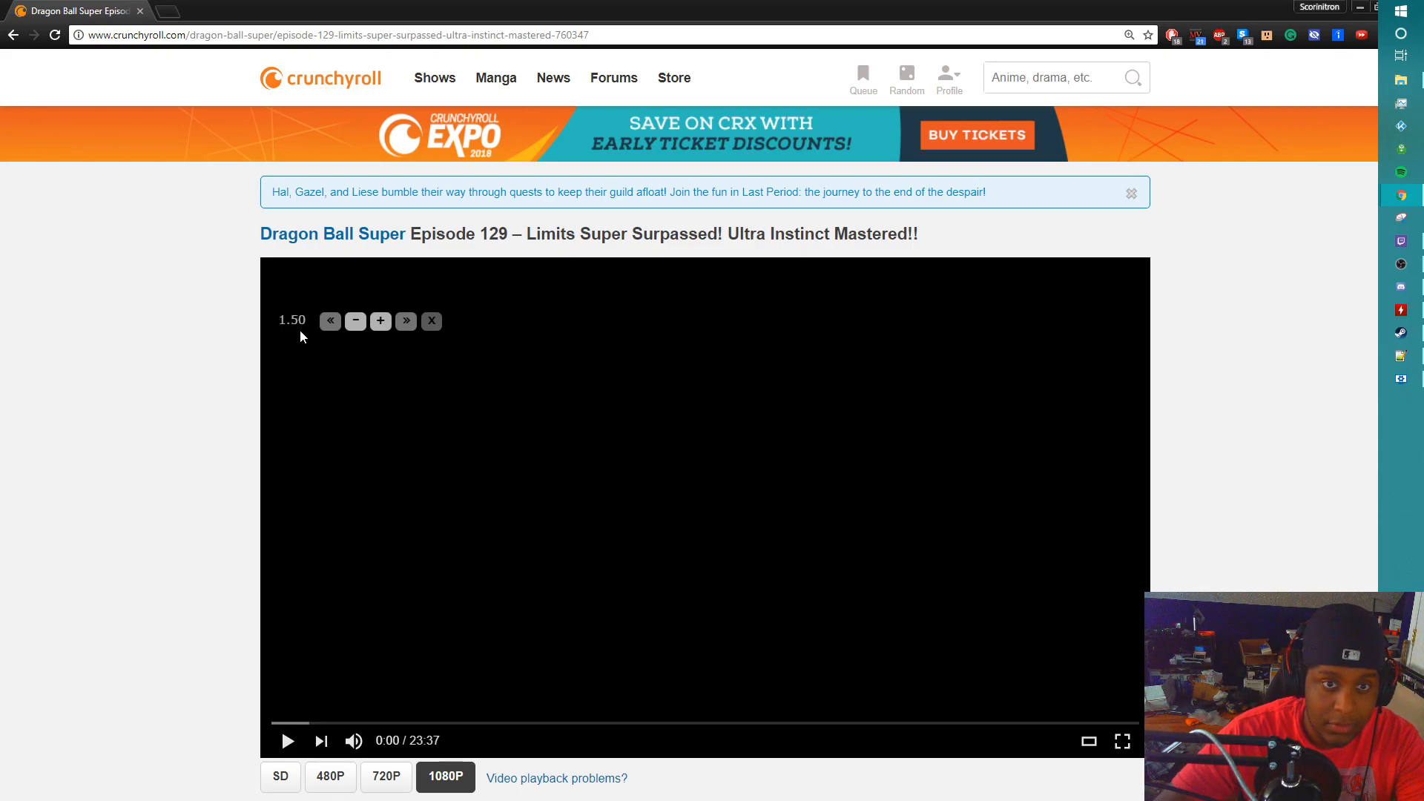
scroll(down, 3)
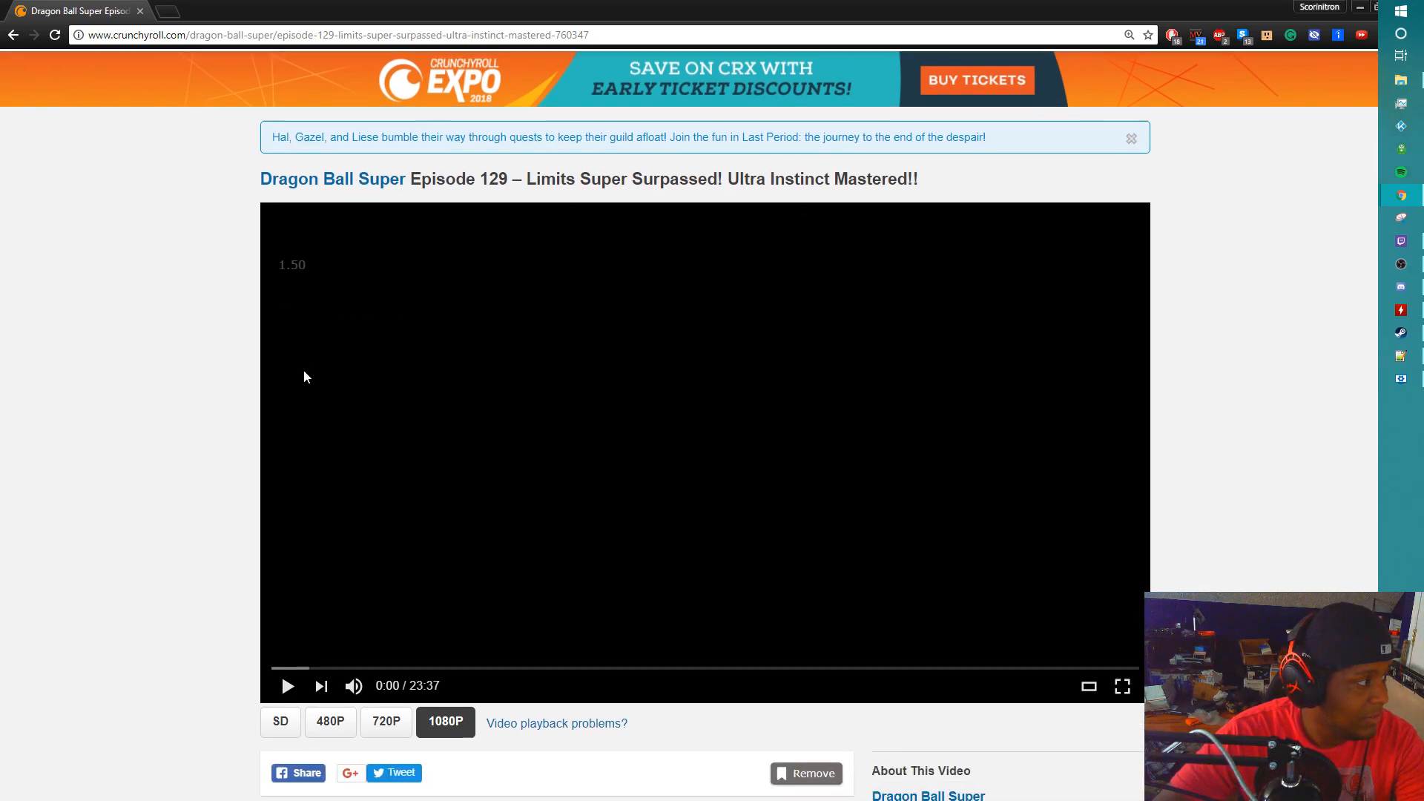
scroll(down, 3)
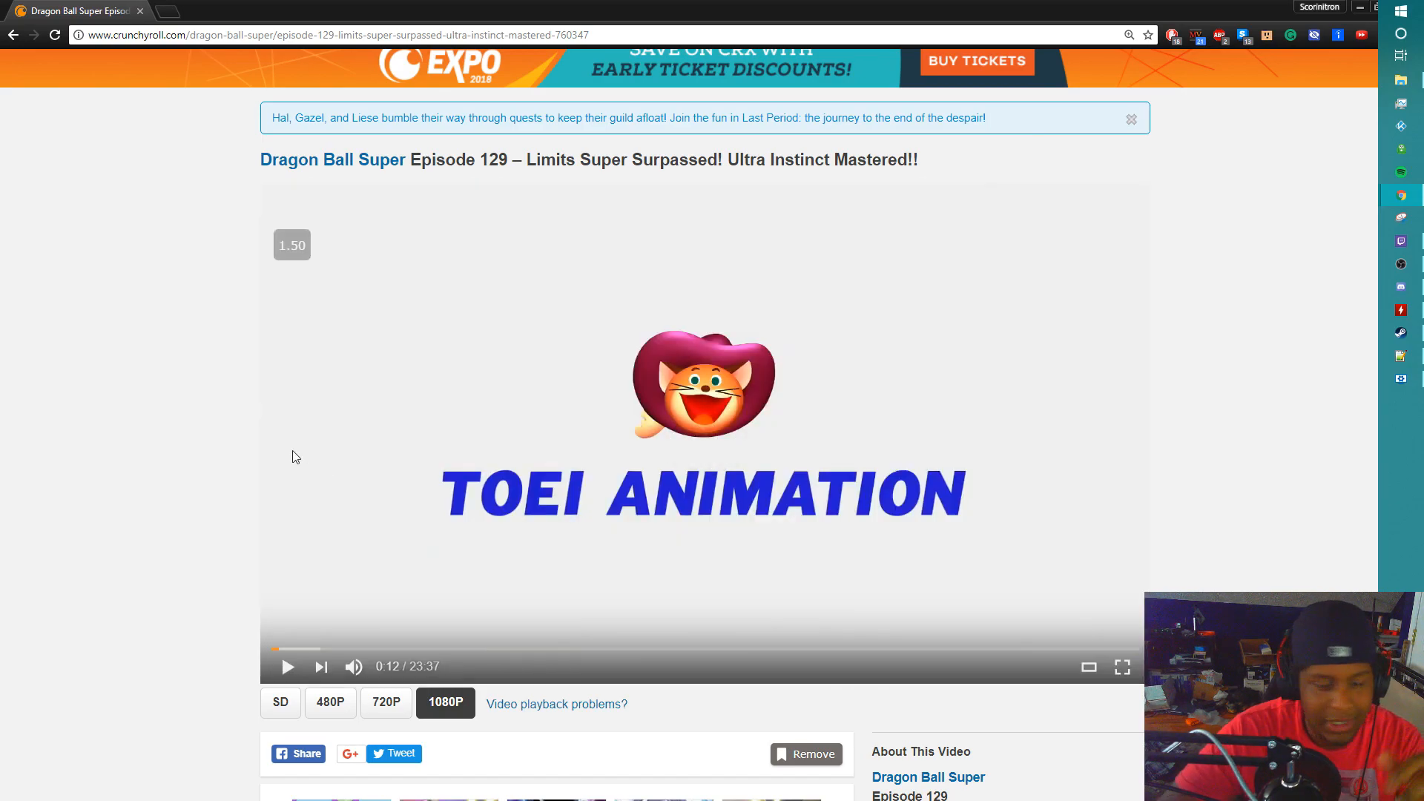
click(356, 246)
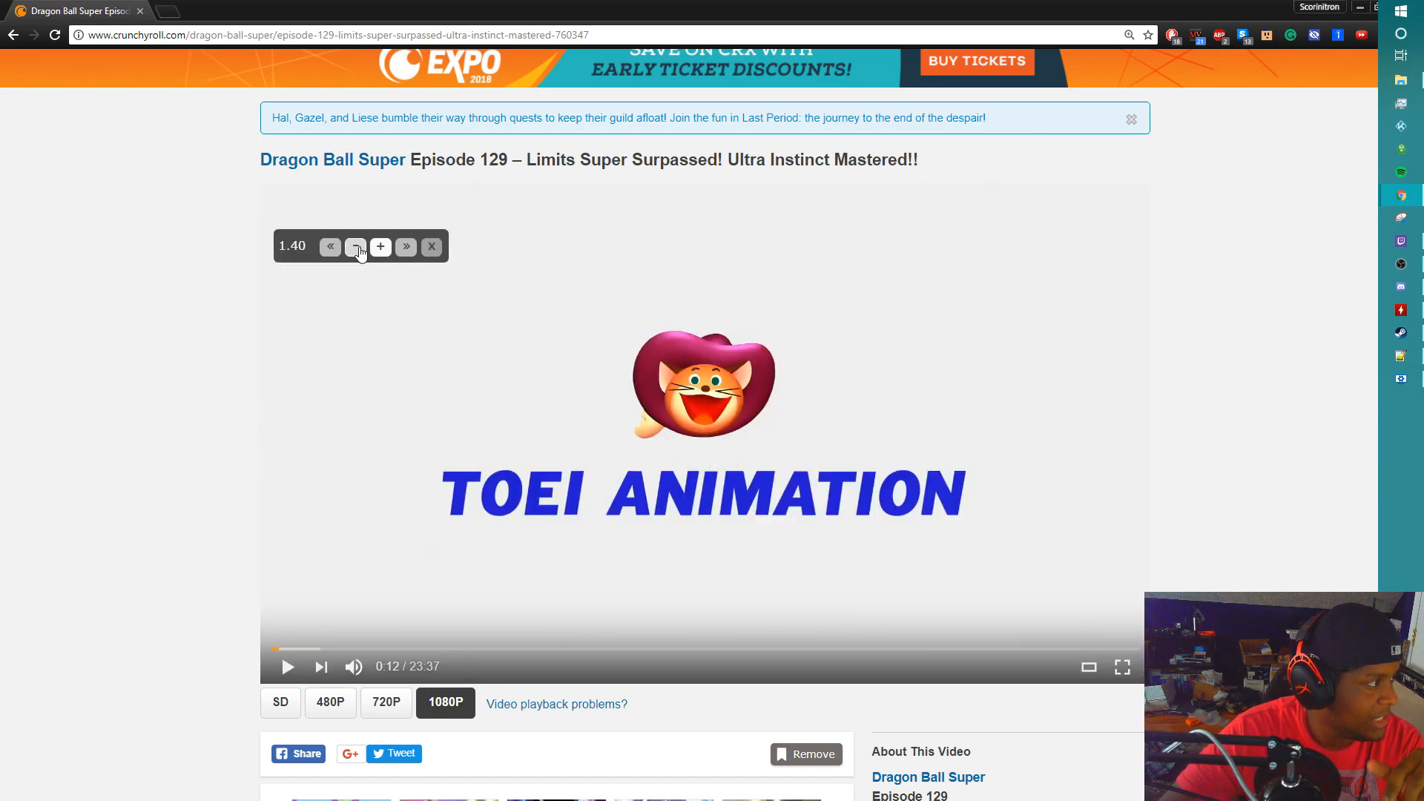
click(356, 247)
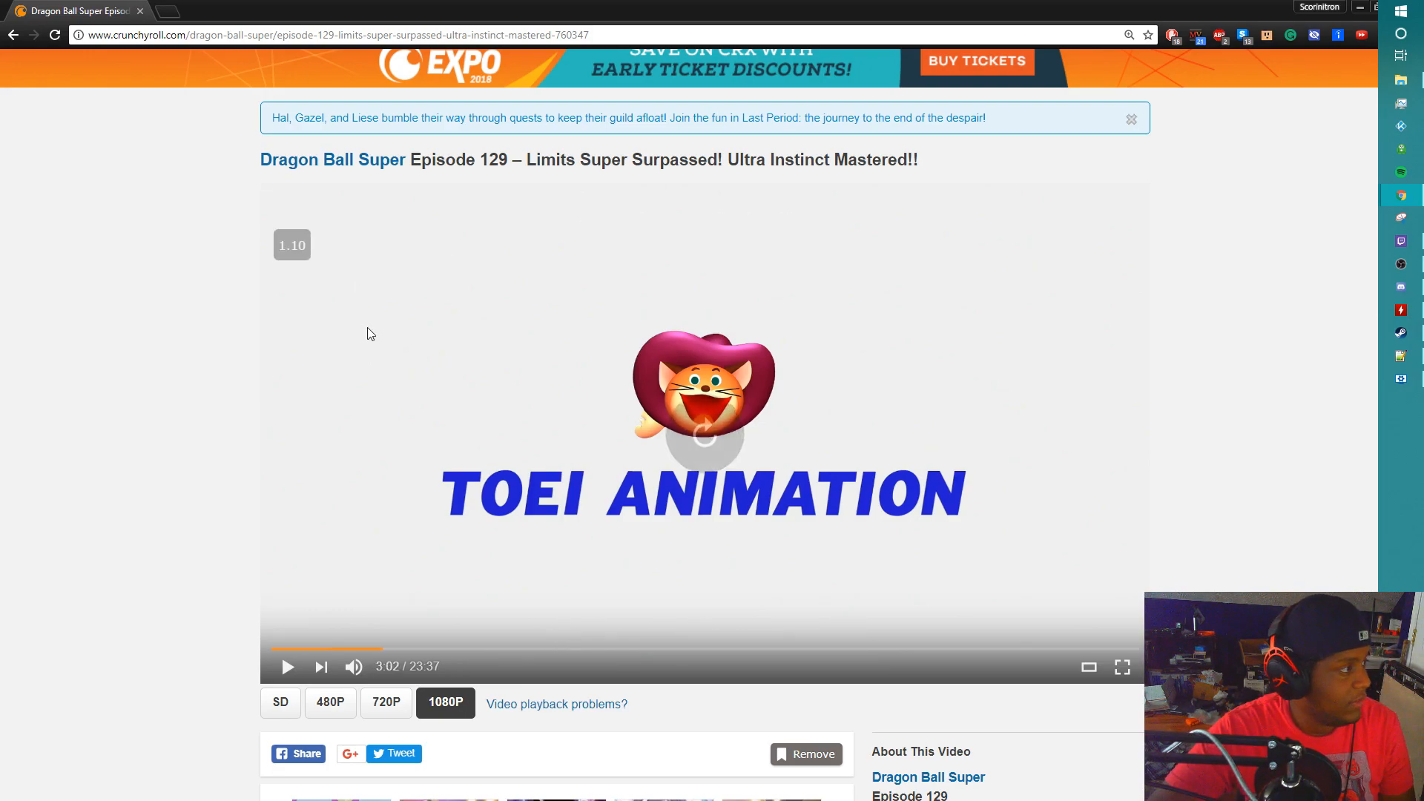
click(1056, 668)
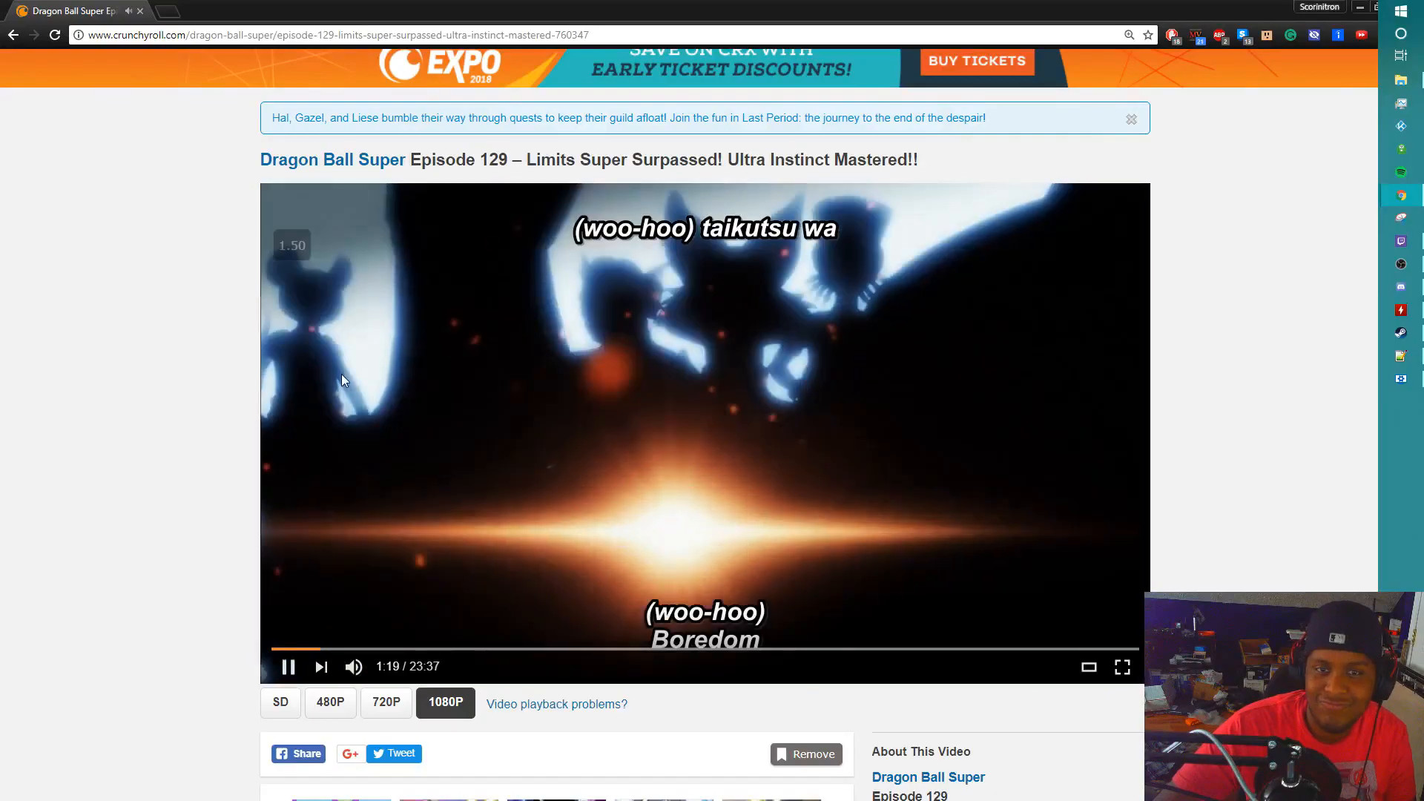
- Pause and resume the episode around full-screen viewing, leaving it paused at 1:25
click(288, 667)
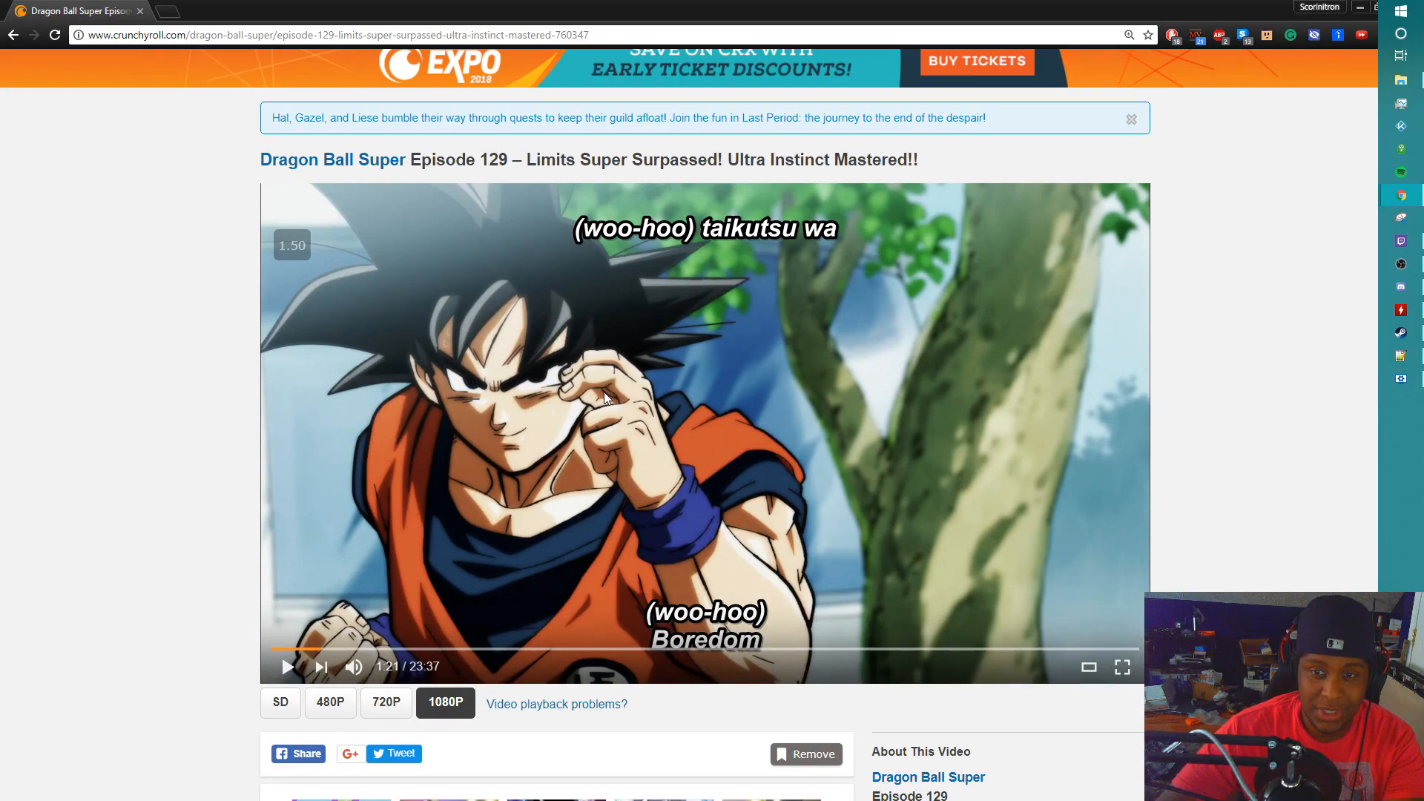
mouse_move(780, 466)
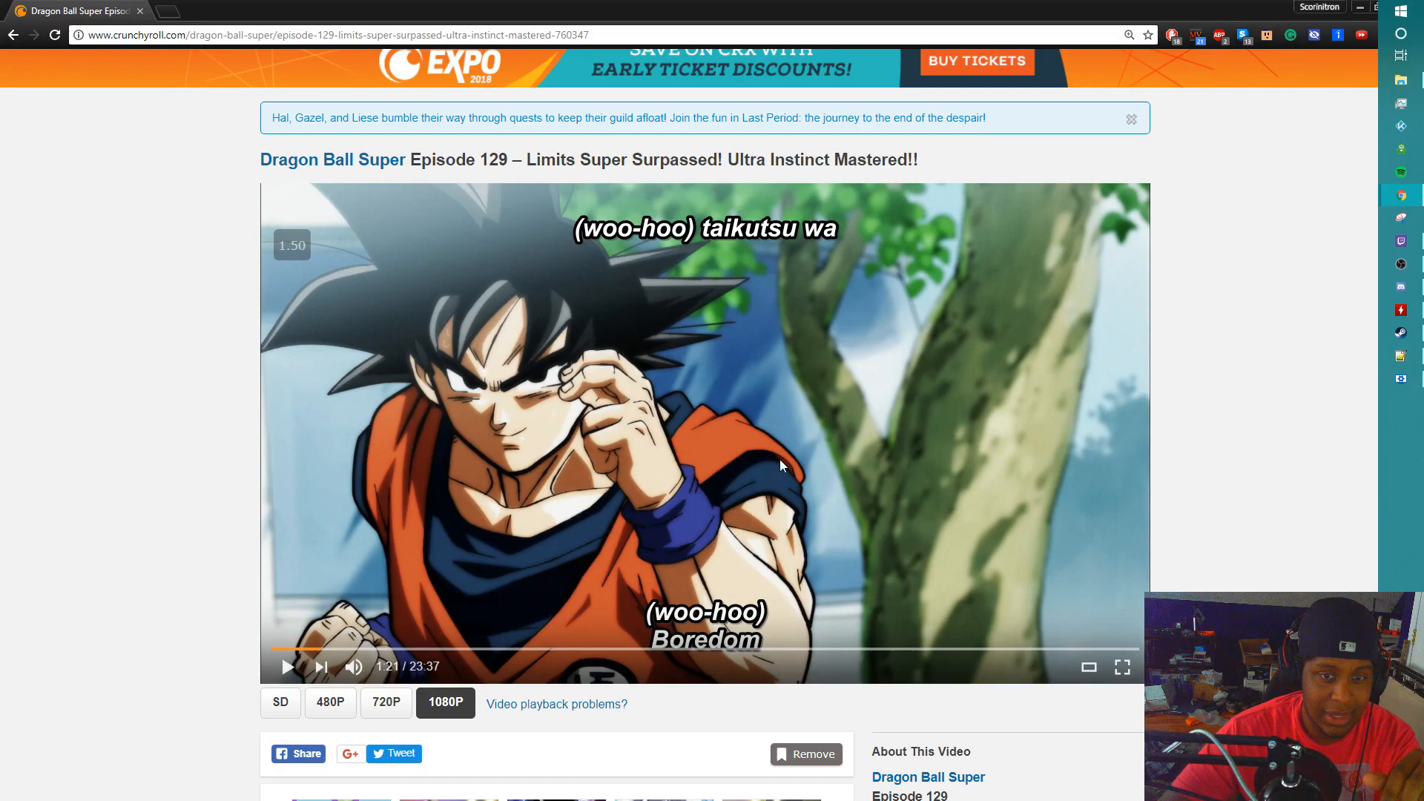
mouse_move(448, 587)
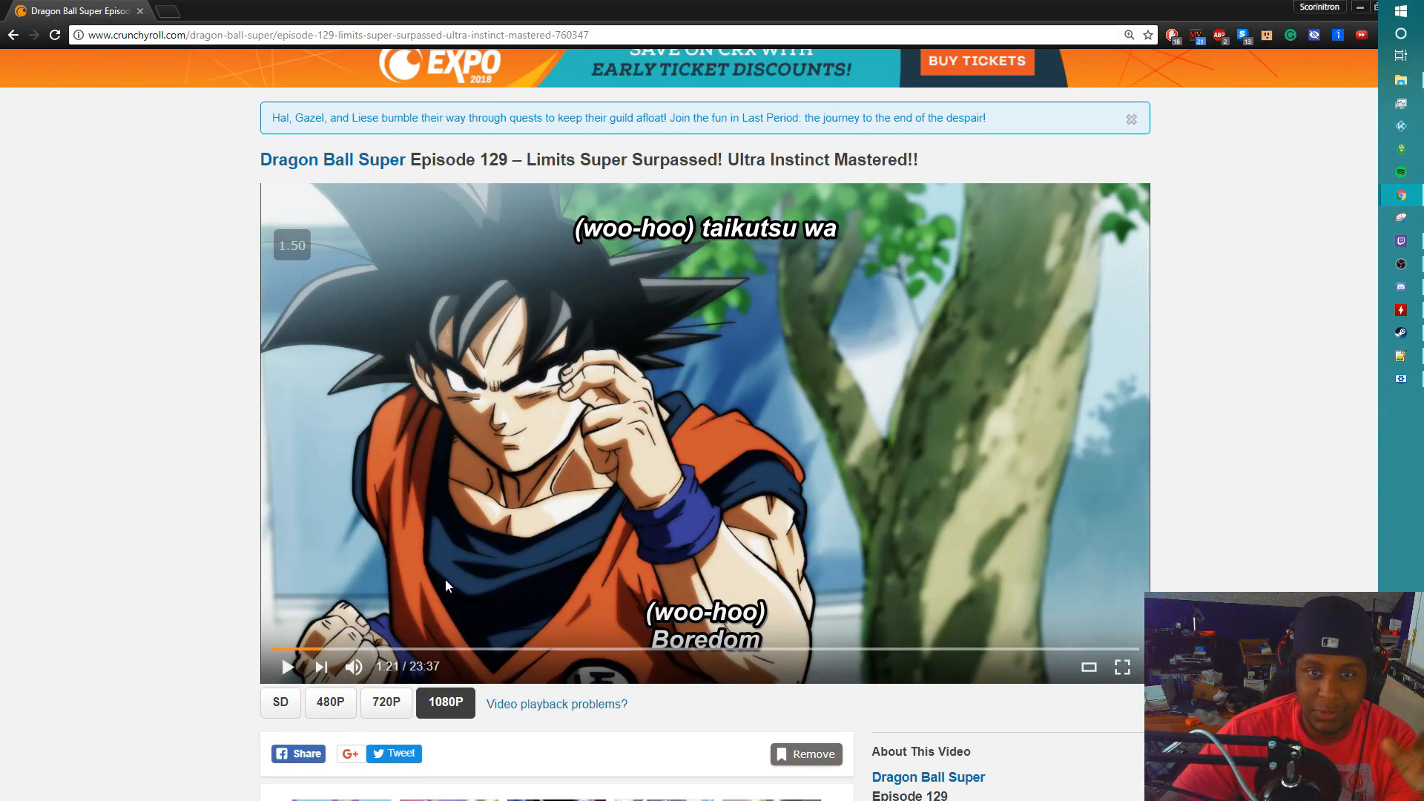
mouse_move(624, 528)
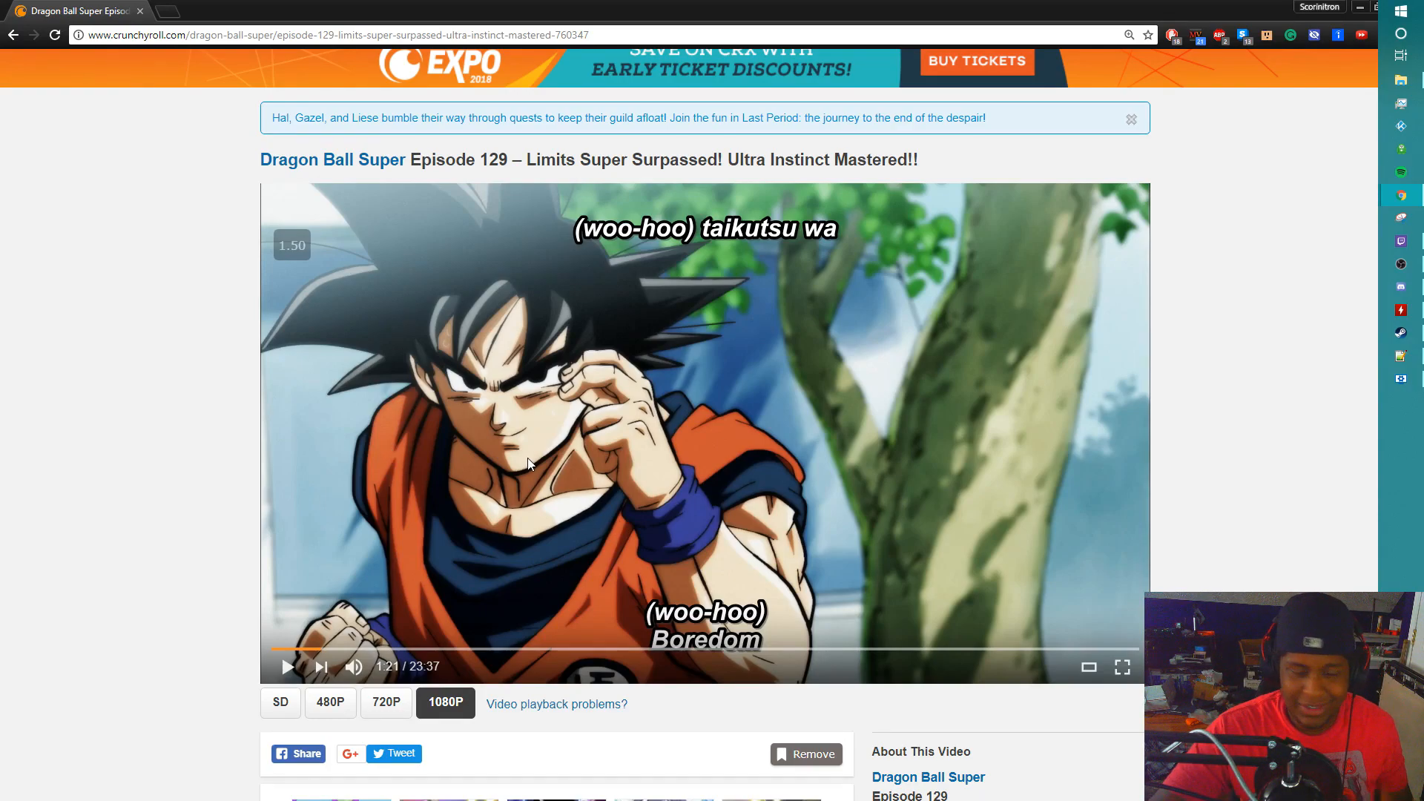
click(1121, 667)
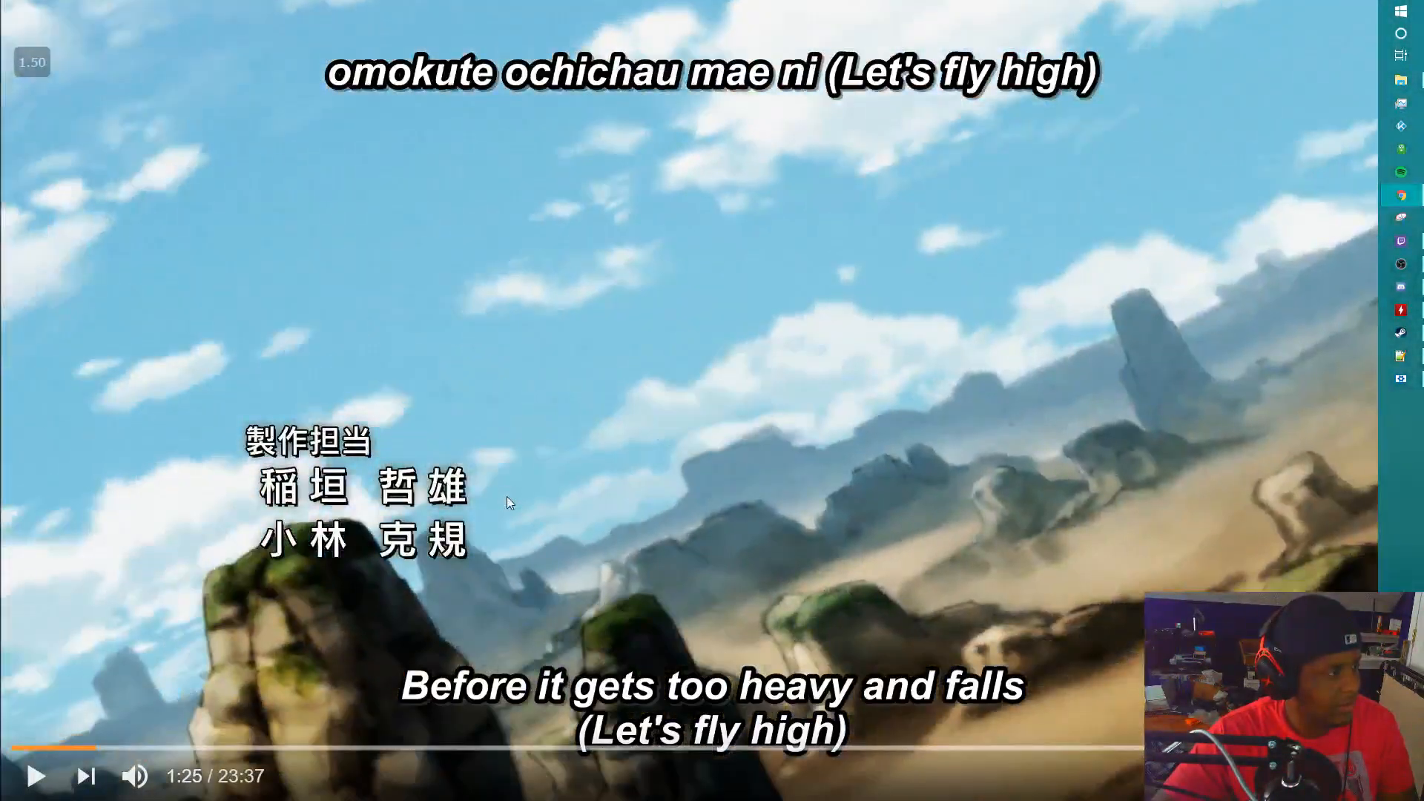
mouse_move(501, 511)
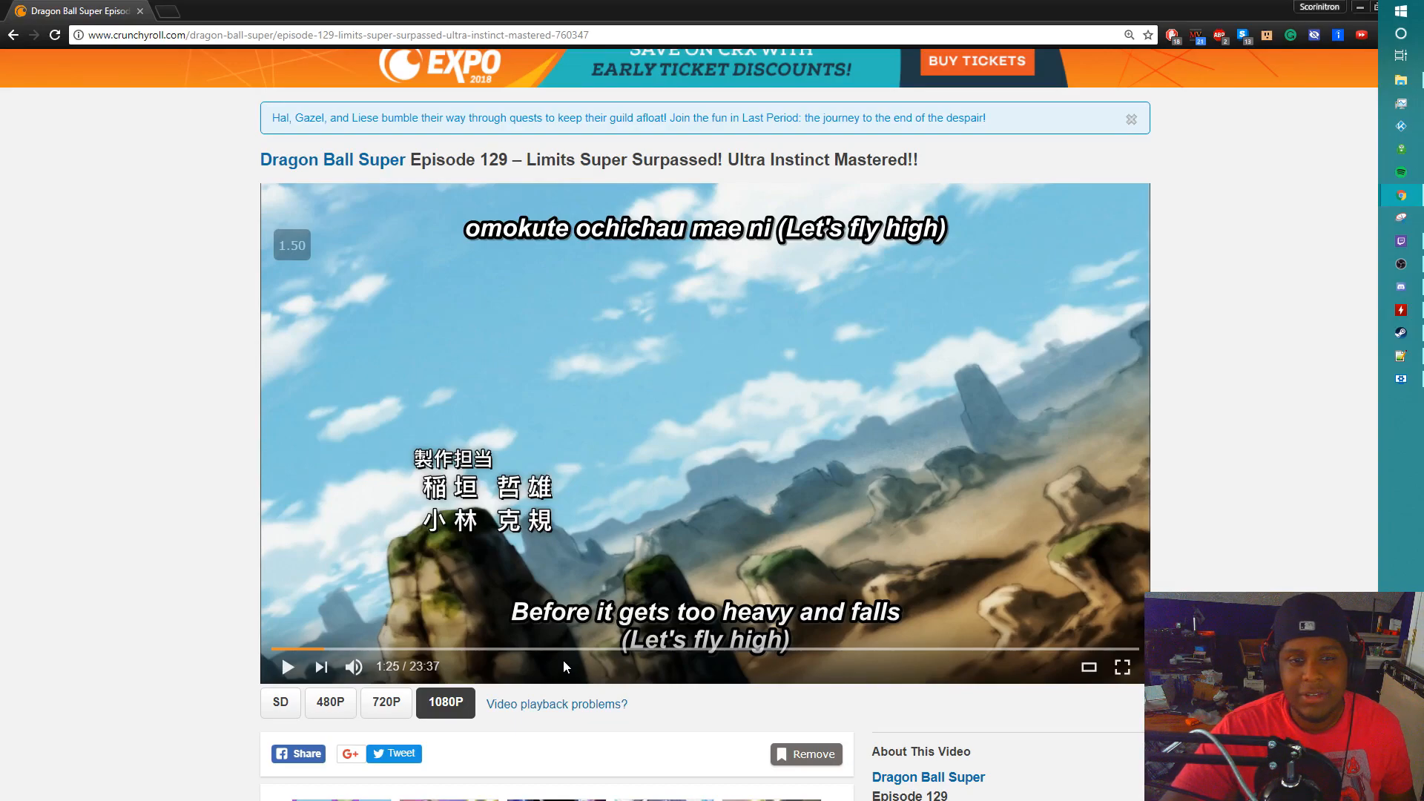
mouse_move(486, 511)
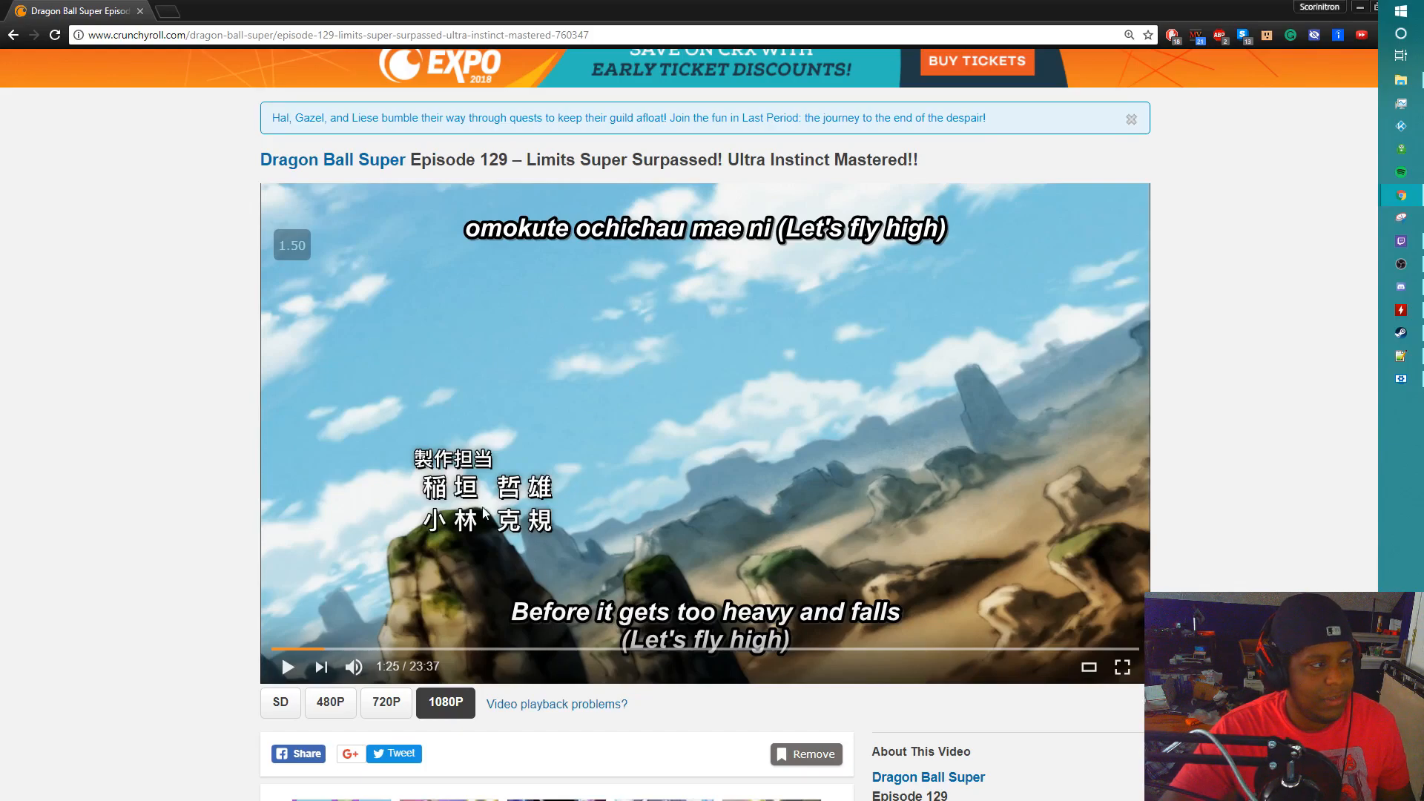
scroll(down, 3)
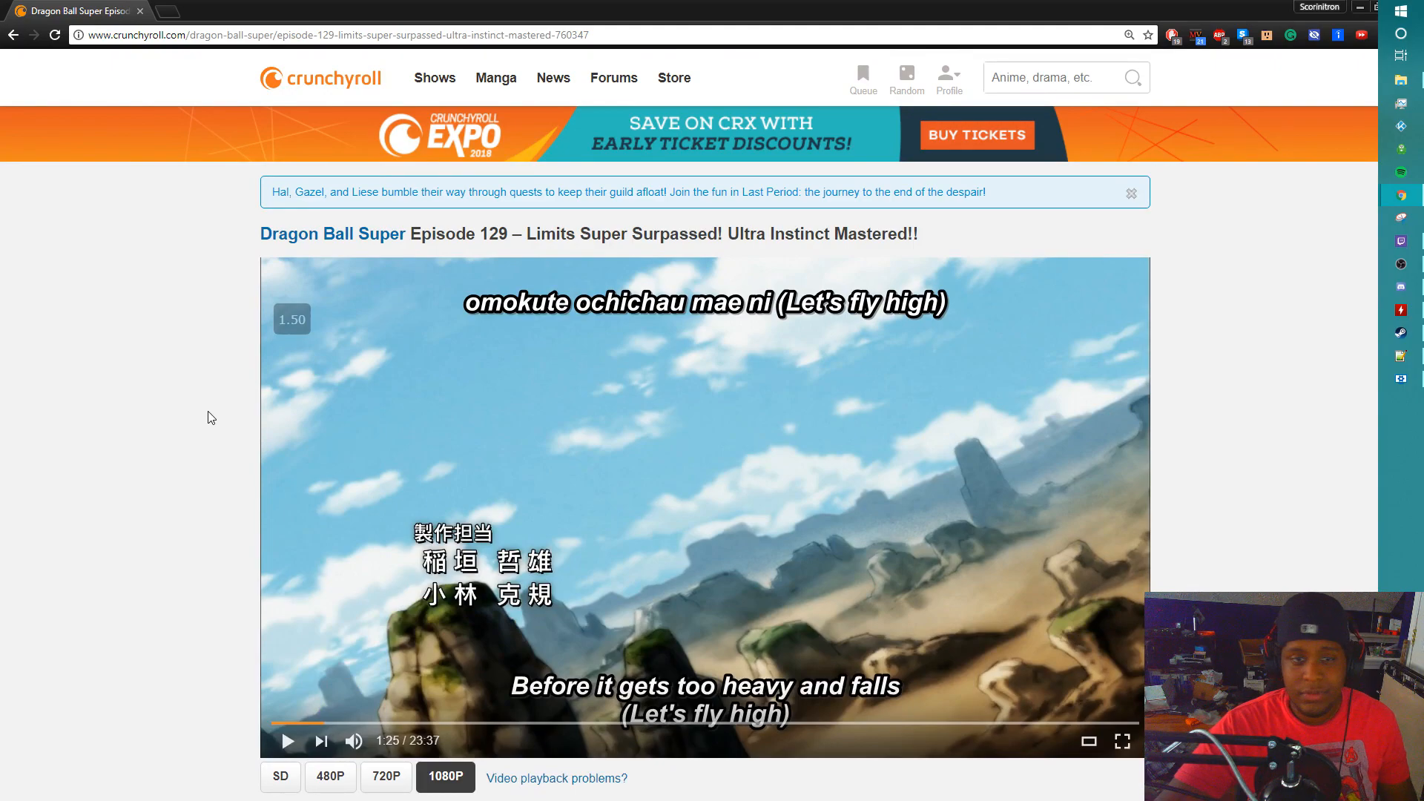
mouse_move(212, 427)
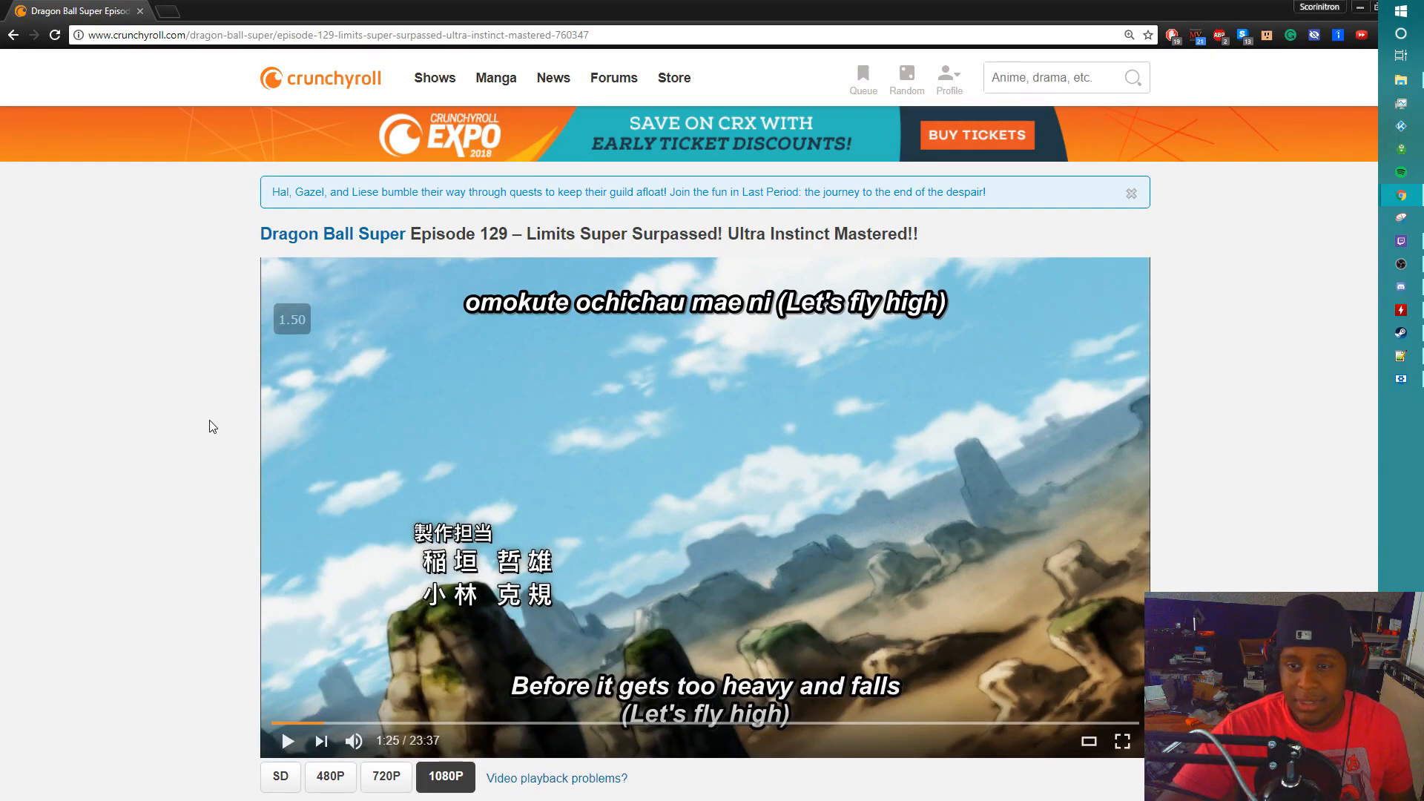
mouse_move(217, 435)
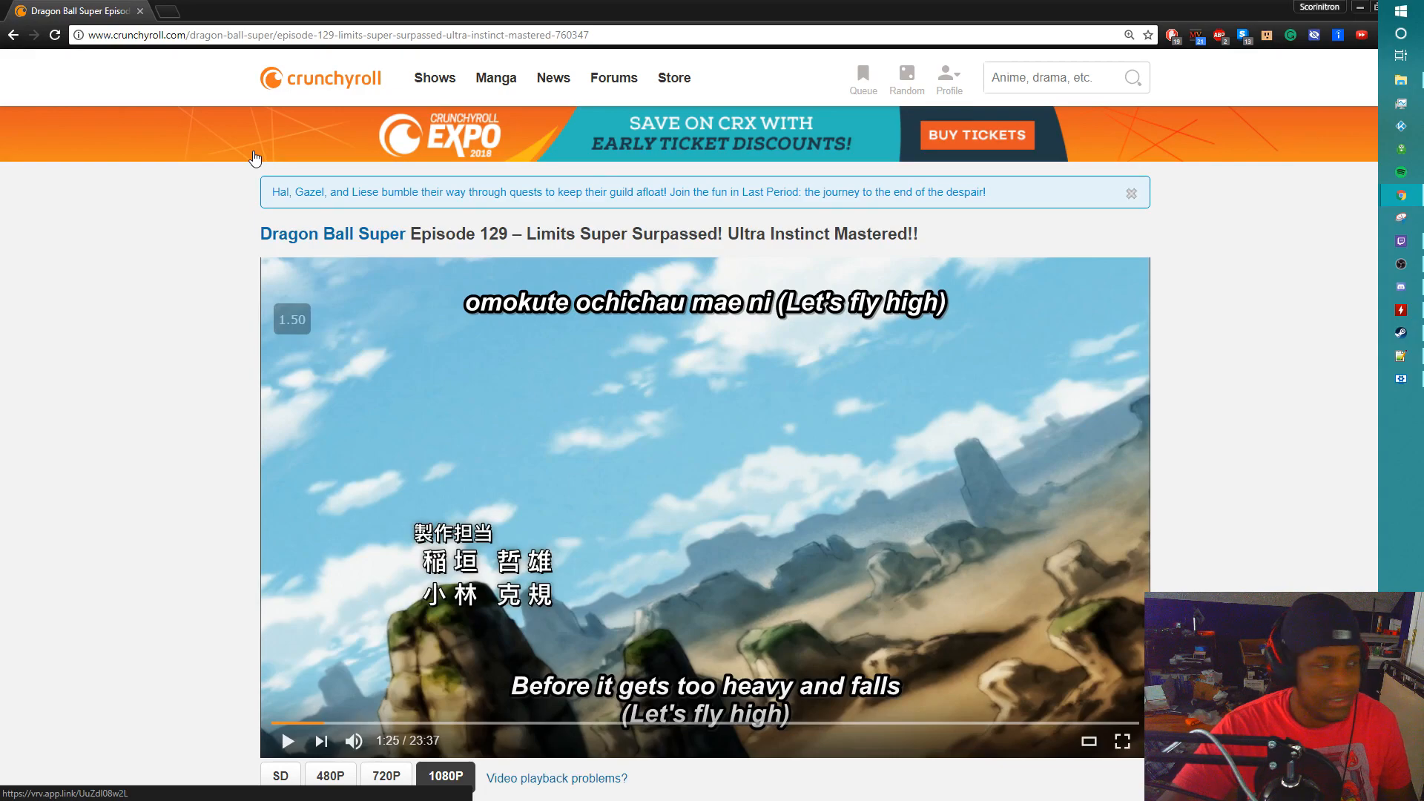
mouse_move(443, 84)
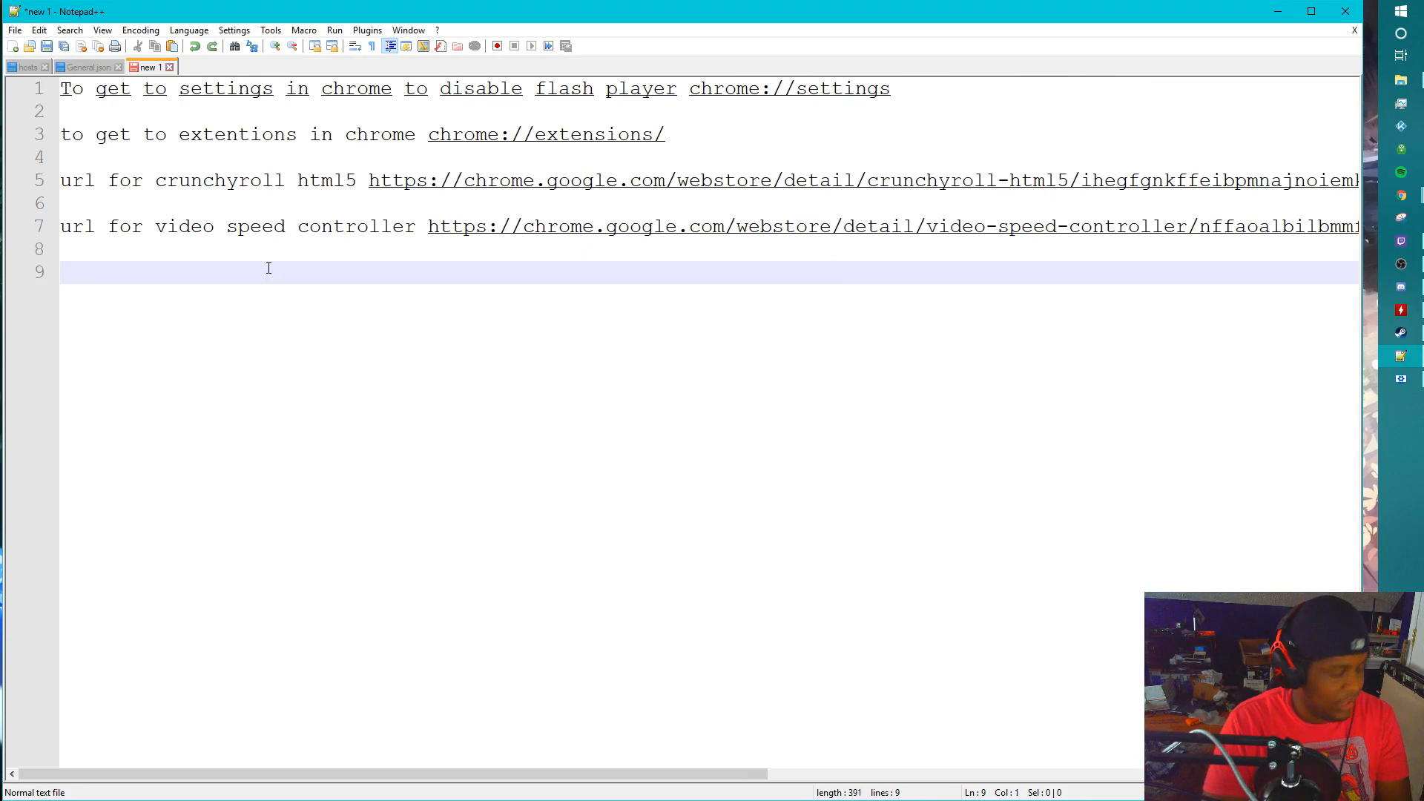
text(User t)
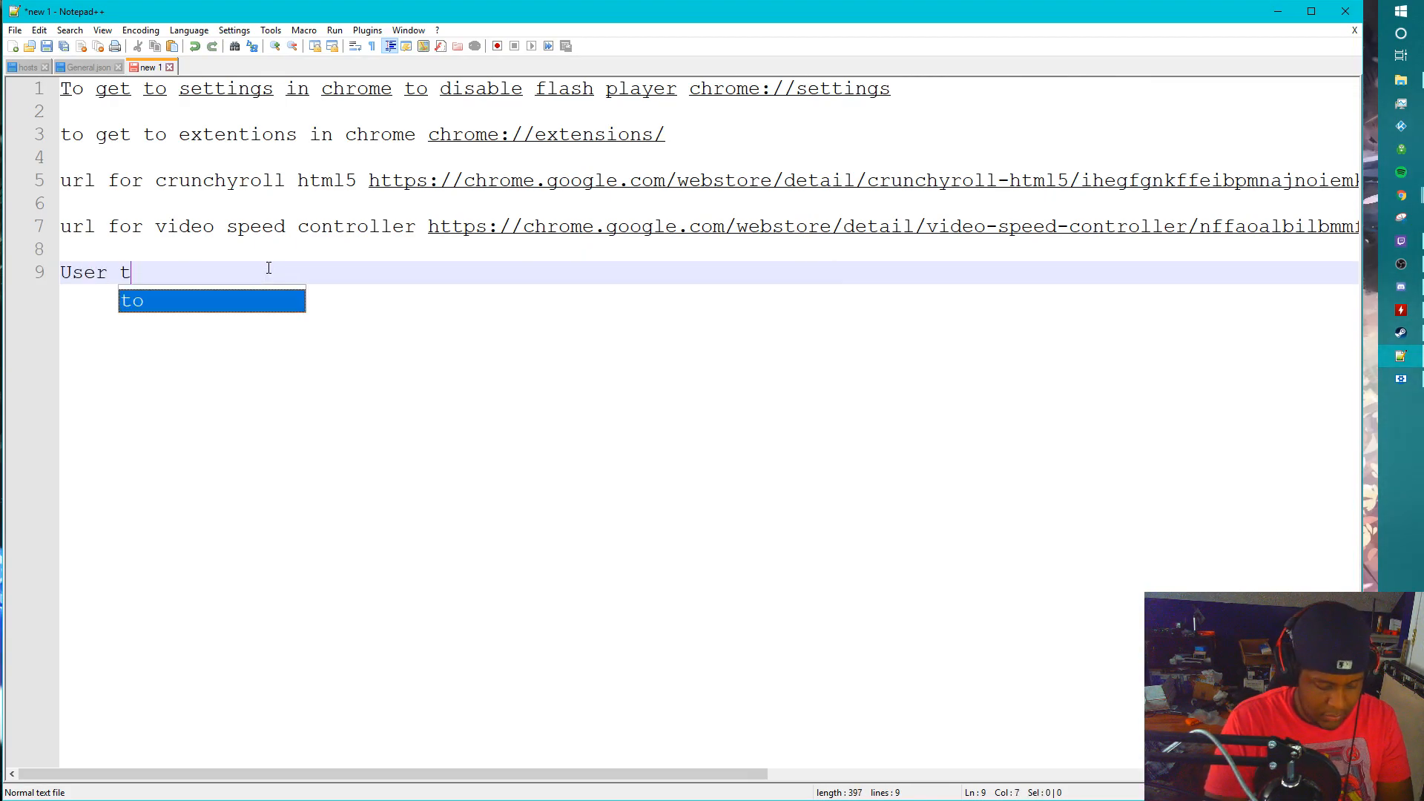
text(hat created the)
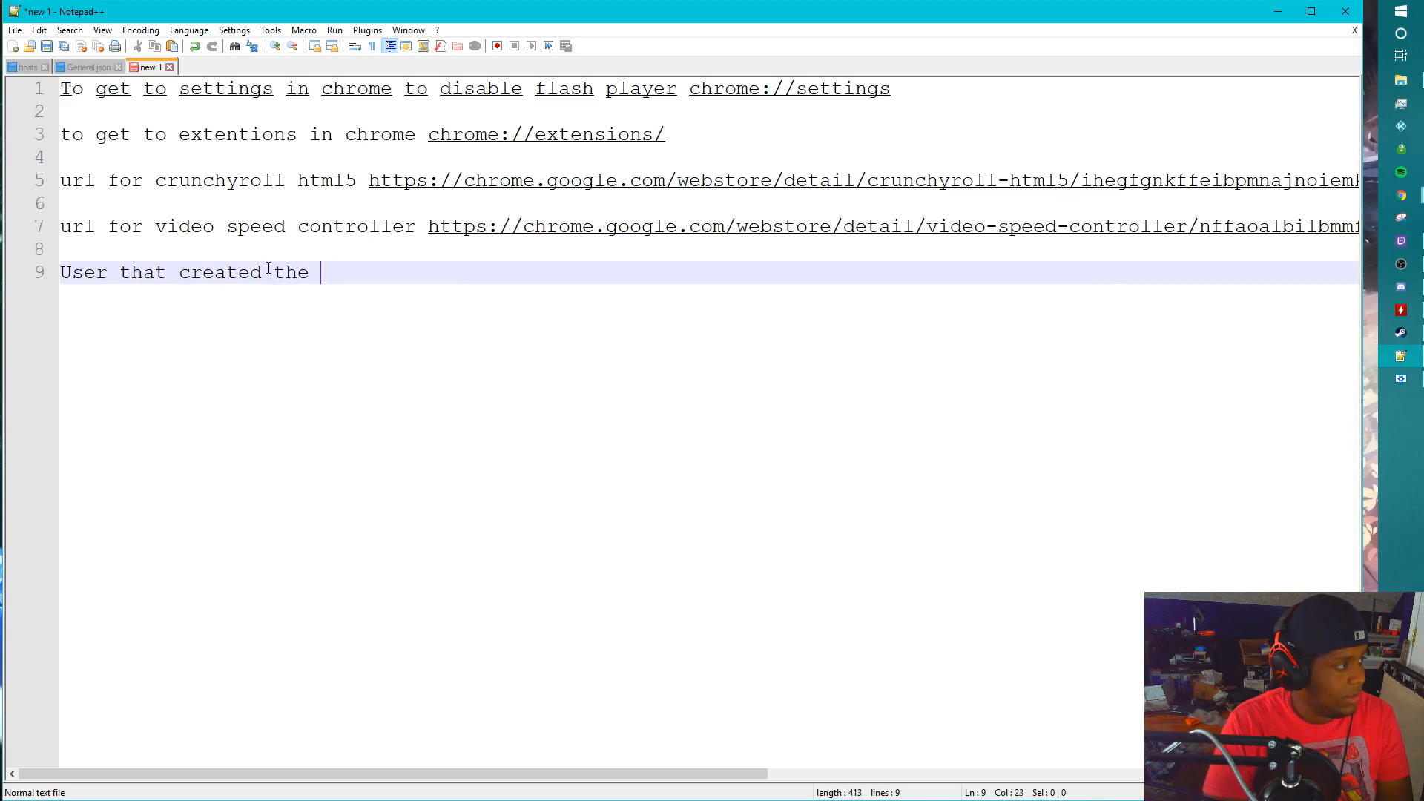
text(Wallpea)
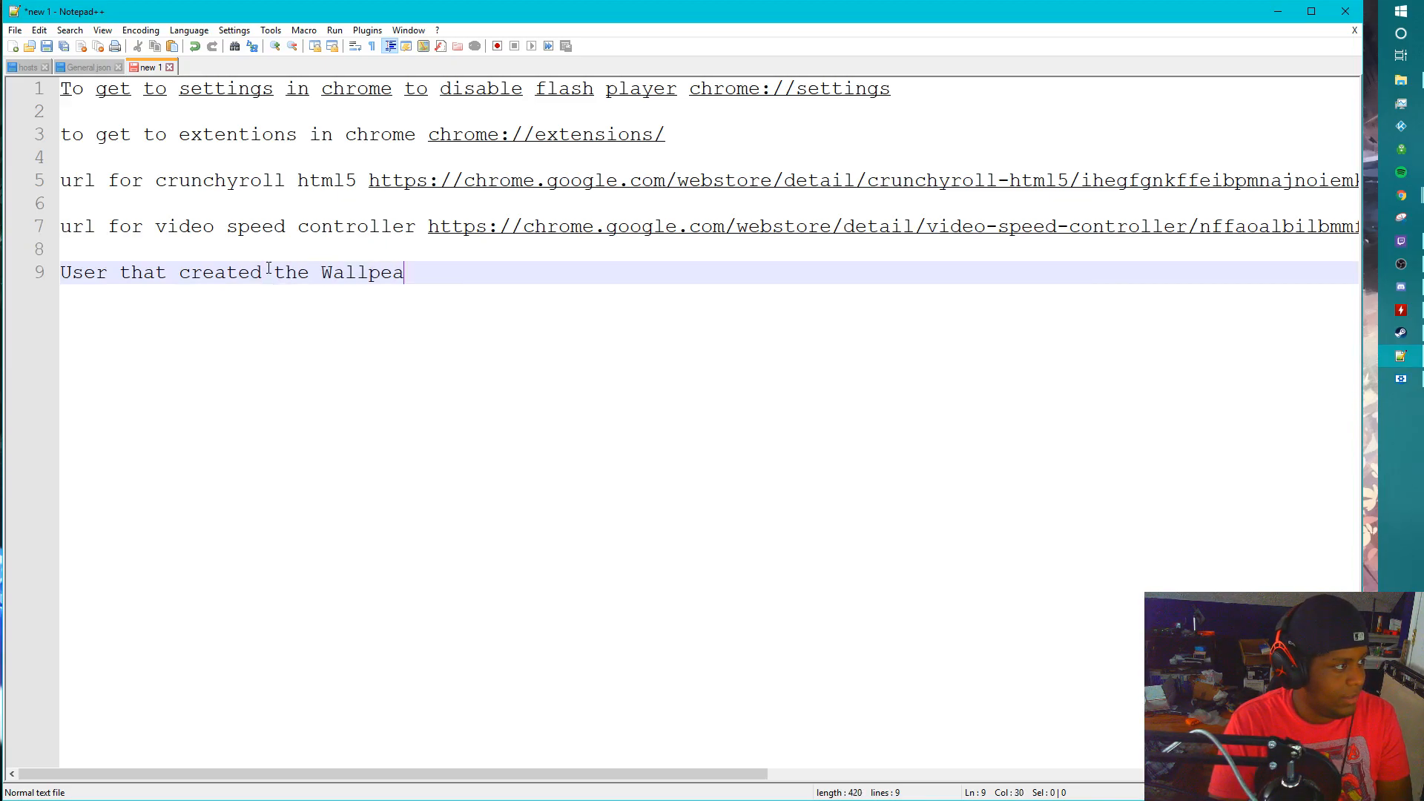
text(per engine Backo)
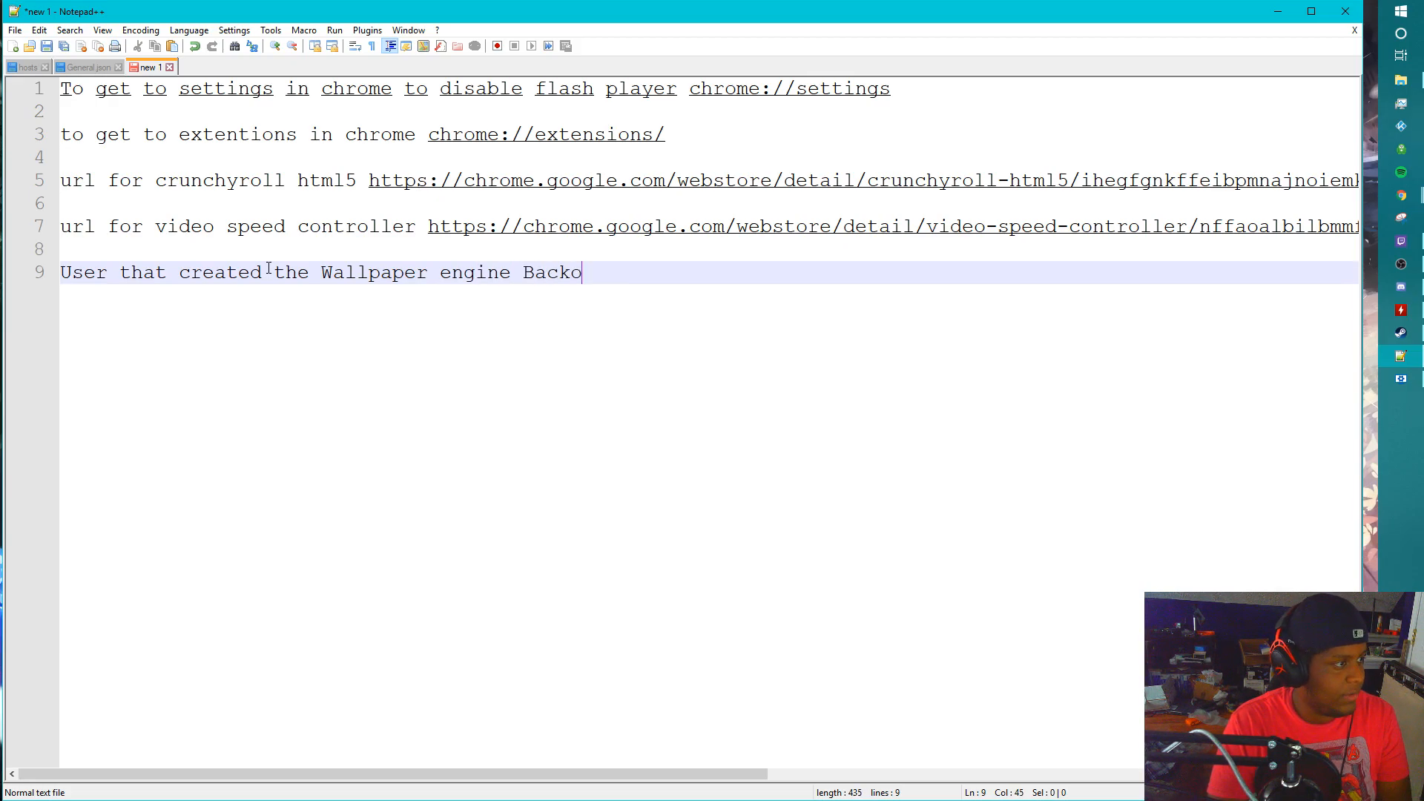
text(ground I used in the)
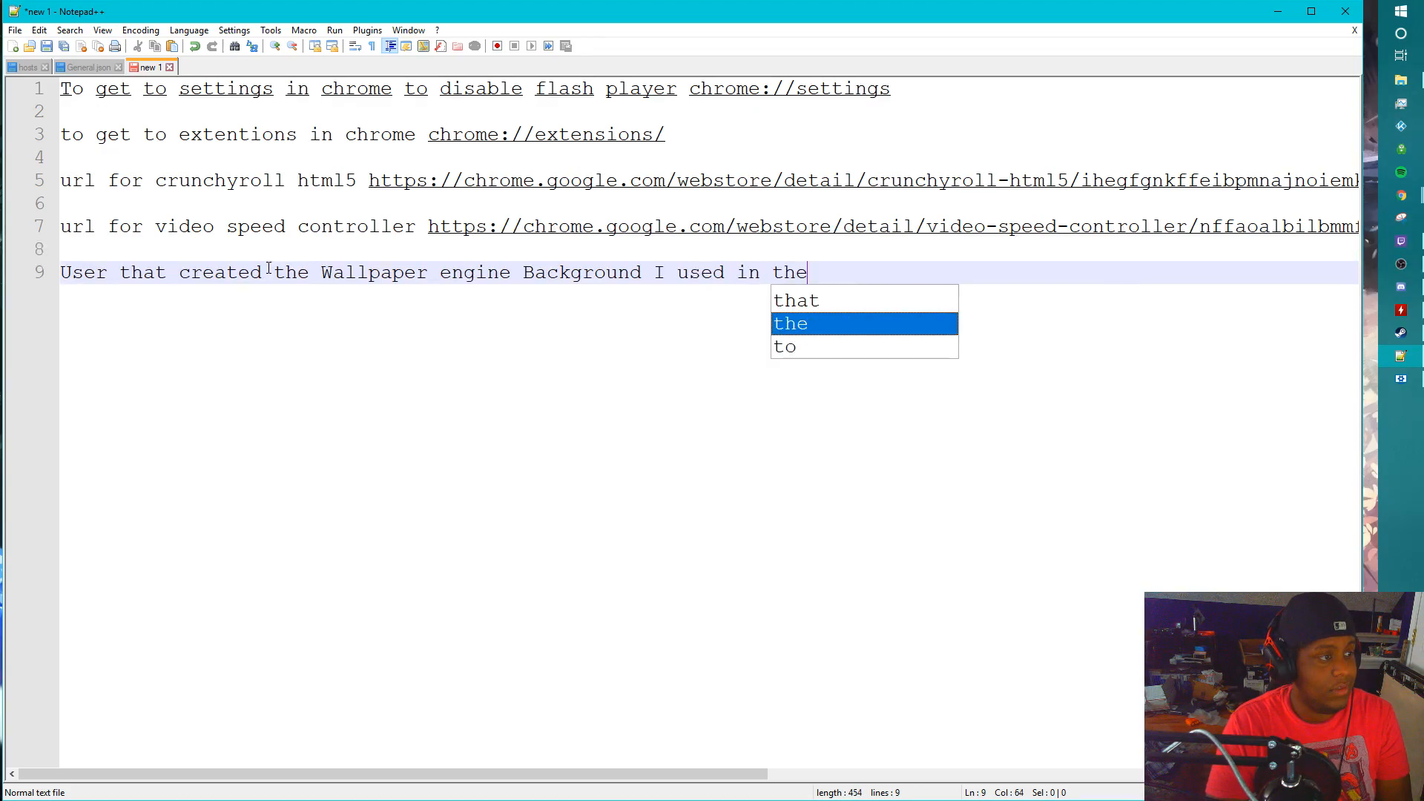
text(video https://steamcommunity.com/sharedfiles/filedetails/?id=1082586397)
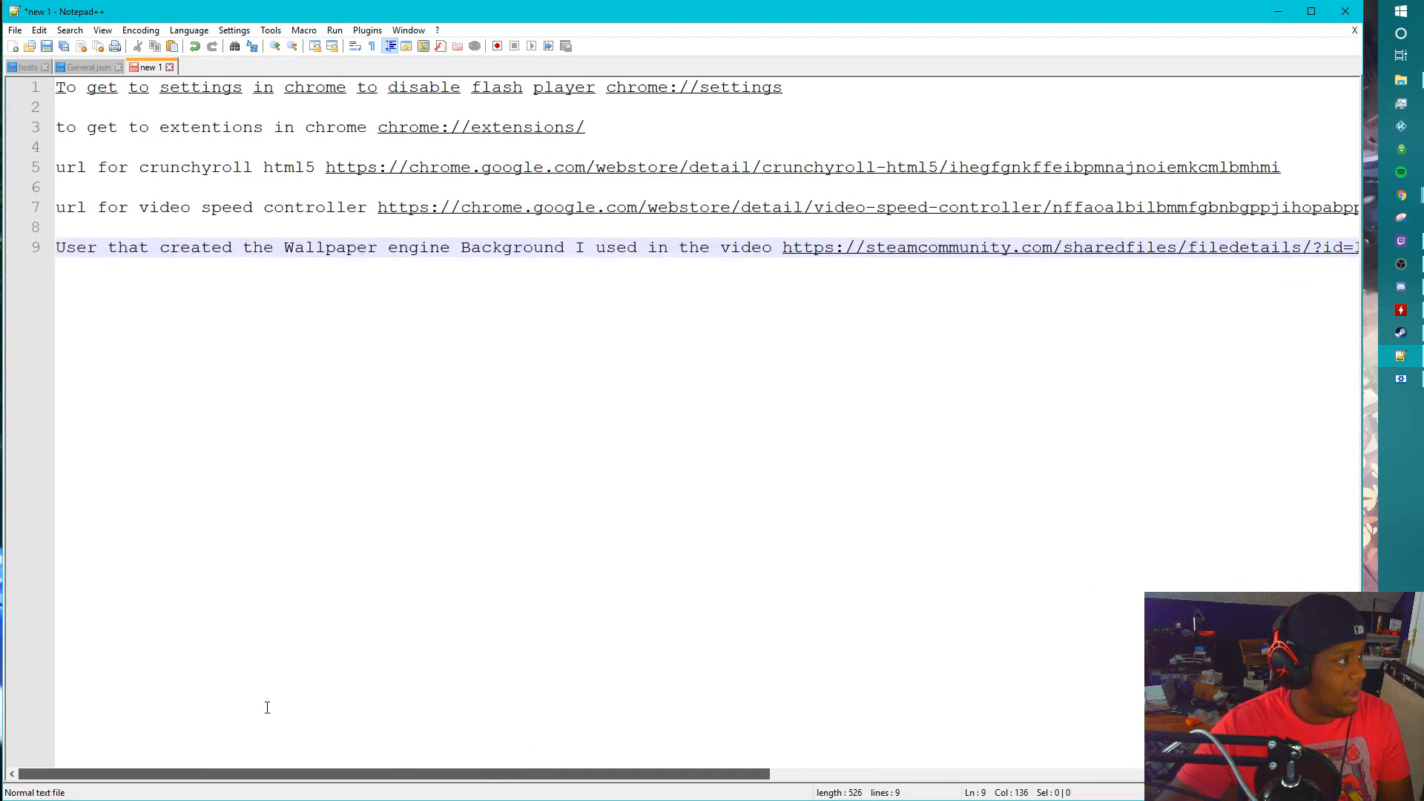
key(ctrl+a)
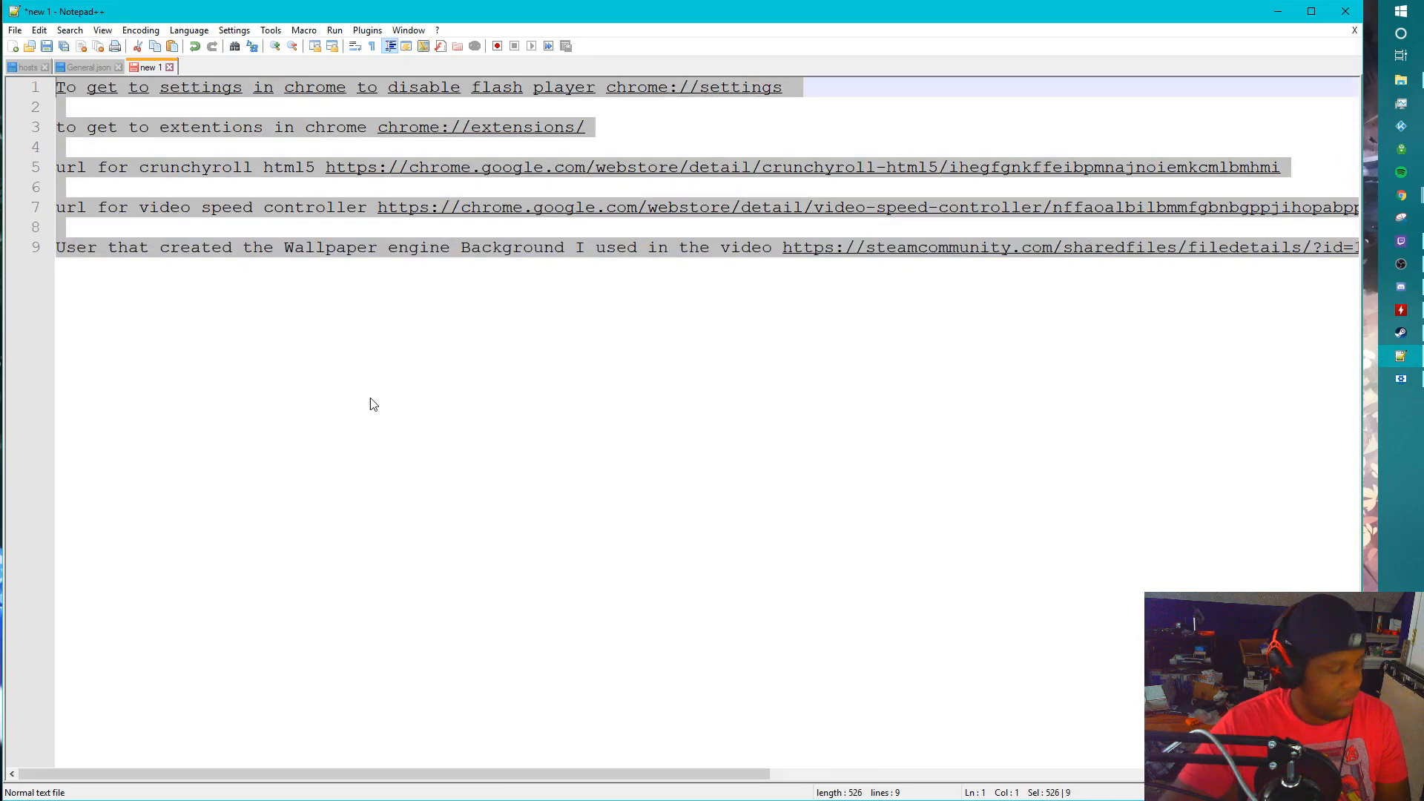